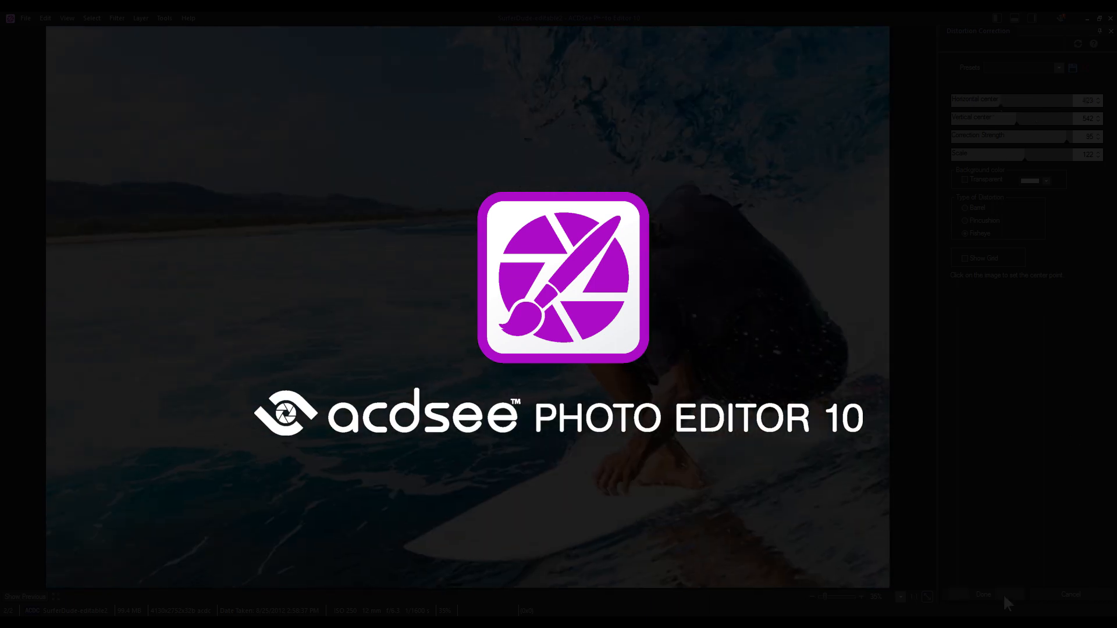
Launch ACDSee Photo Editor 10 and wait for its Welcome dialog.
left_click(983, 594)
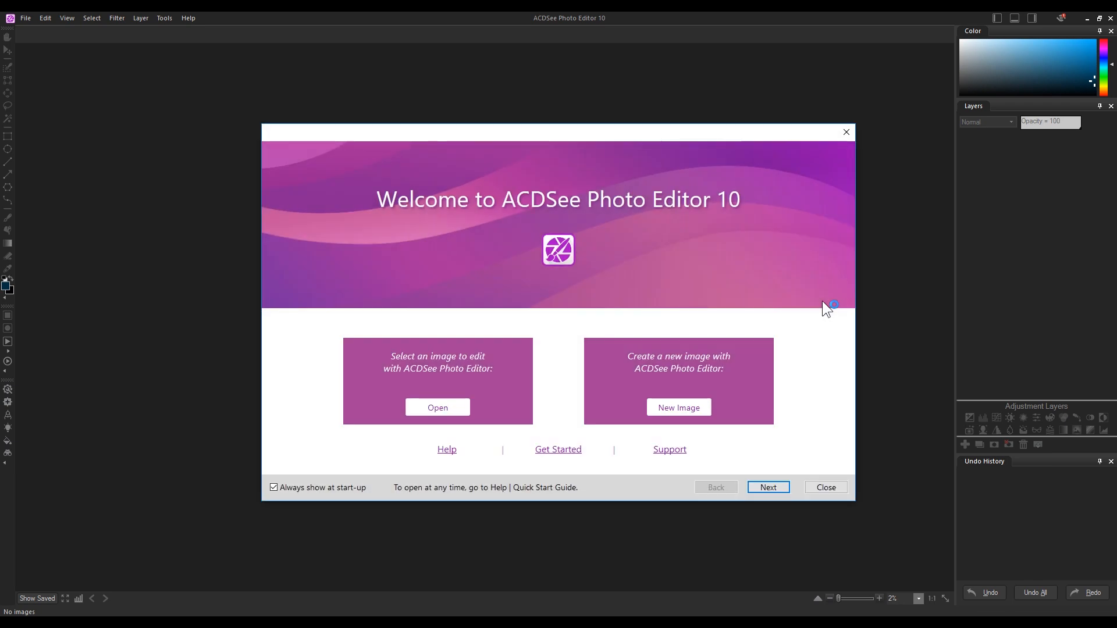
mouse_move(710, 308)
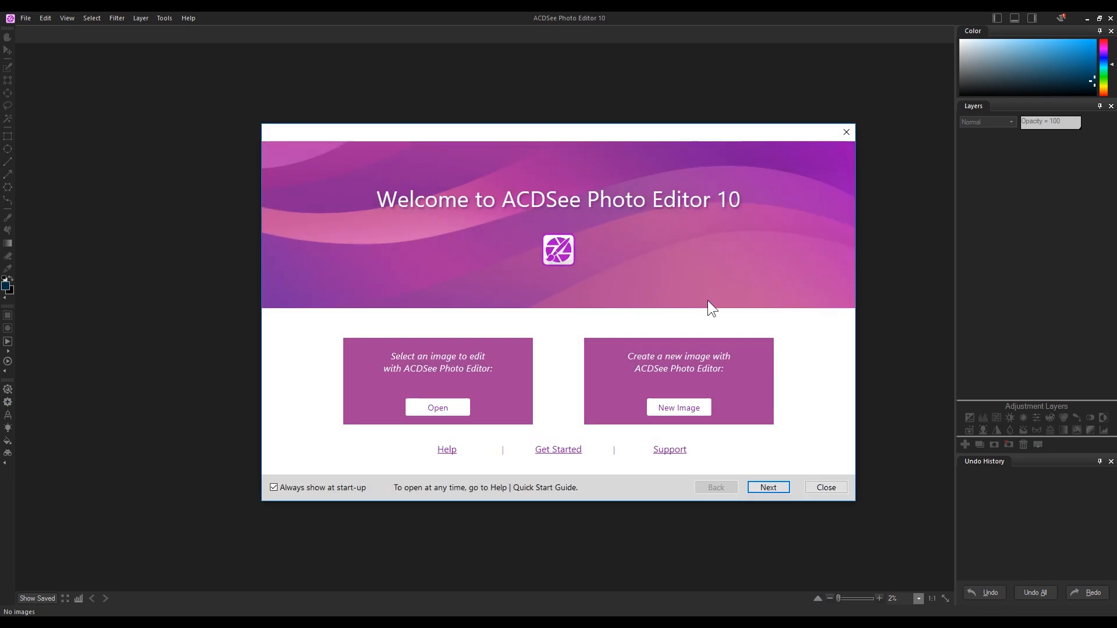
Browse from the Welcome screen into My Photos, then the People & Faces folder.
left_click(437, 407)
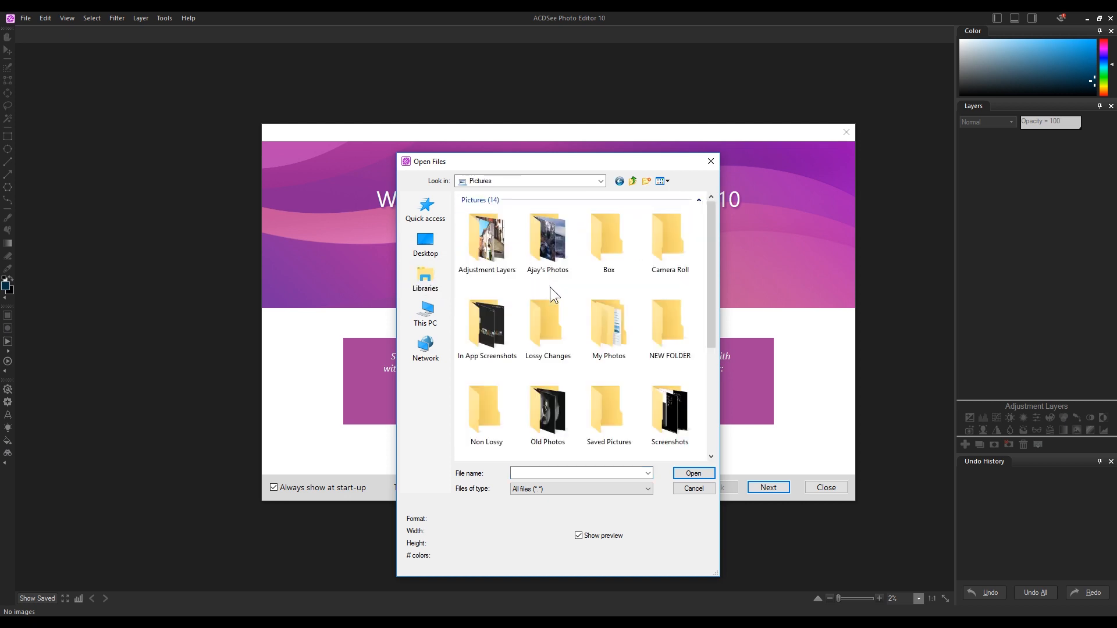
double_click(608, 320)
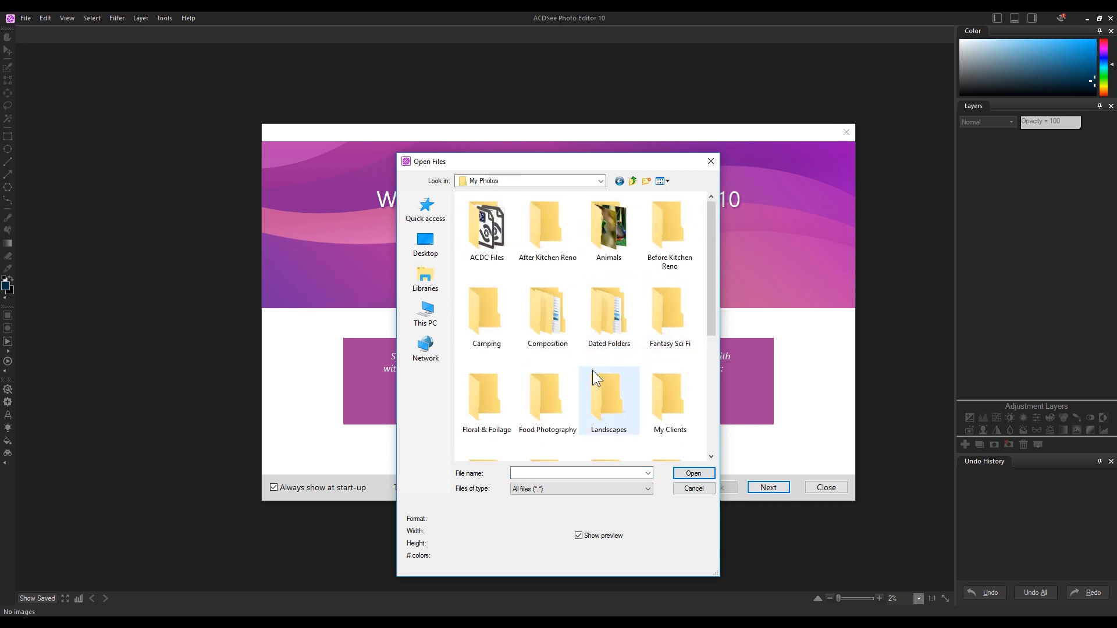
scroll("down", 3)
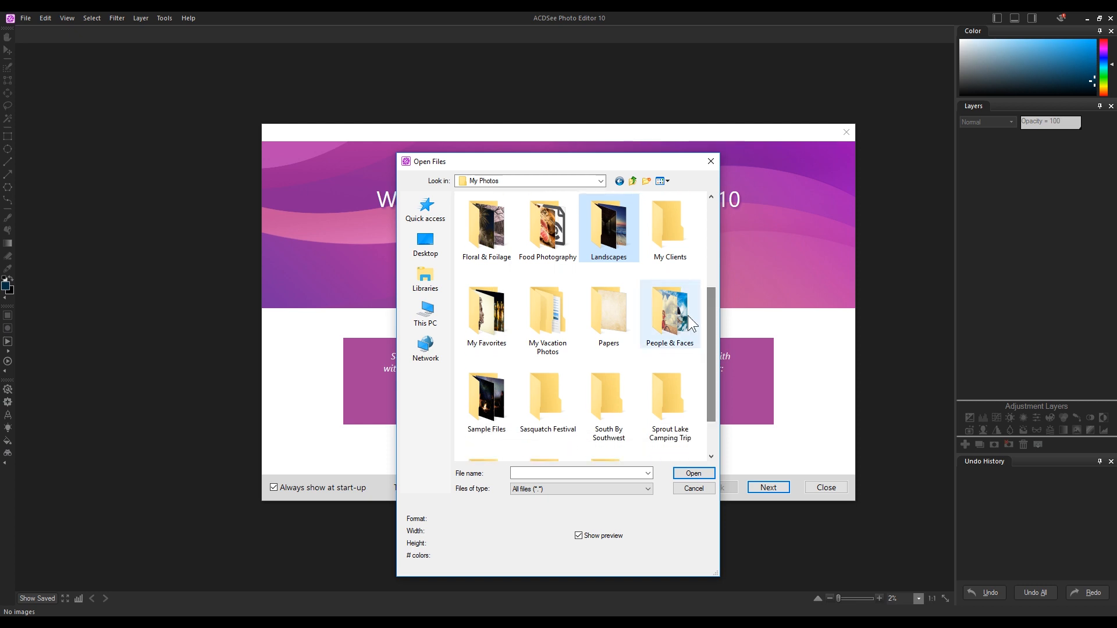
double_click(669, 310)
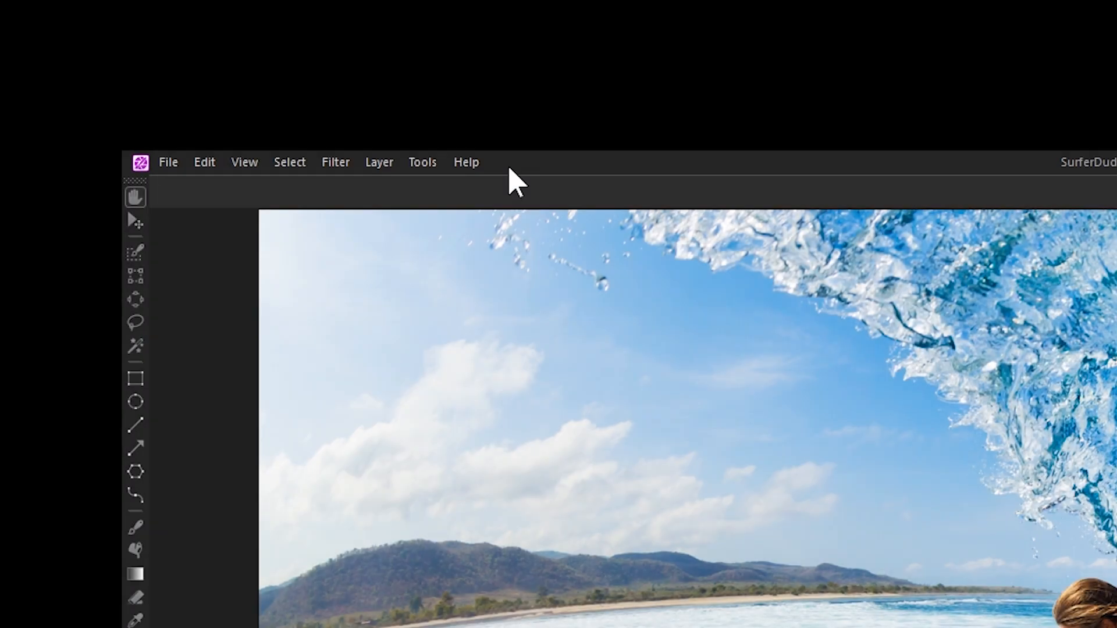
mouse_move(211, 291)
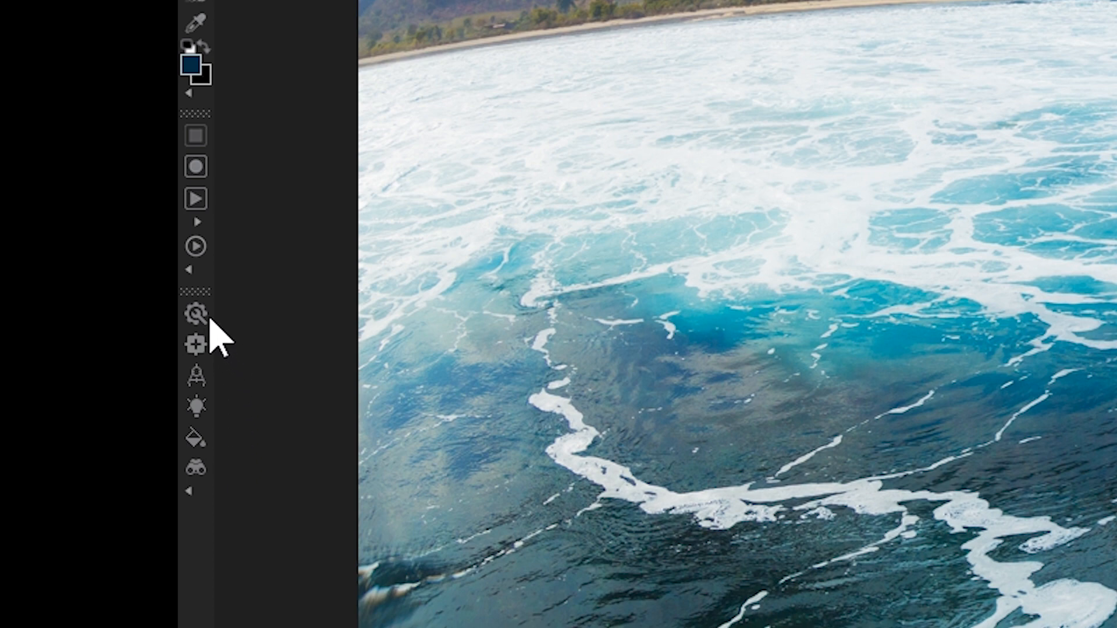
left_click(197, 314)
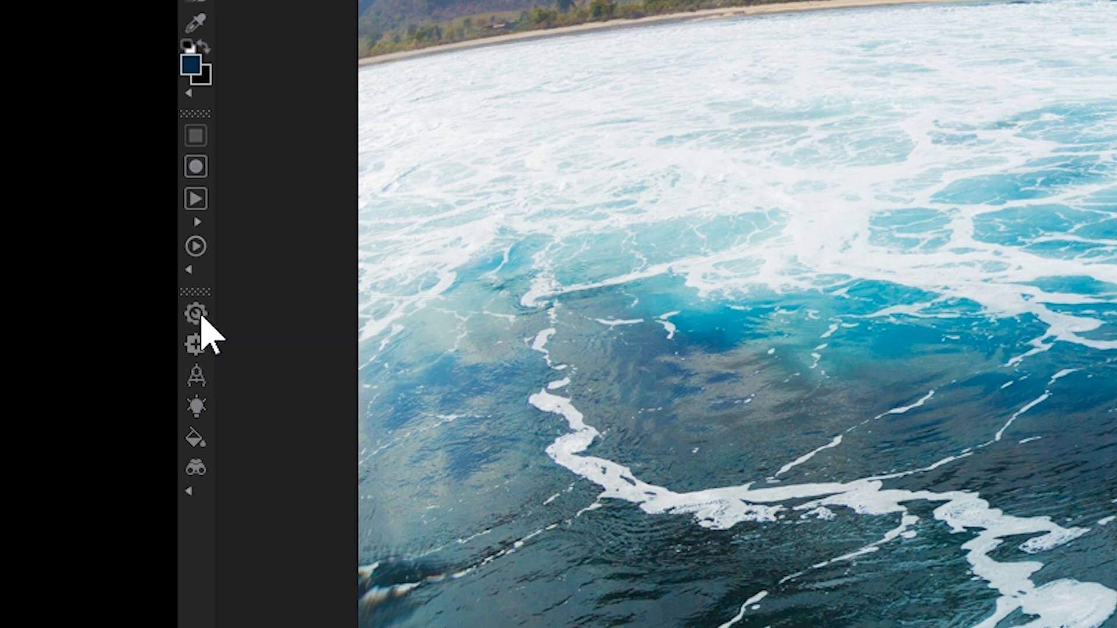
mouse_move(196, 346)
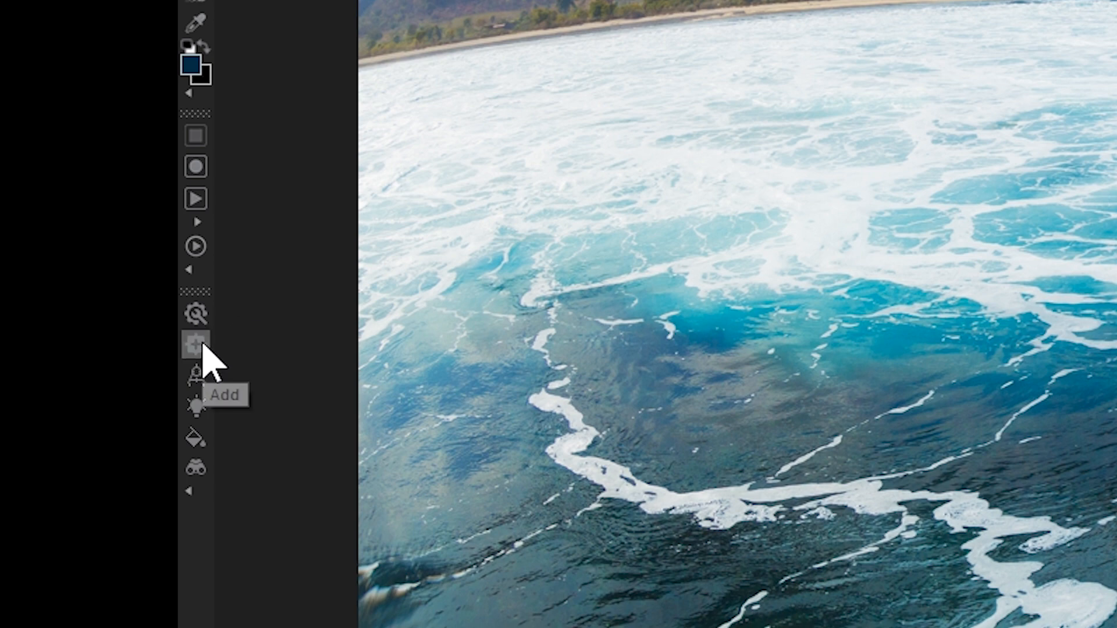
left_click(196, 346)
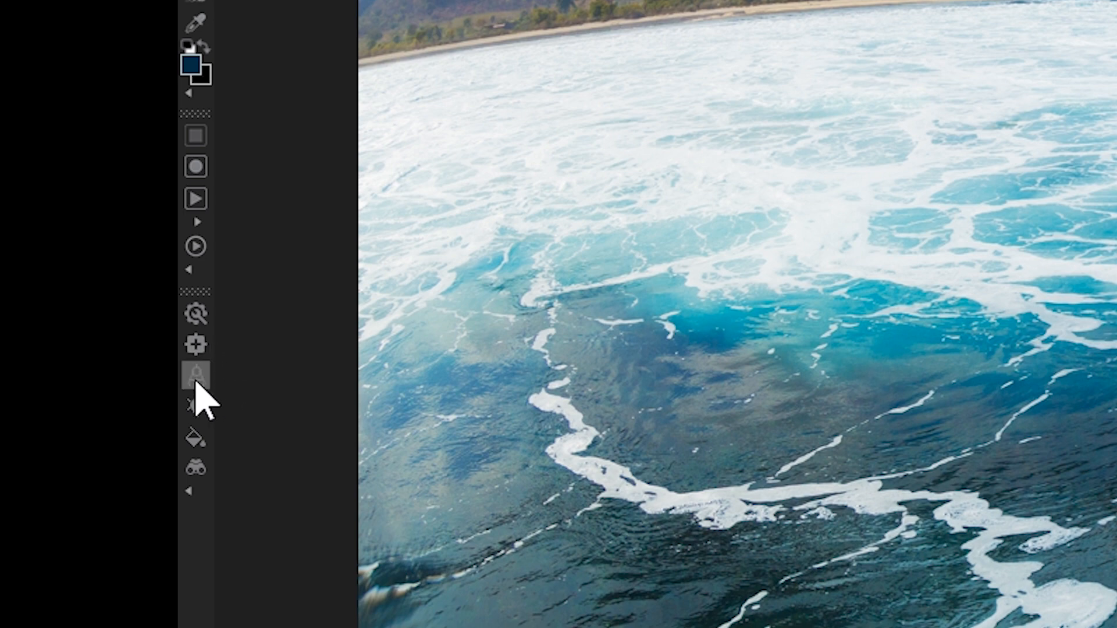
left_click(195, 375)
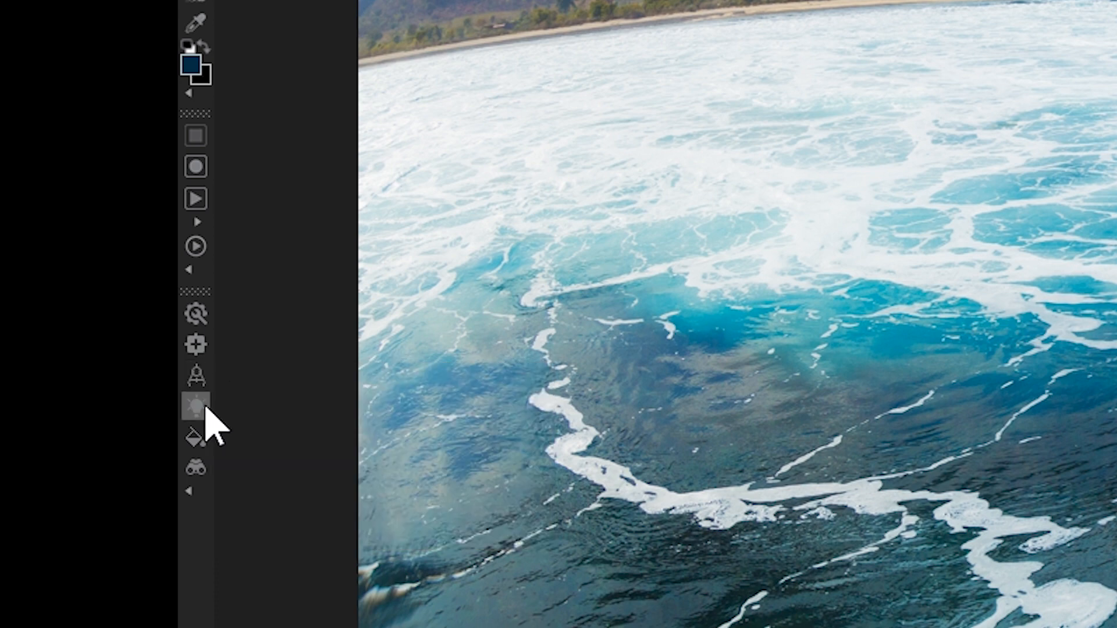
left_click(195, 408)
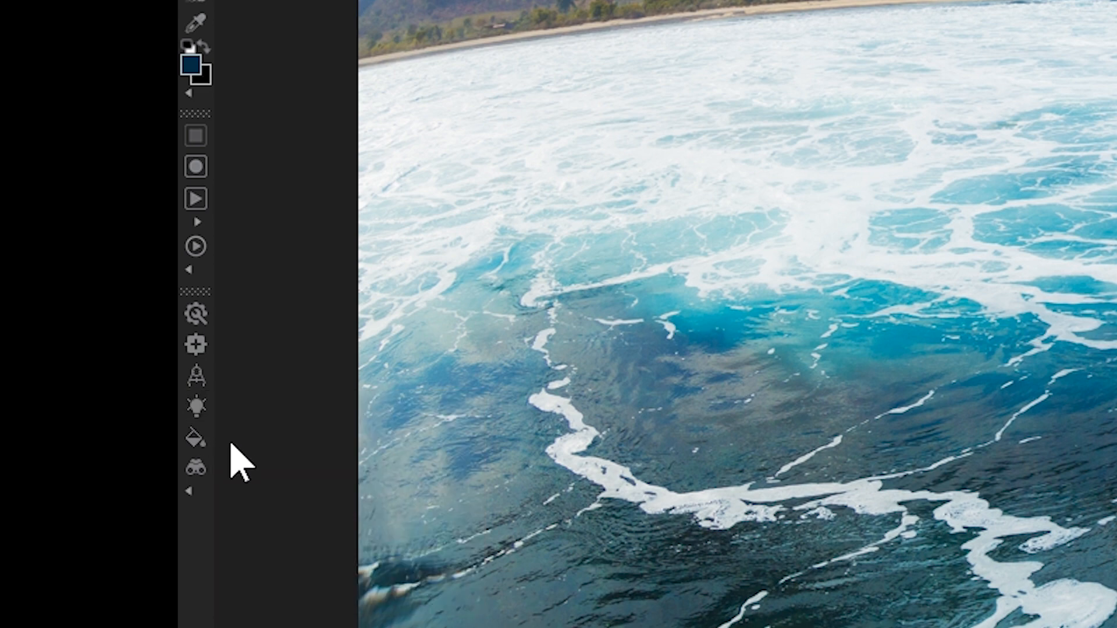
left_click(196, 440)
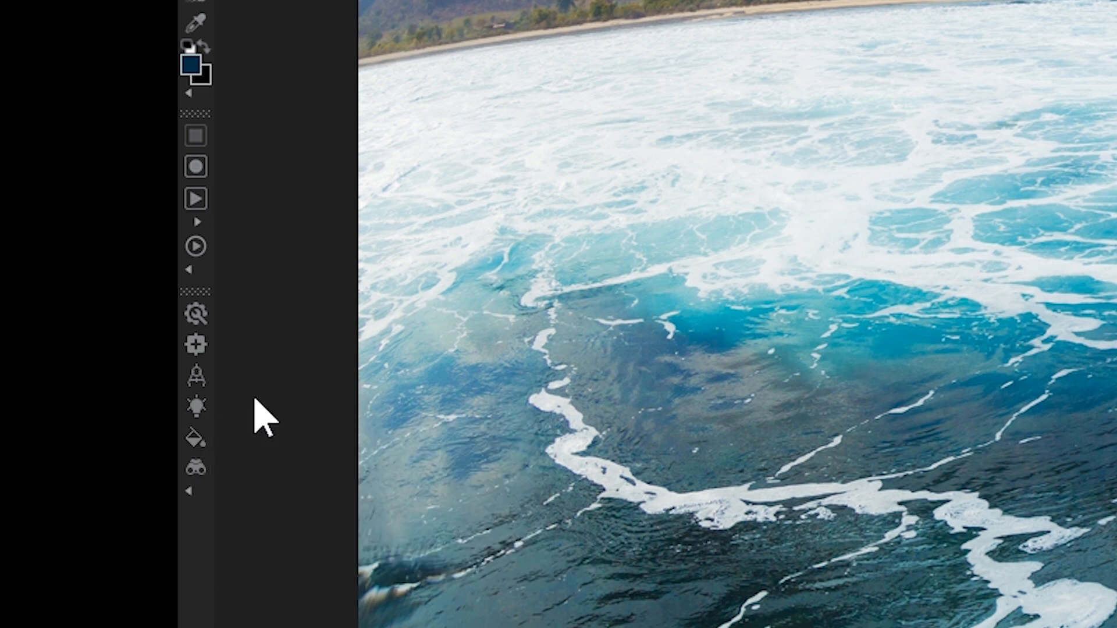
mouse_move(197, 476)
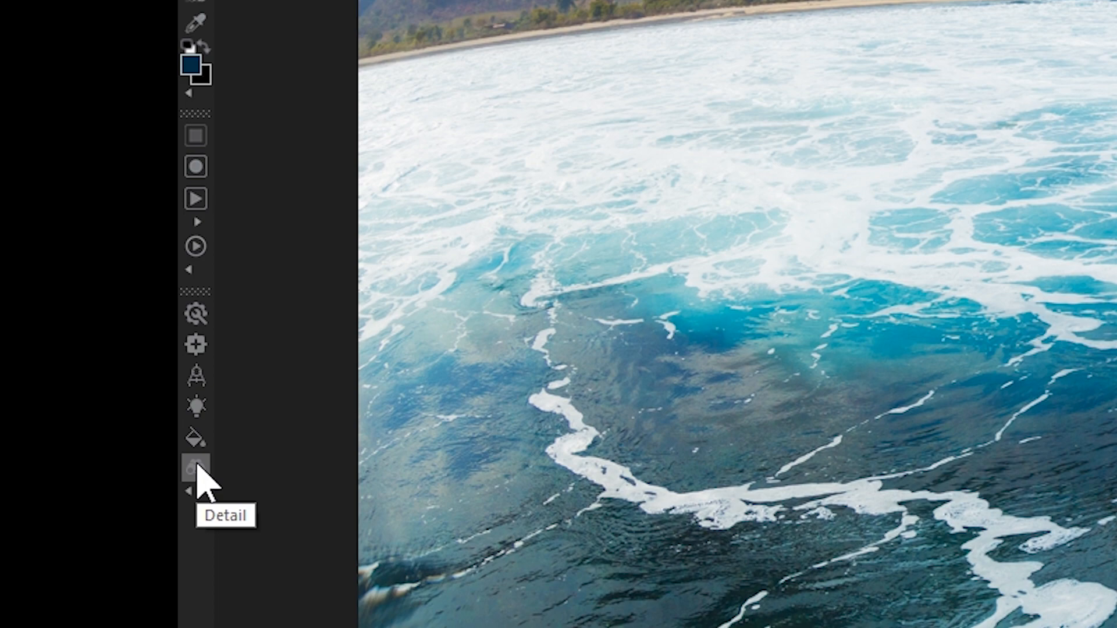
left_click(195, 464)
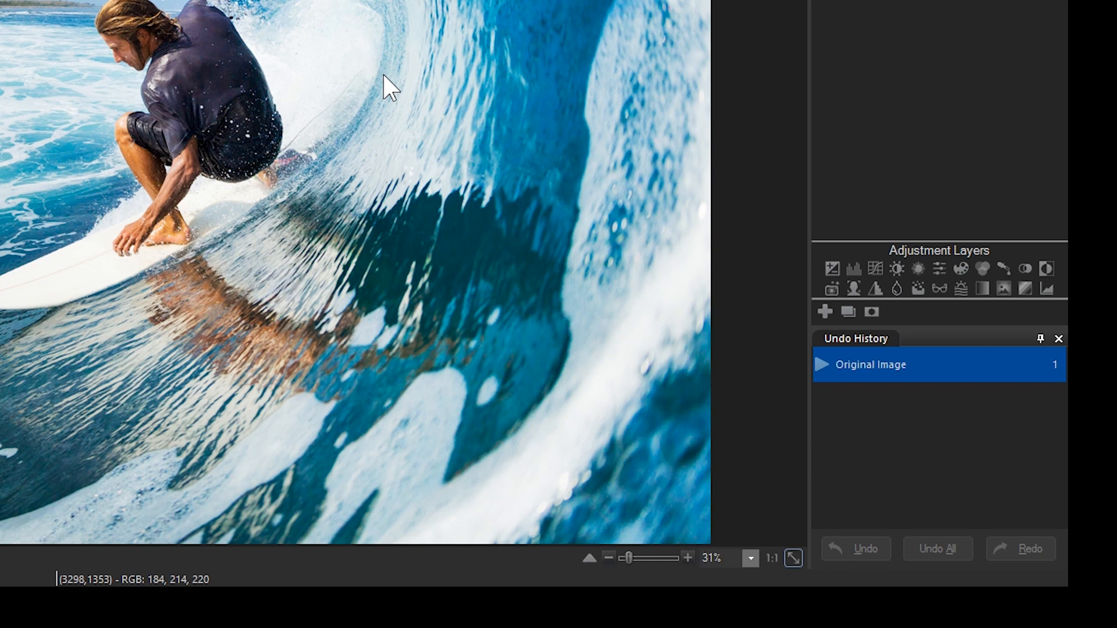
mouse_move(678, 354)
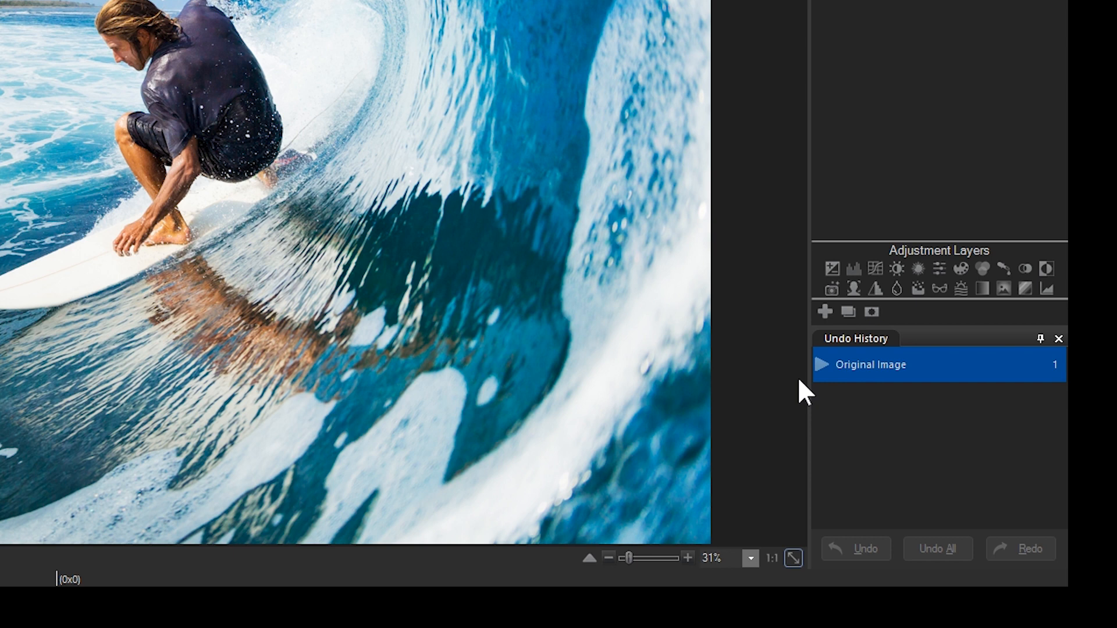
mouse_move(939, 269)
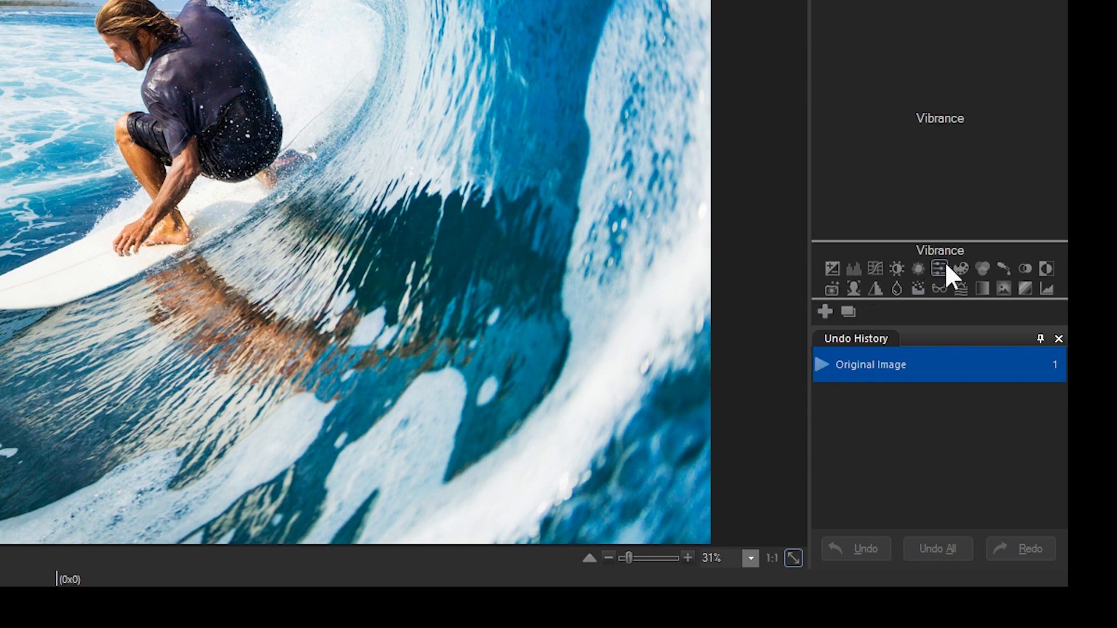
Add a Vibrance layer (saturation 43, hue 21), then compare with the original via Undo History.
left_click(939, 269)
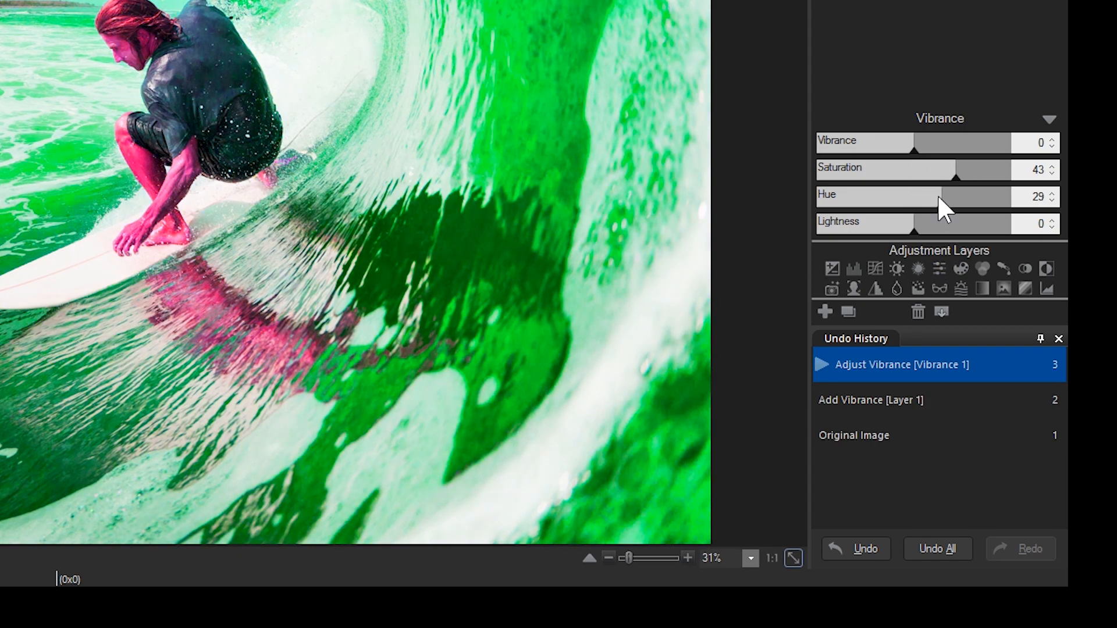
left_click_drag(947, 196, 929, 197)
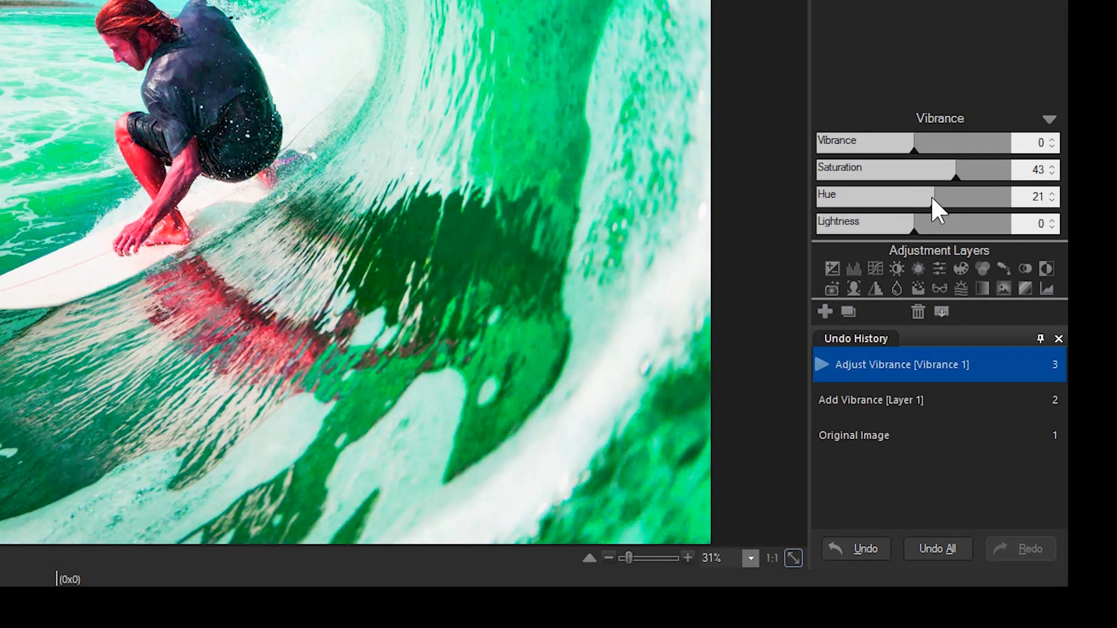
left_click(871, 436)
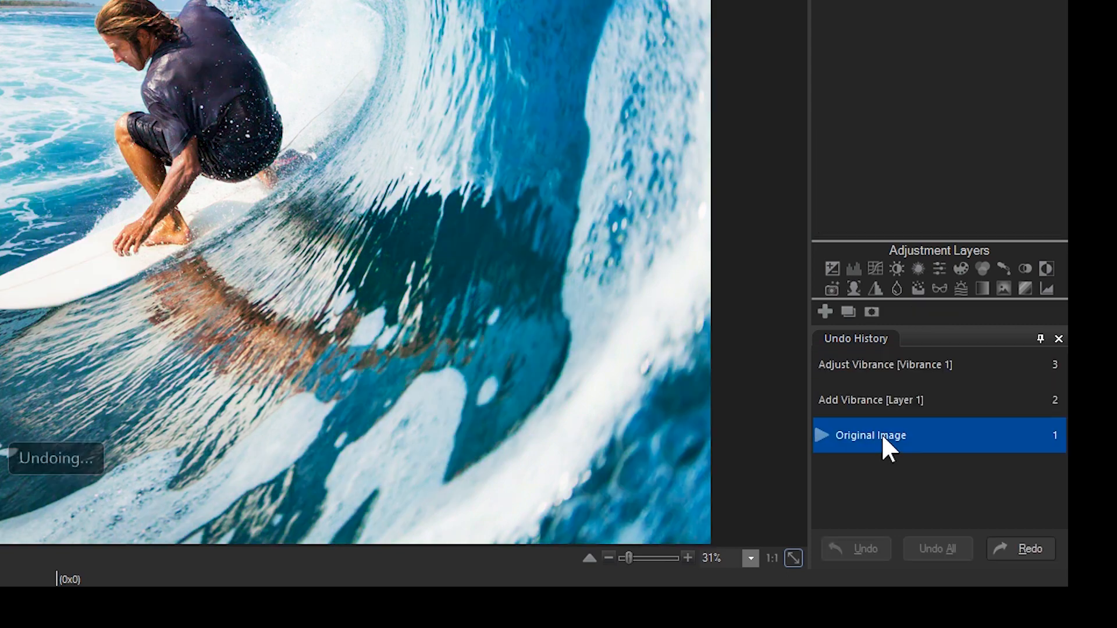
left_click(887, 400)
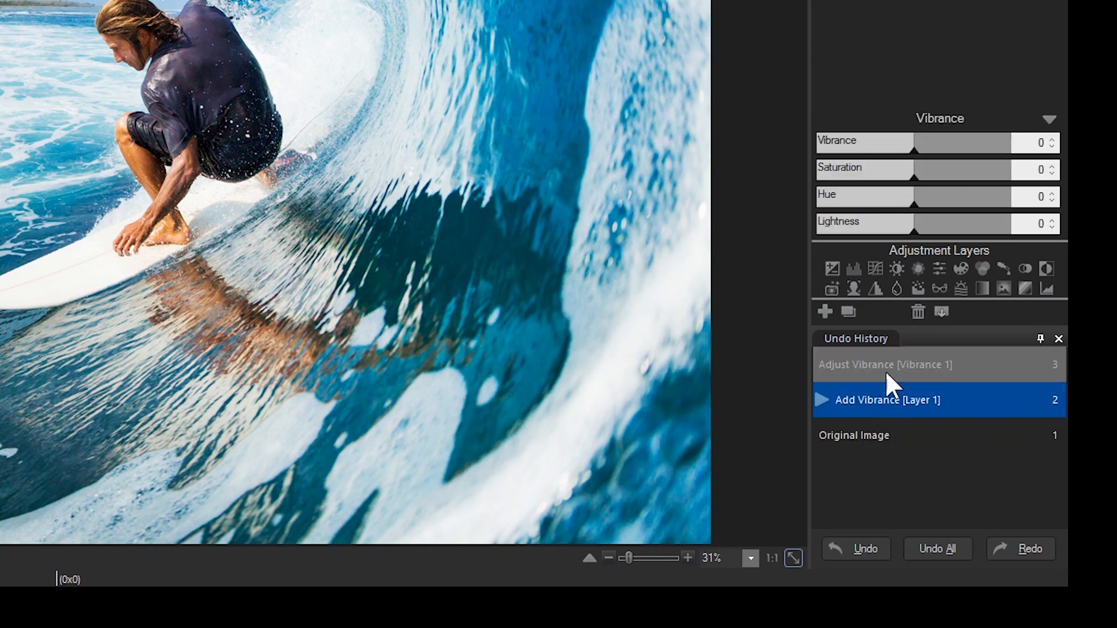
left_click(870, 435)
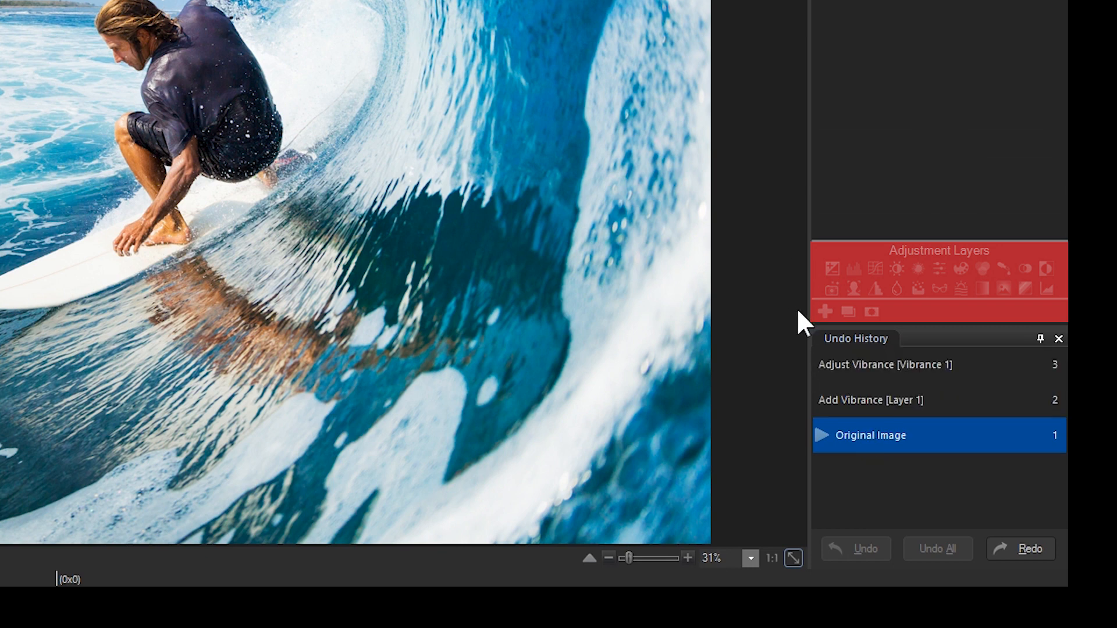
mouse_move(805, 278)
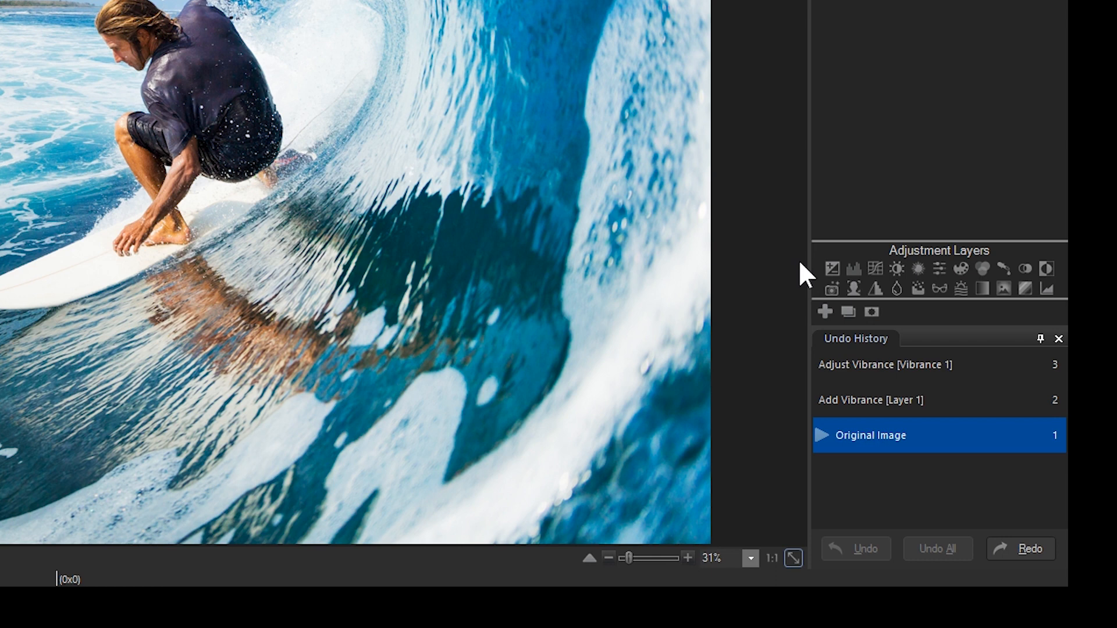
mouse_move(854, 269)
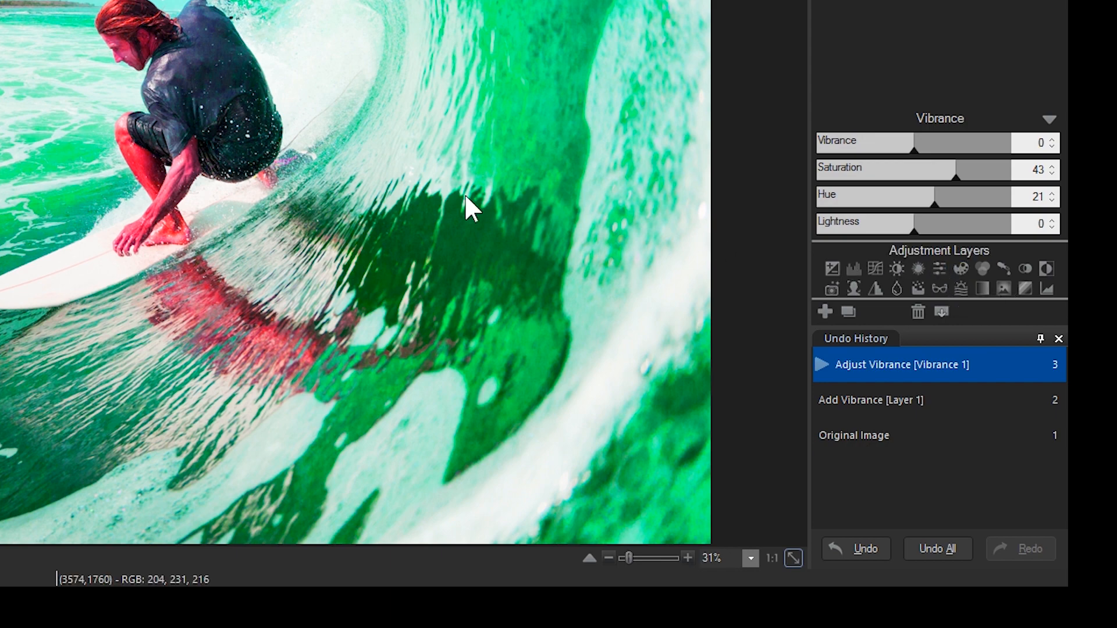
Save the image as 'SurferDude' in ACDC format.
left_click(34, 17)
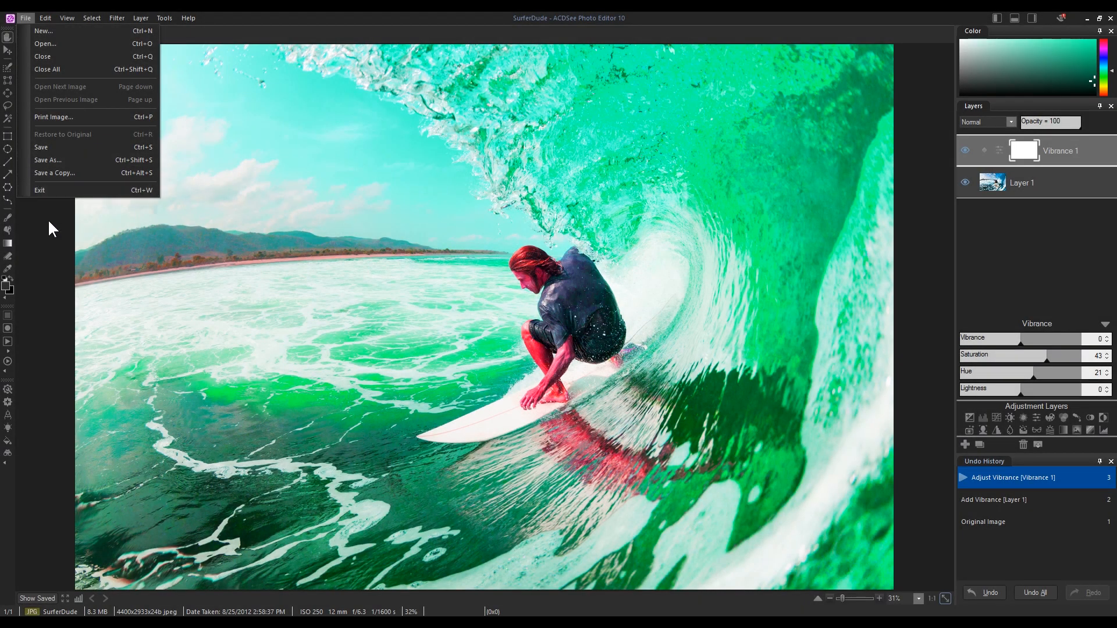
left_click(54, 173)
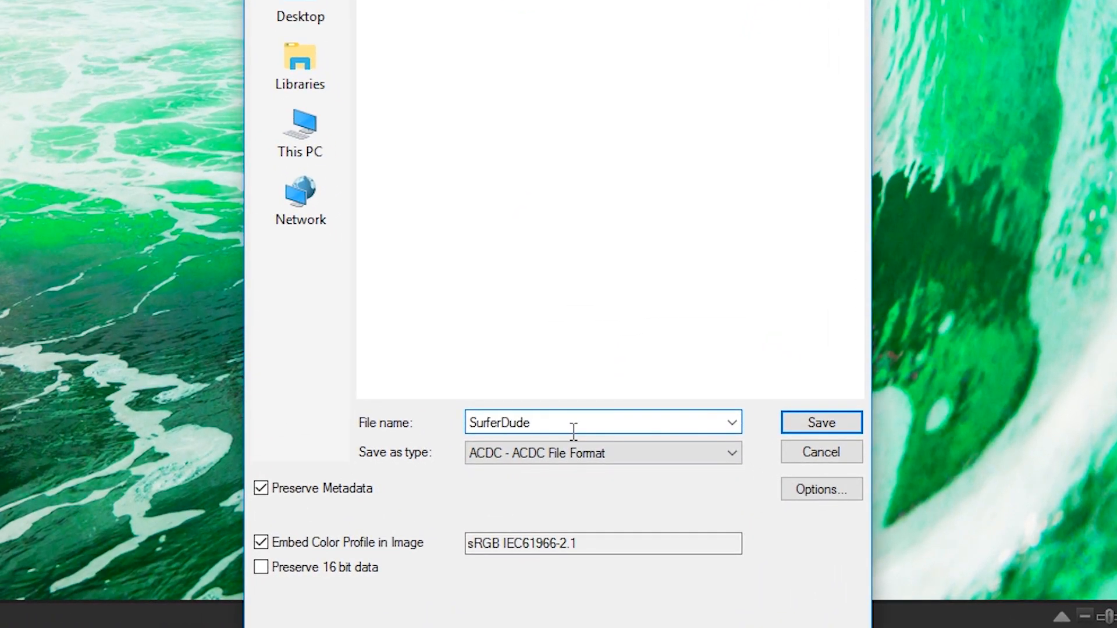
left_click(821, 422)
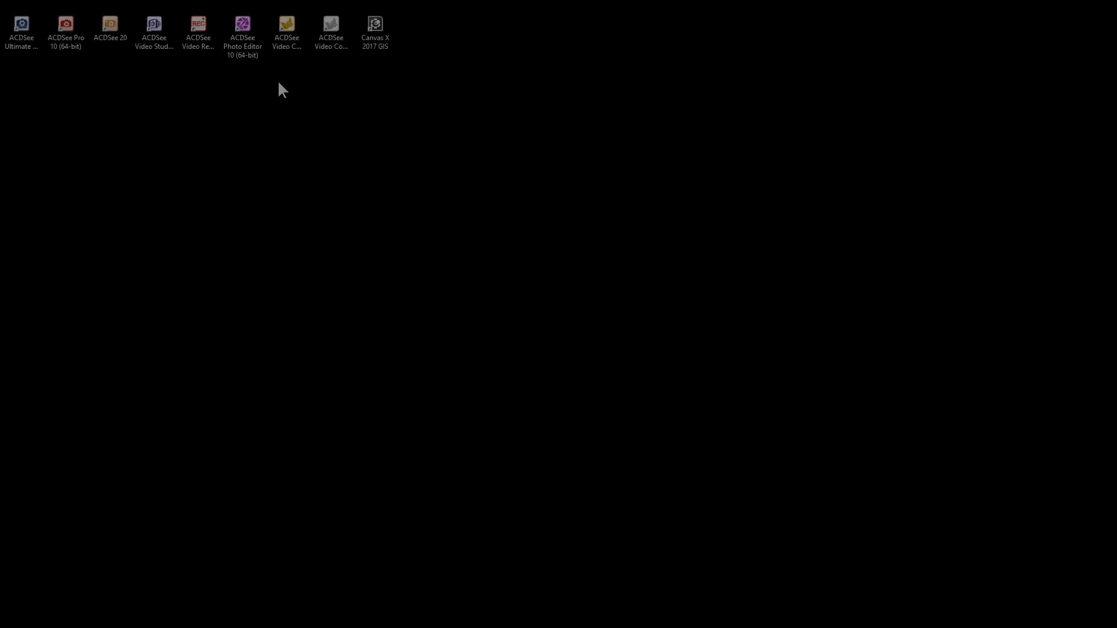
Relaunch the editor from its desktop icon and browse for the SurferDude-editable file.
double_click(242, 24)
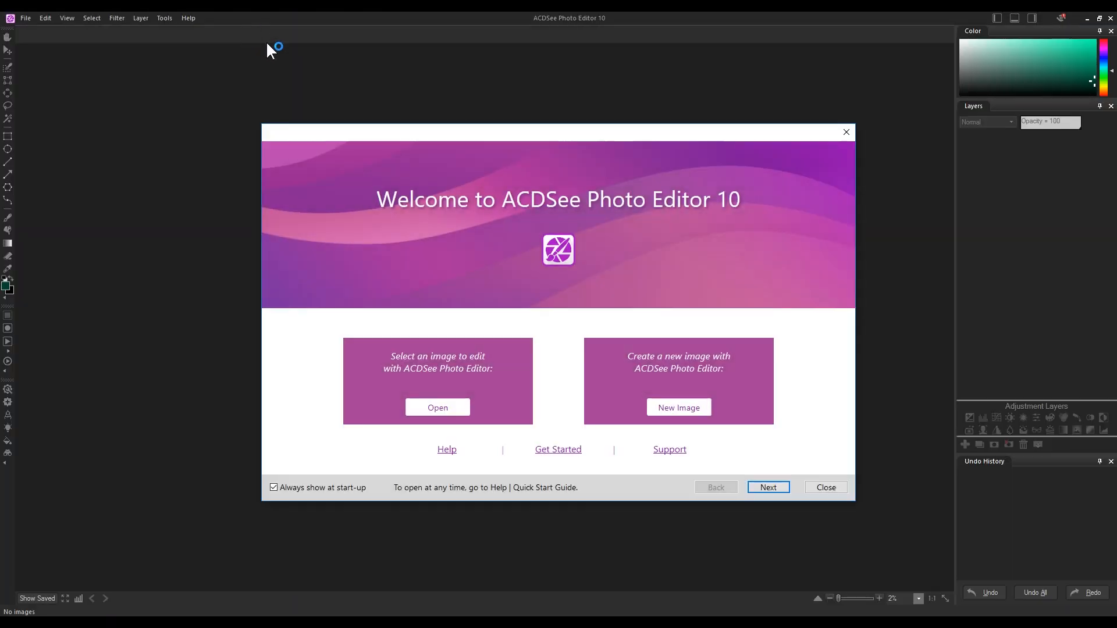
left_click(438, 407)
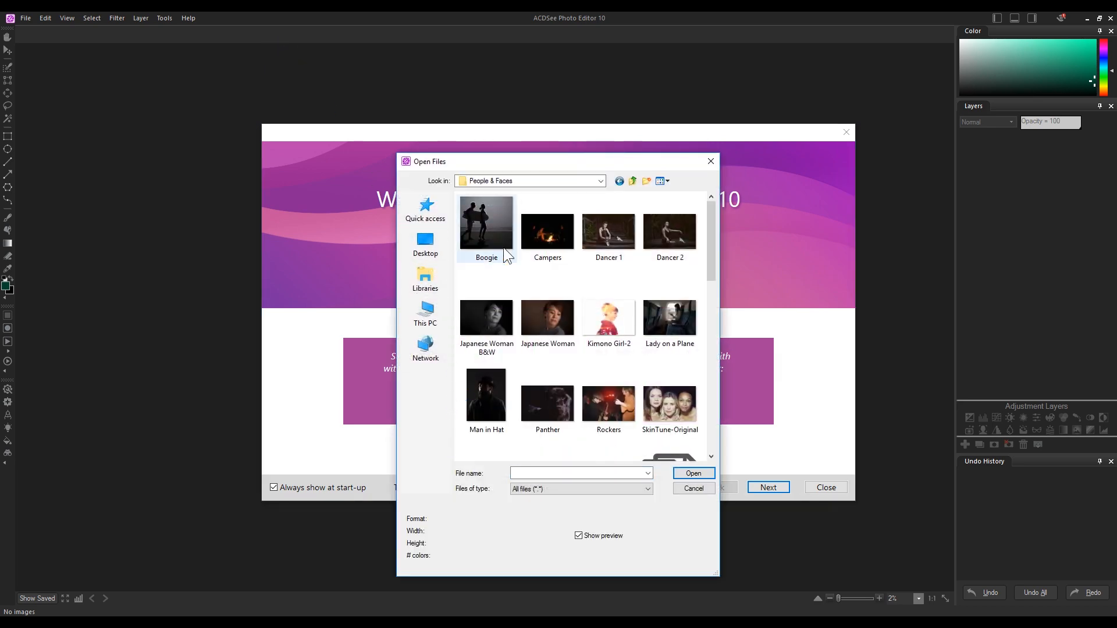
scroll("down", 3)
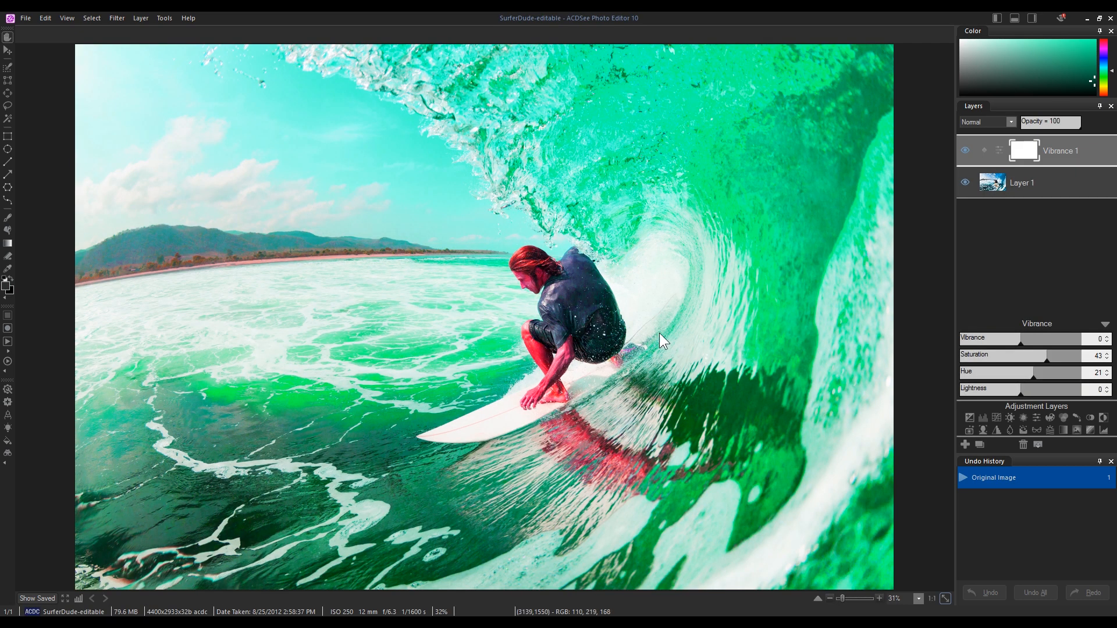
mouse_move(1060, 66)
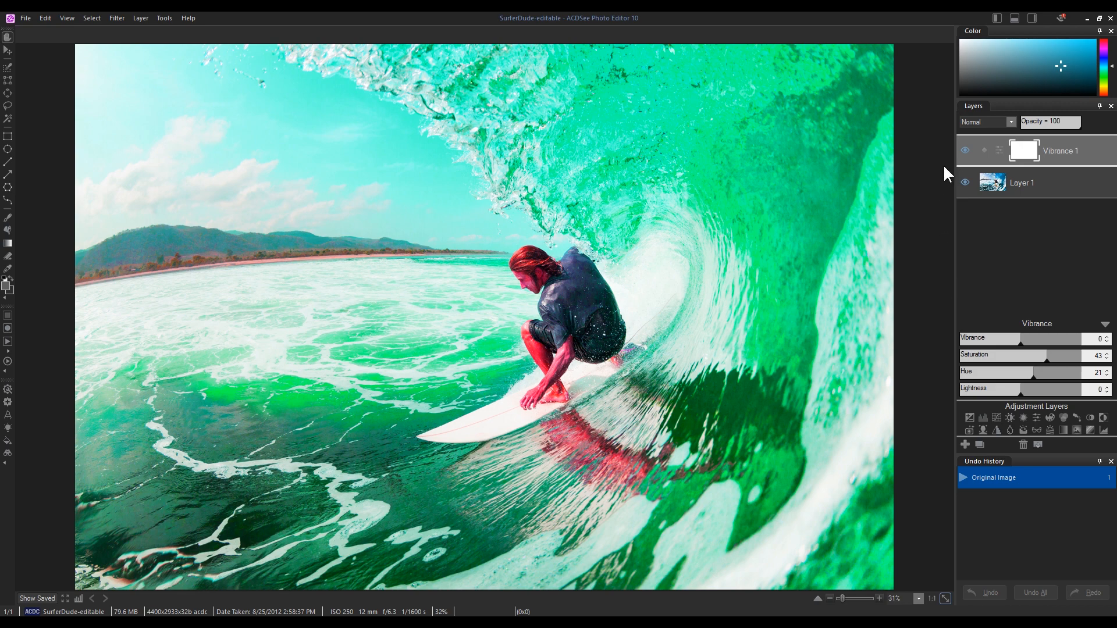
mouse_move(1030, 156)
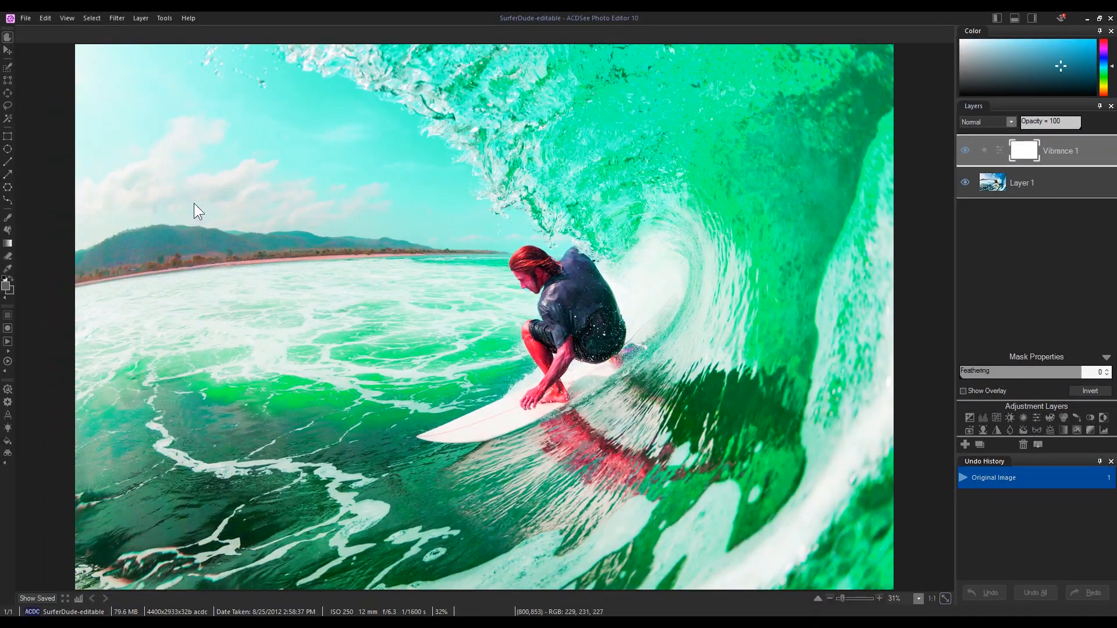
Select the Vibrance 1 mask and brush black over the surfer and nearby water.
left_click(8, 217)
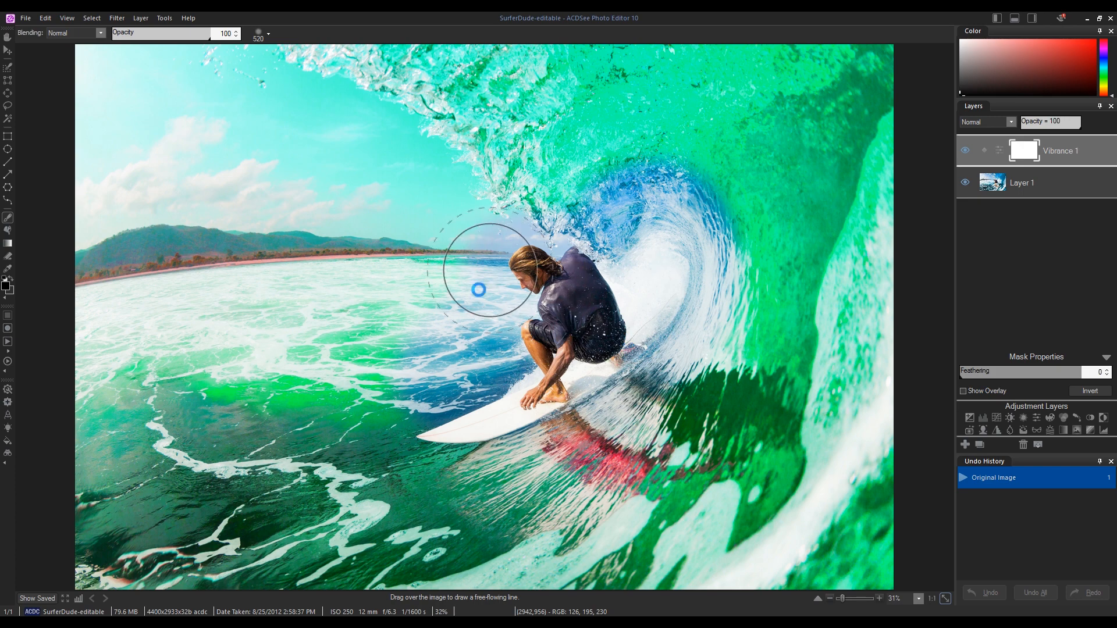
left_click_drag(477, 288, 394, 356)
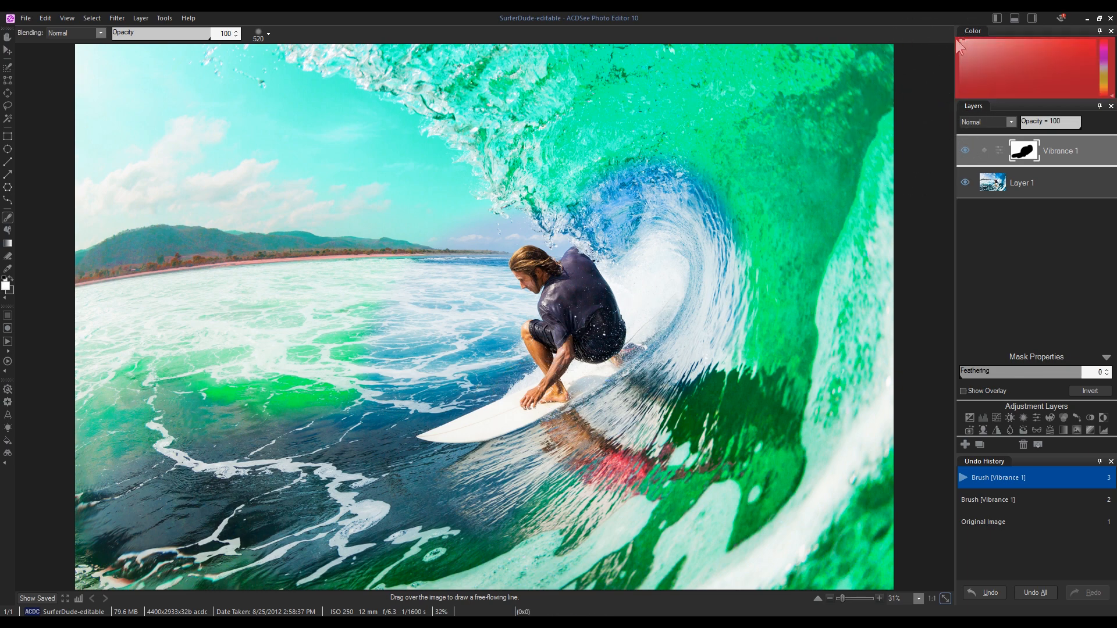
left_click_drag(542, 256, 435, 488)
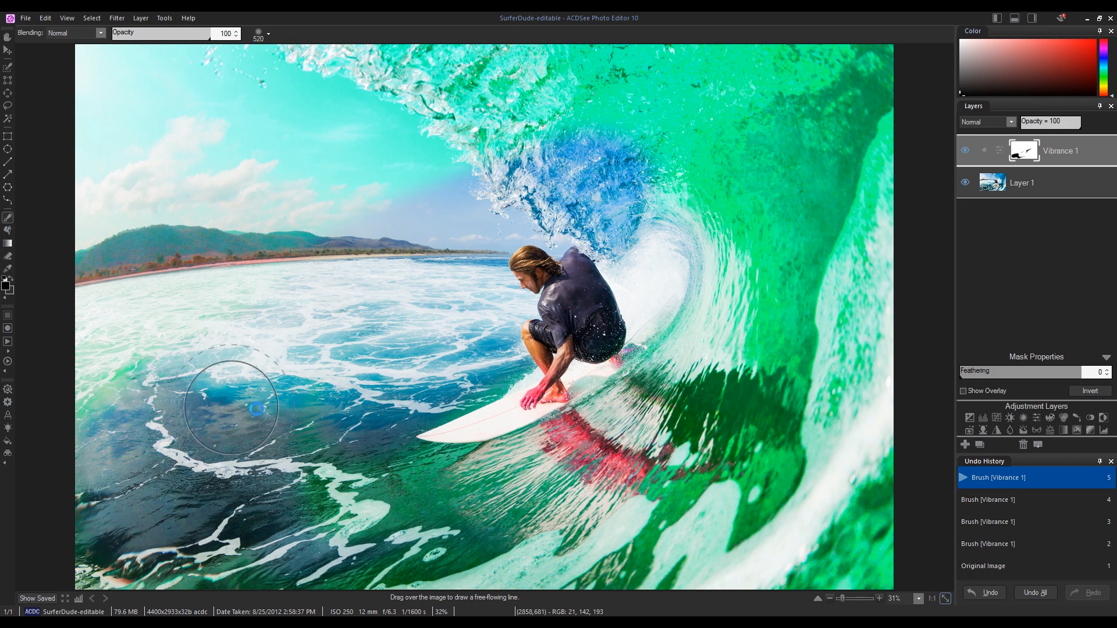
left_click_drag(235, 406, 648, 356)
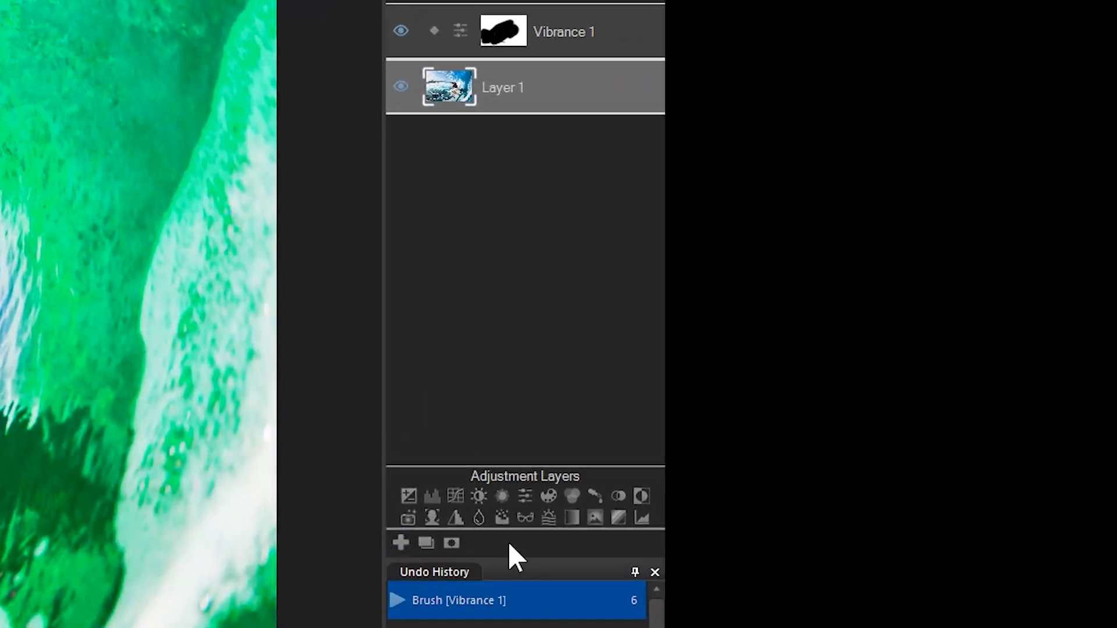
mouse_move(452, 545)
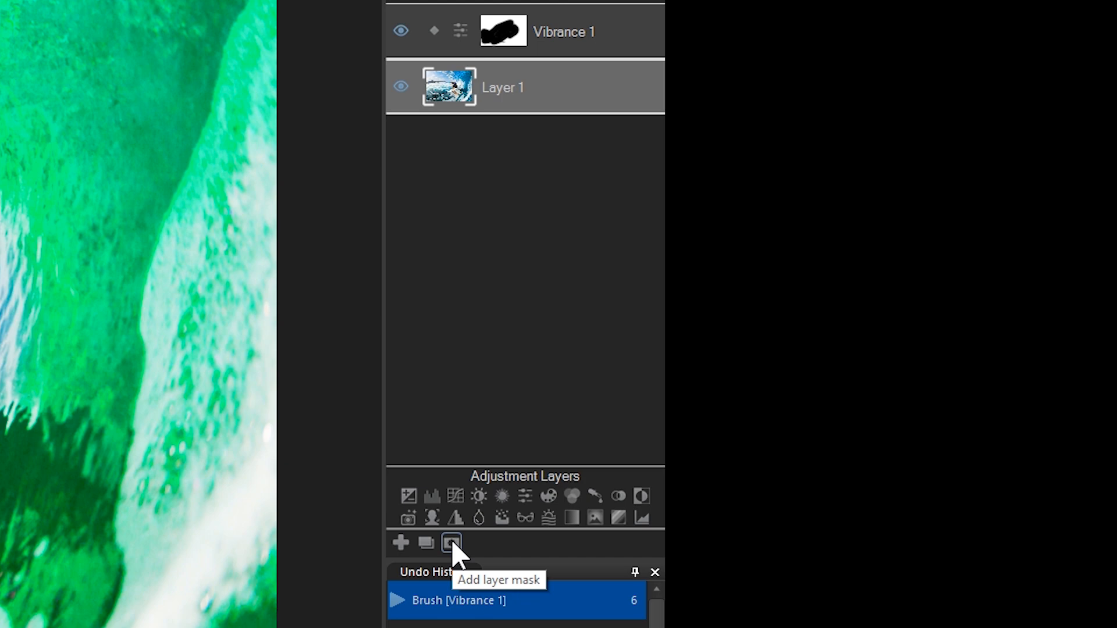
left_click(449, 543)
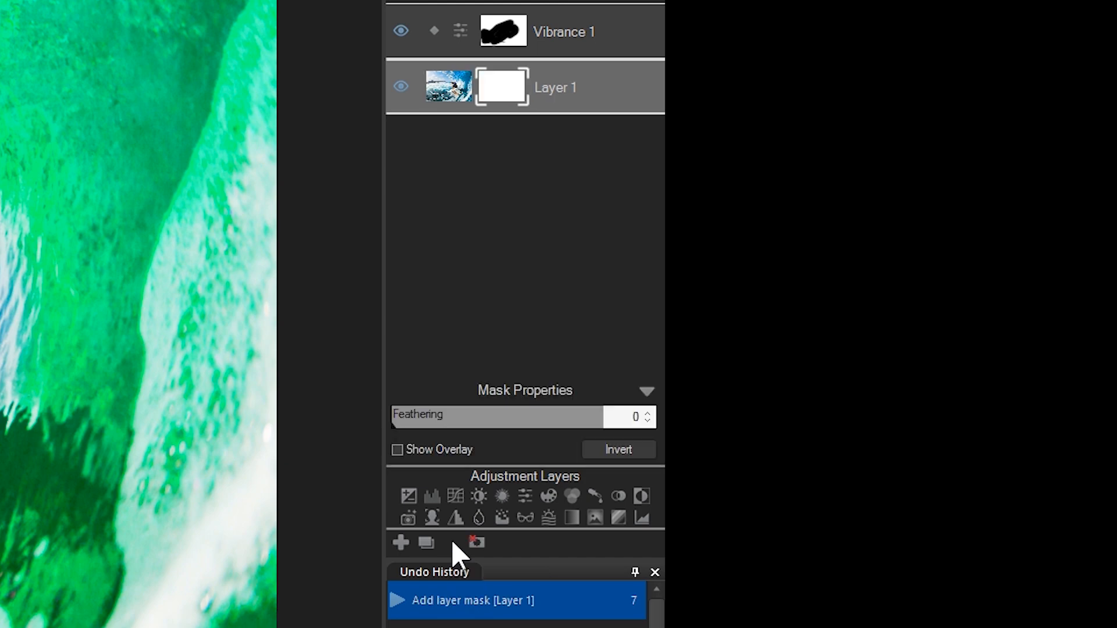
left_click(477, 543)
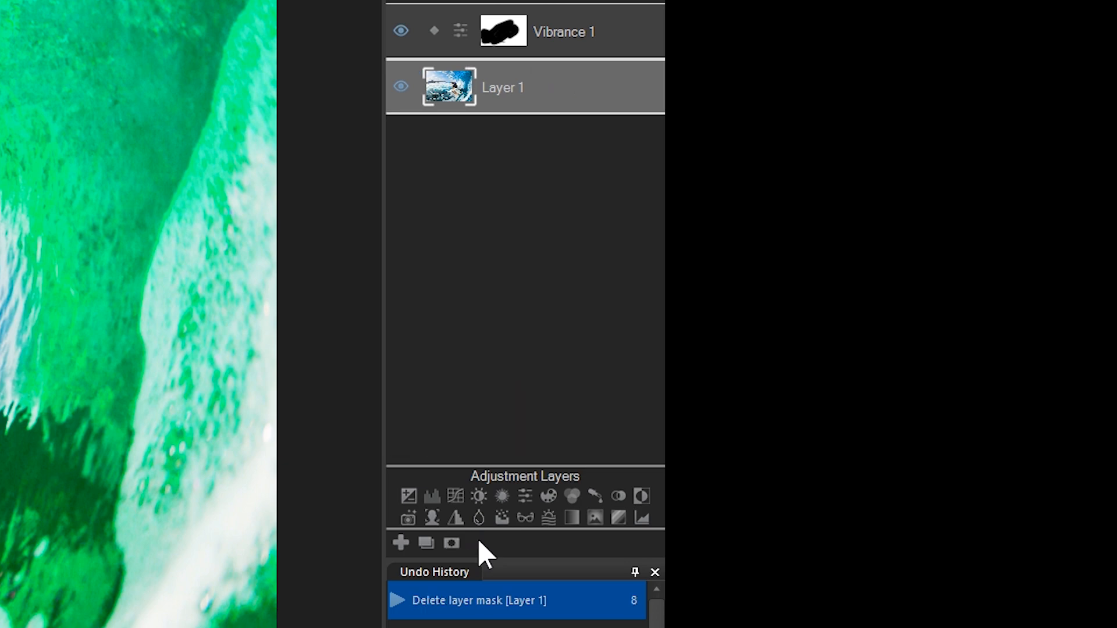
mouse_move(398, 559)
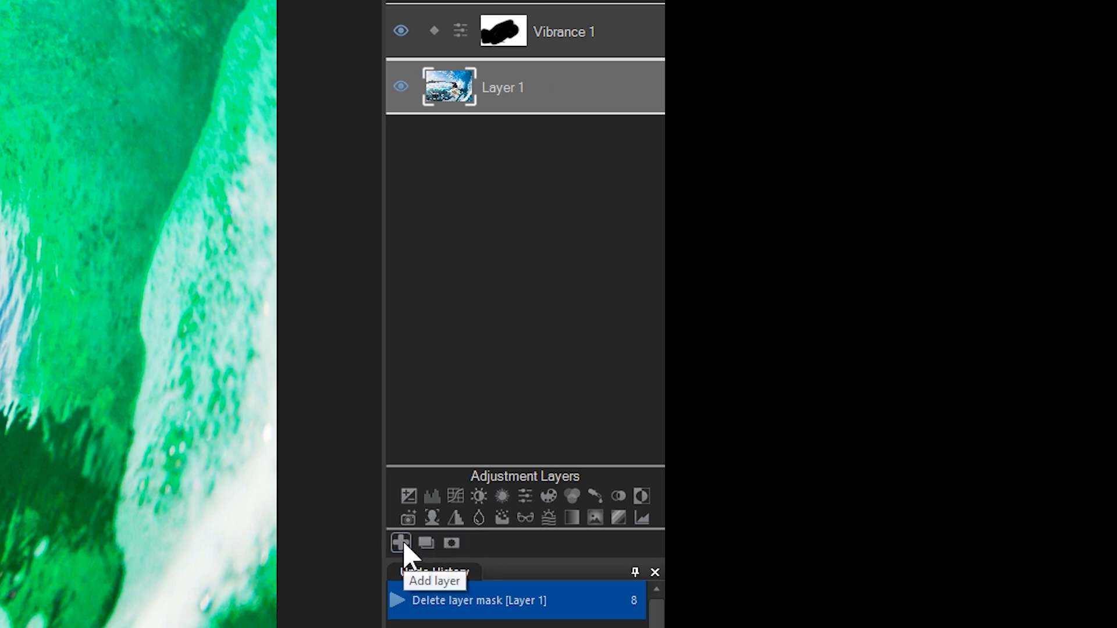
left_click(399, 543)
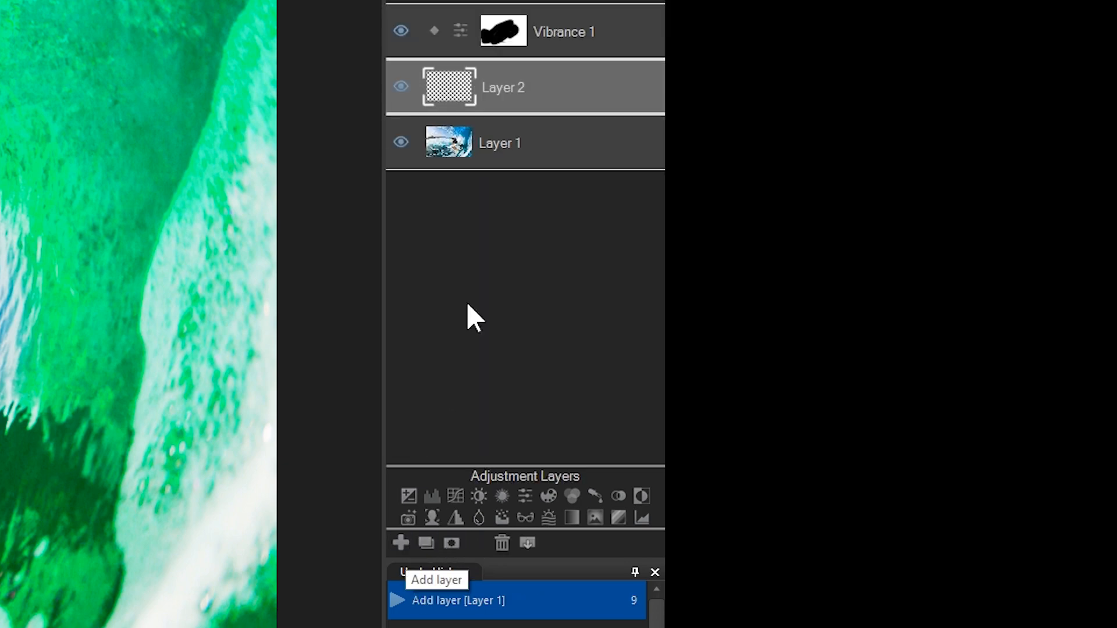
left_click(500, 142)
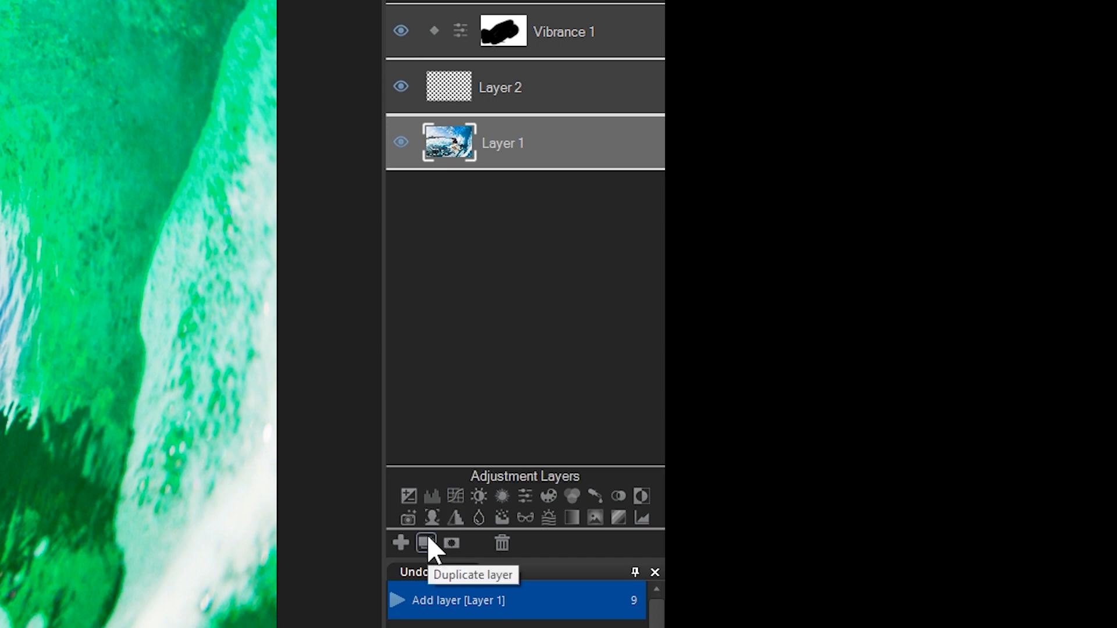
left_click(420, 544)
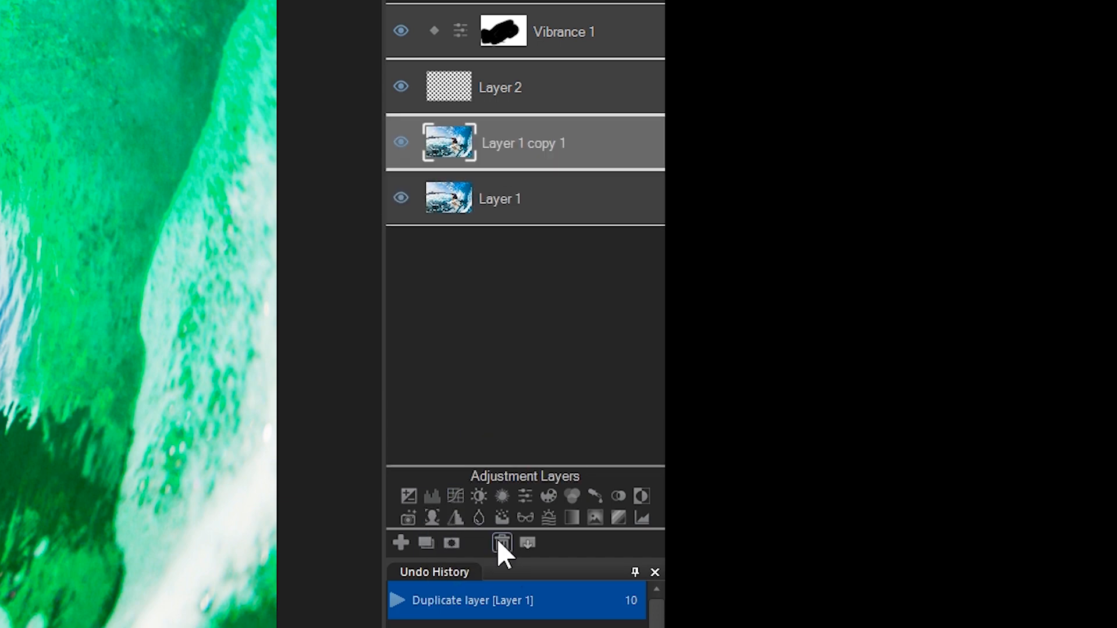
left_click(500, 543)
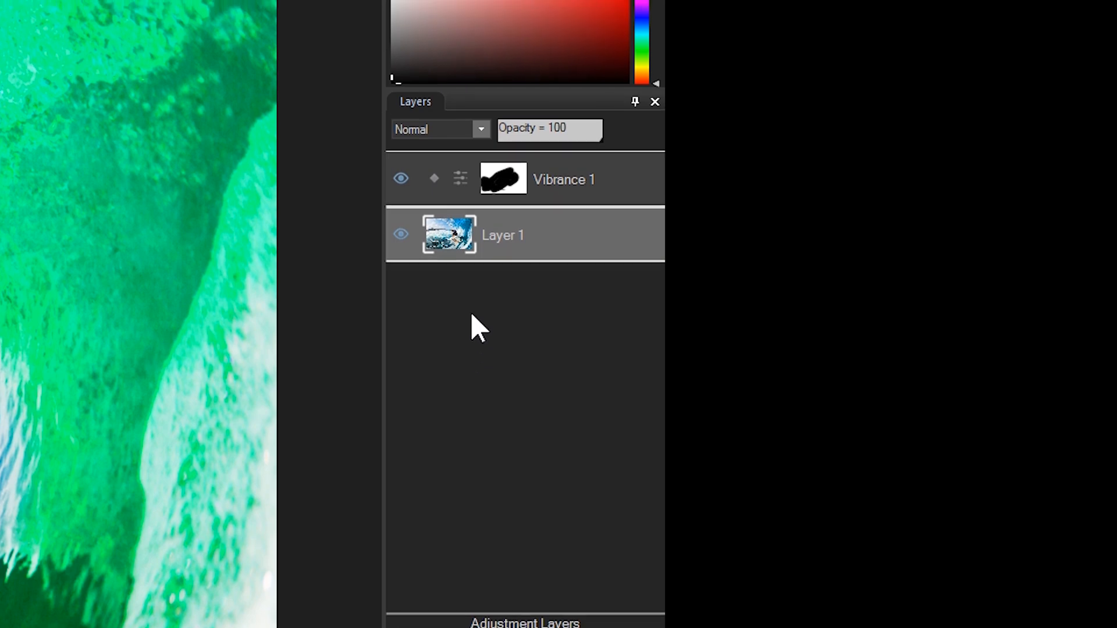
mouse_move(567, 151)
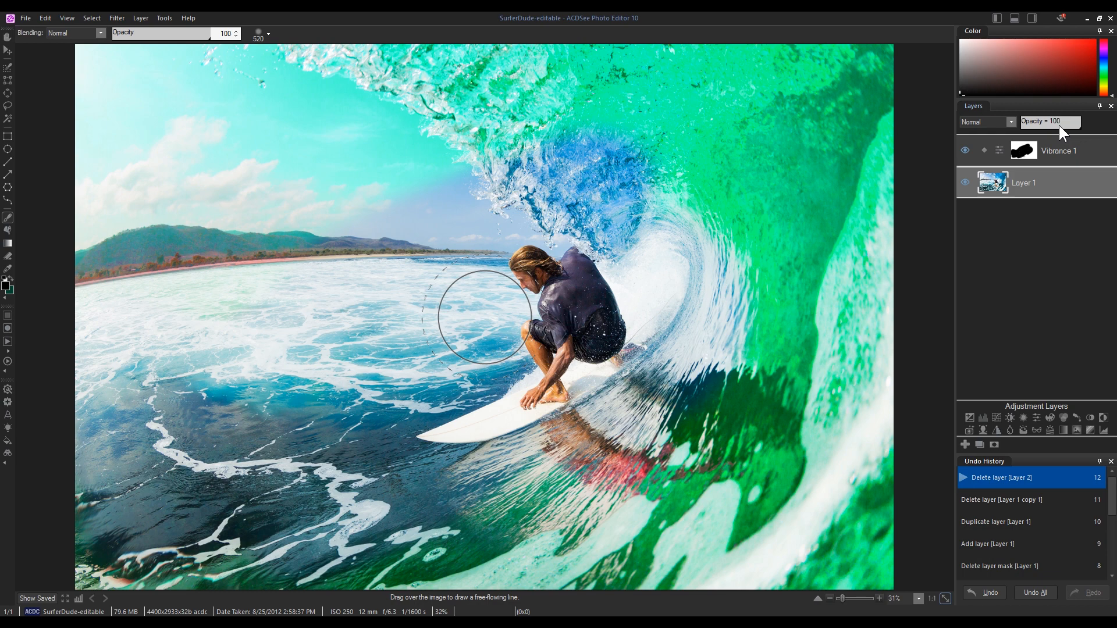
mouse_move(1062, 141)
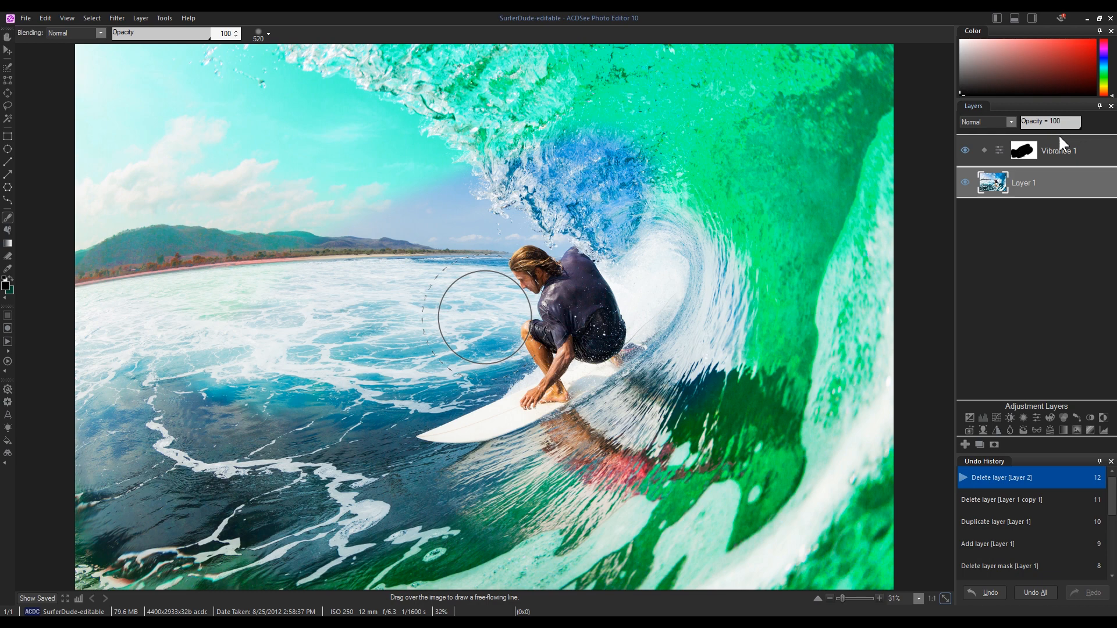
Add Layer 2 and fill it with solid blue.
left_click(965, 444)
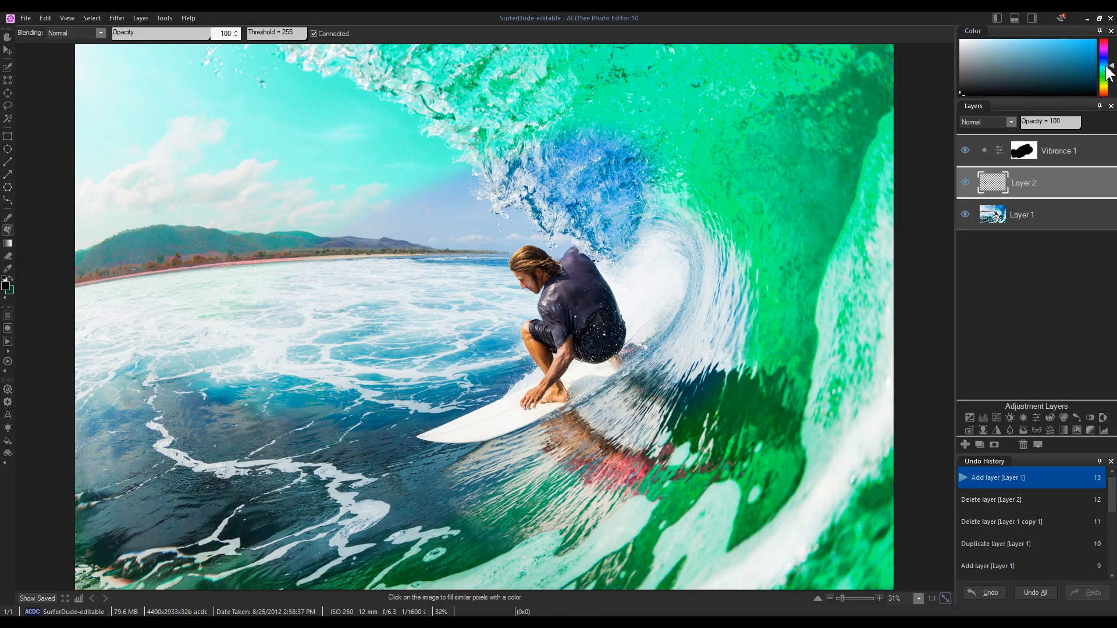
mouse_move(1072, 76)
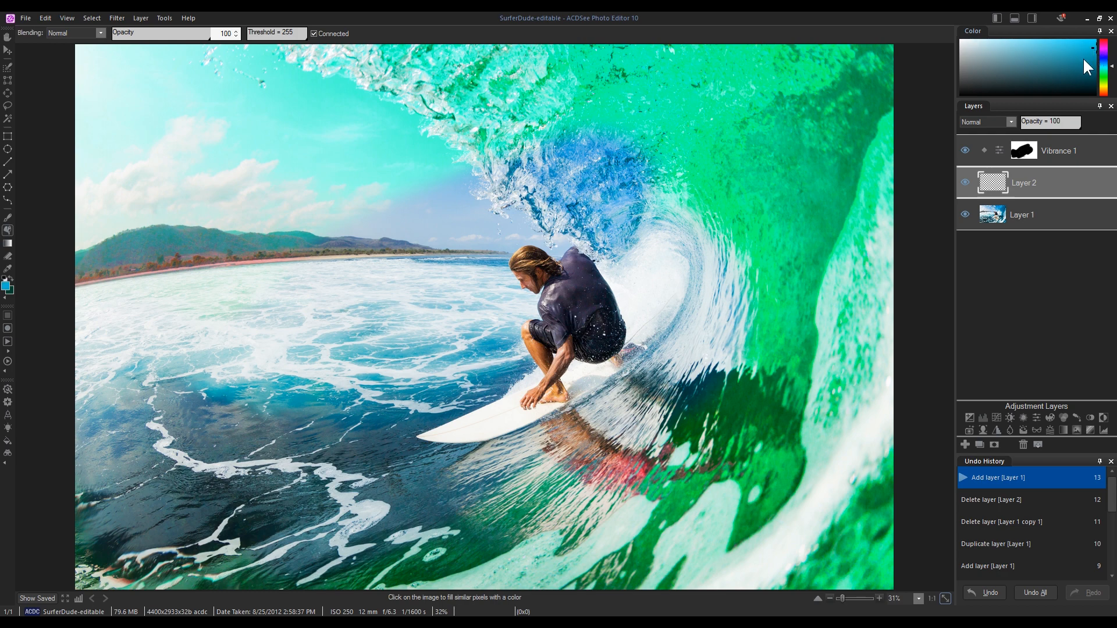
mouse_move(755, 211)
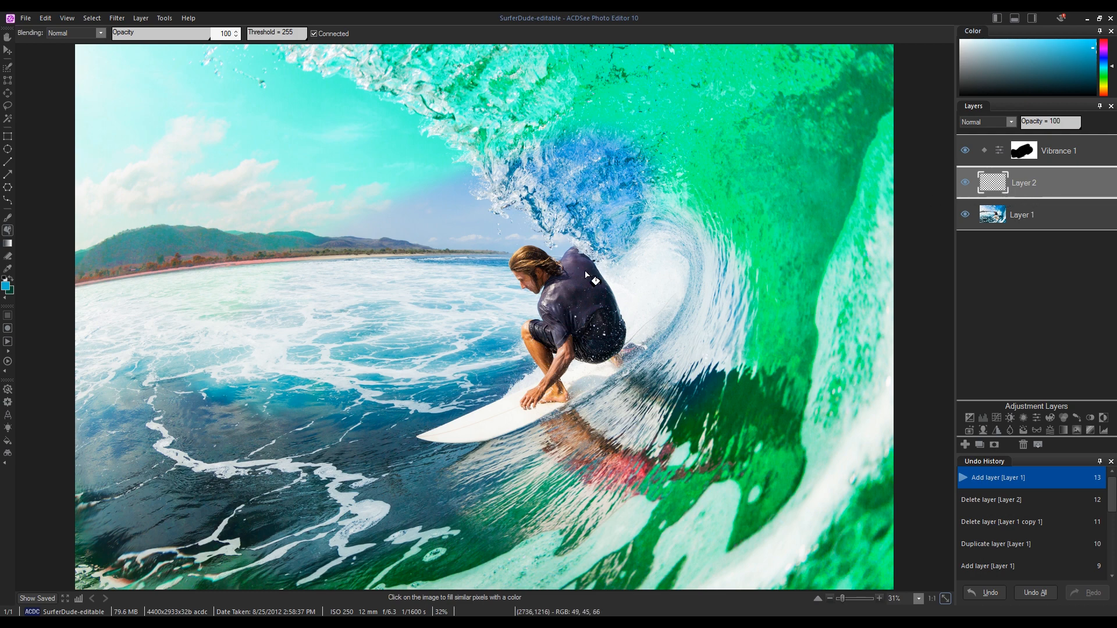
left_click(965, 150)
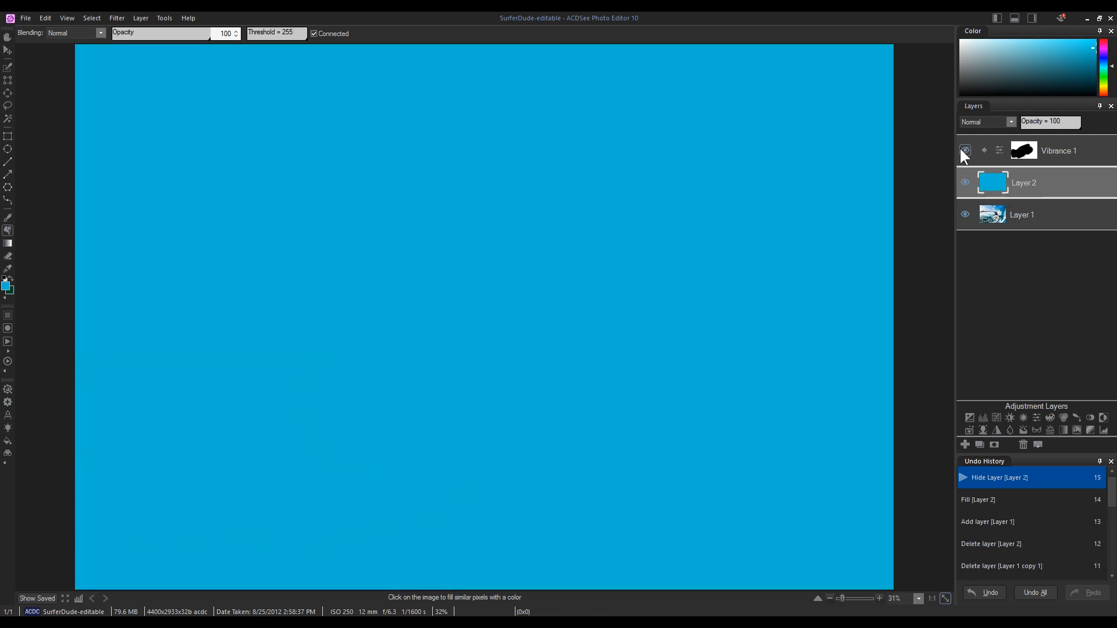
left_click(965, 150)
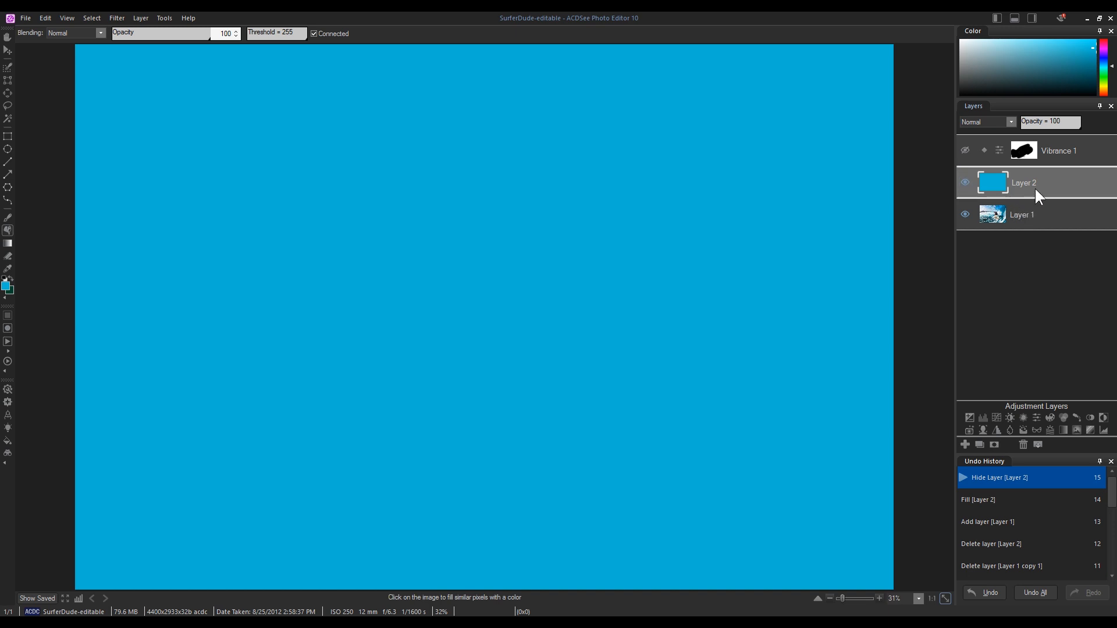
mouse_move(1033, 191)
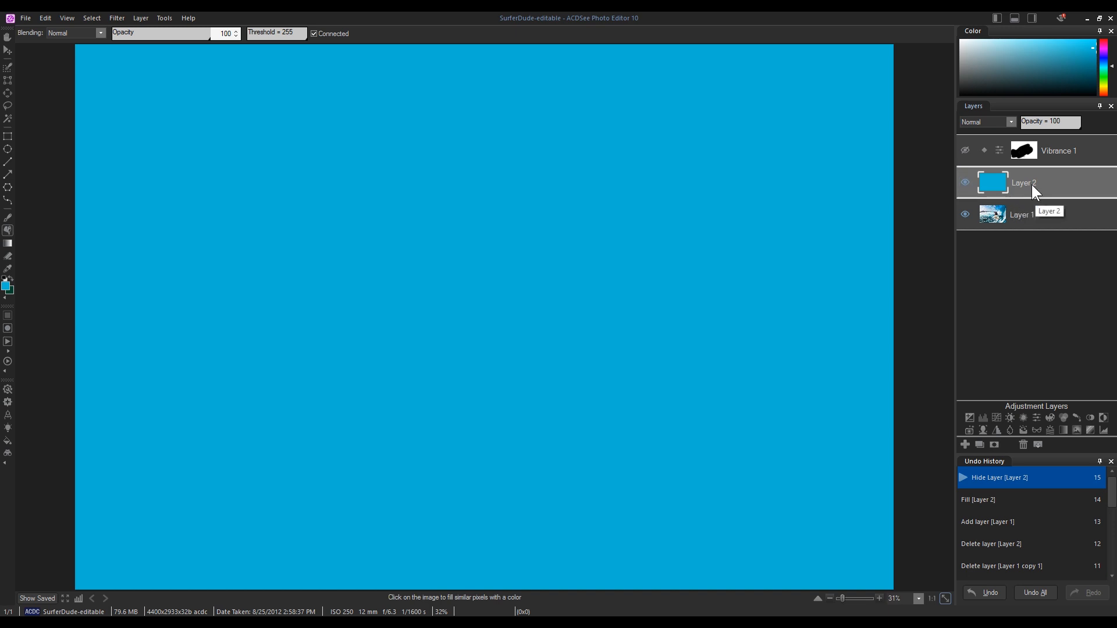
Try Multiply, then Difference blend modes on Layer 2 at 50% opacity.
left_click(1010, 122)
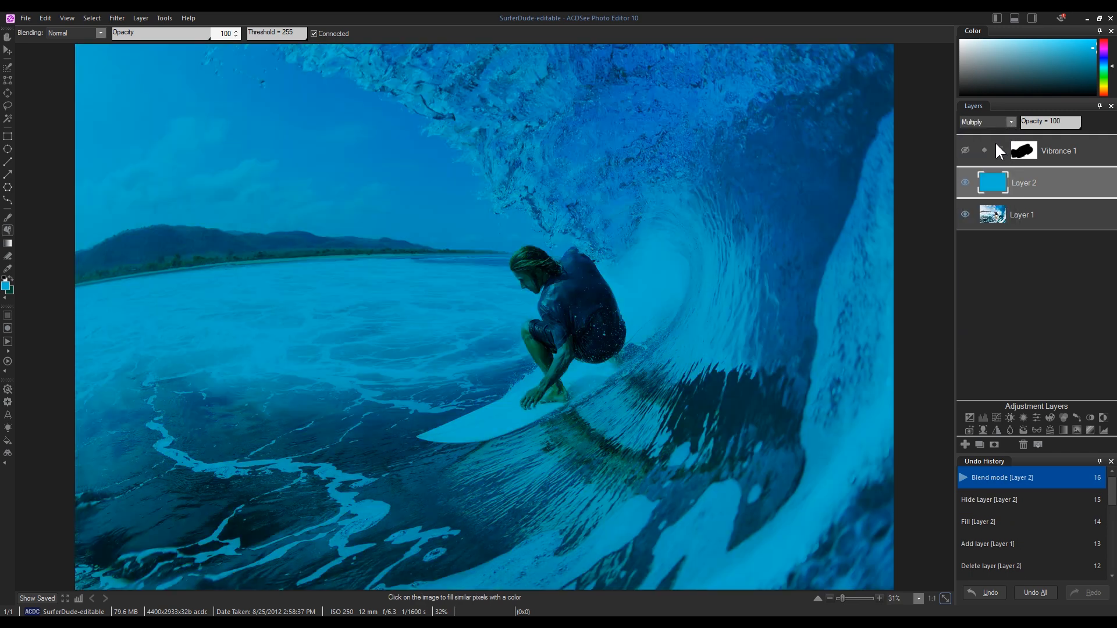
left_click(1008, 122)
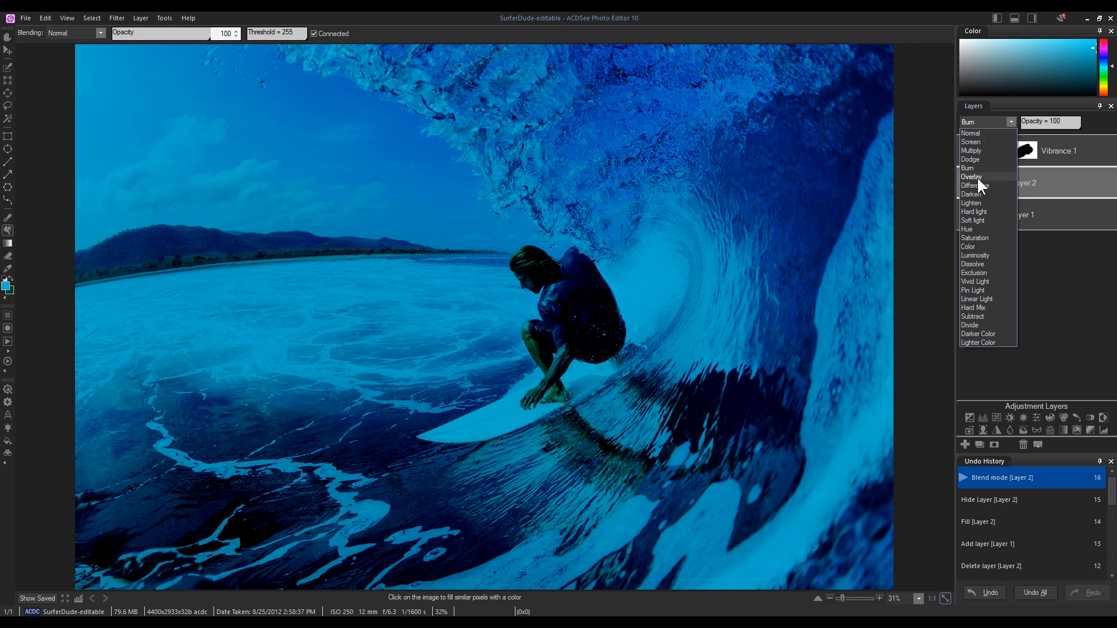
left_click(975, 185)
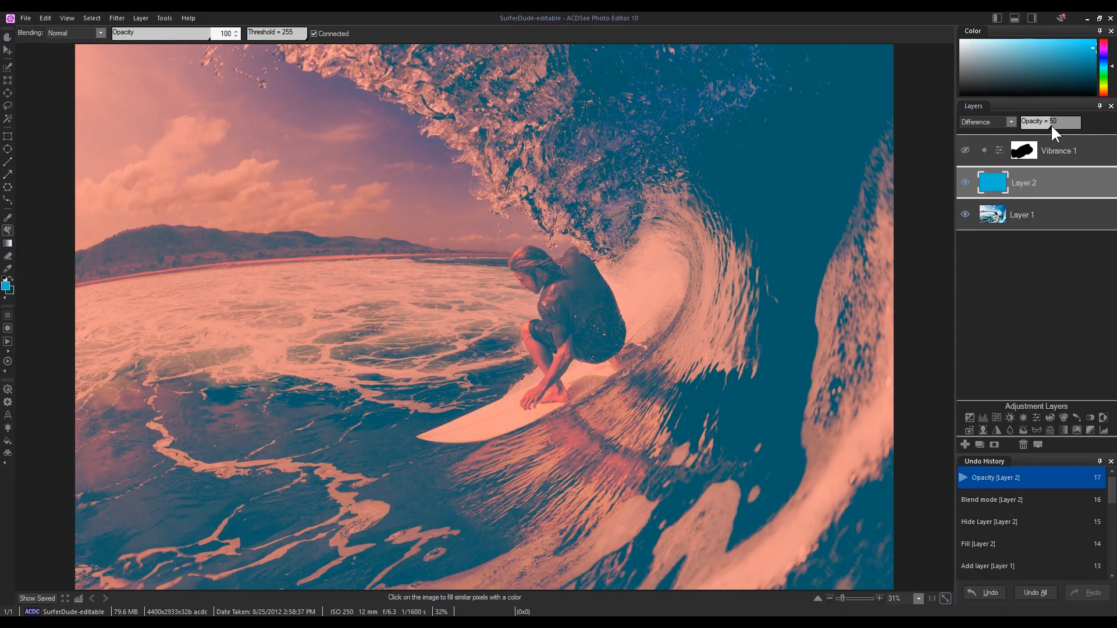
mouse_move(1012, 197)
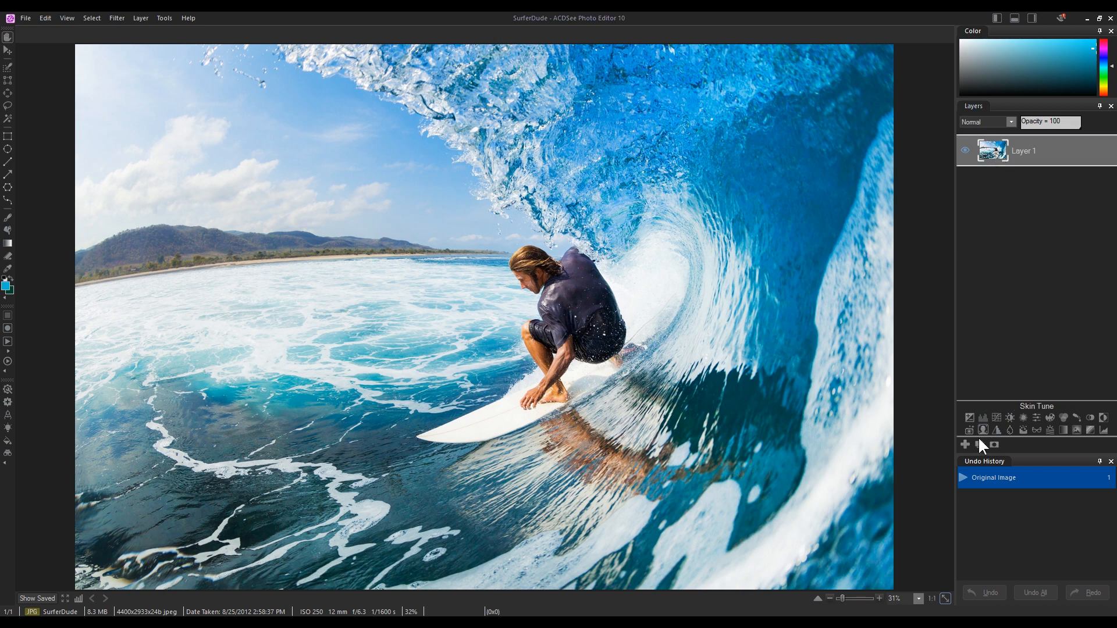
Duplicate Layer 1 of SurferDude.jpg to create Layer 1 copy 1.
left_click(980, 444)
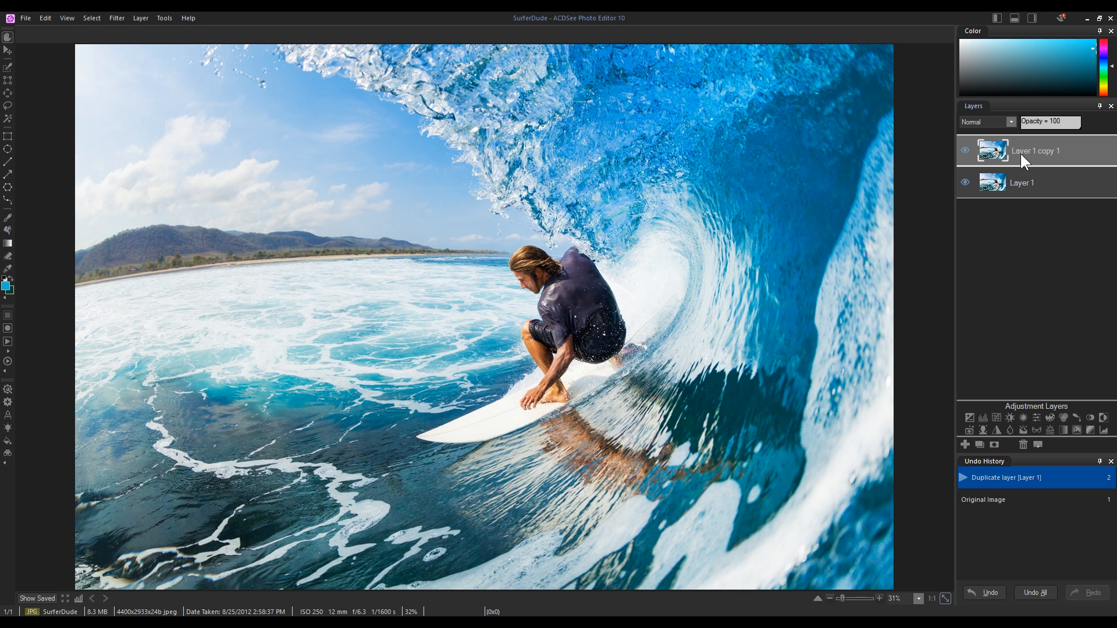
mouse_move(628, 280)
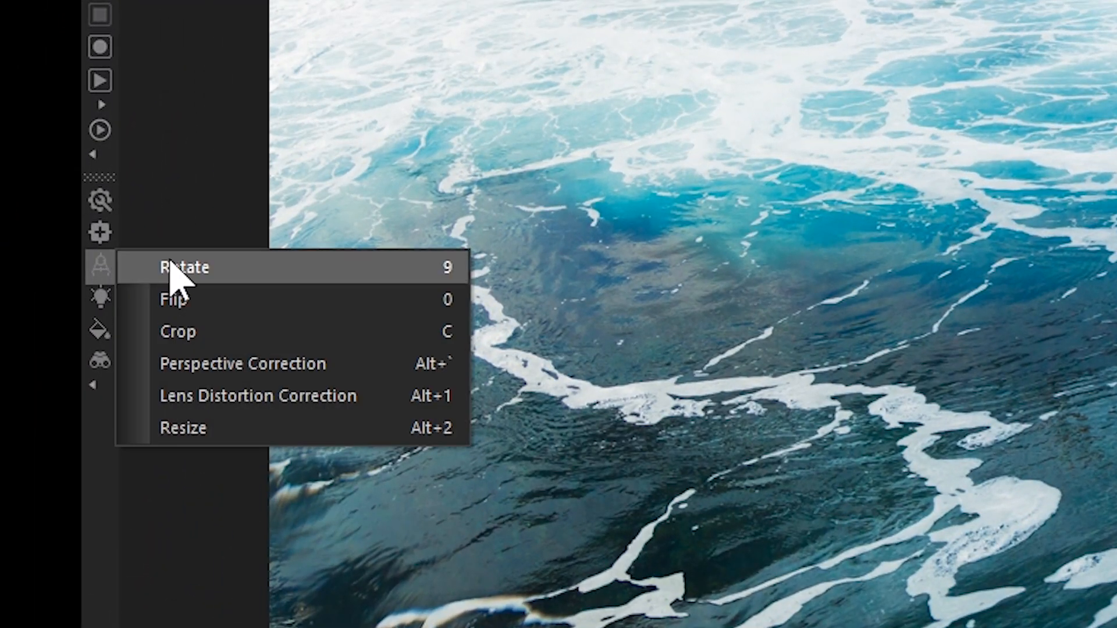
Apply Fisheye lens correction at strength 56 and rotate the layer 2.5 degrees left.
left_click(184, 267)
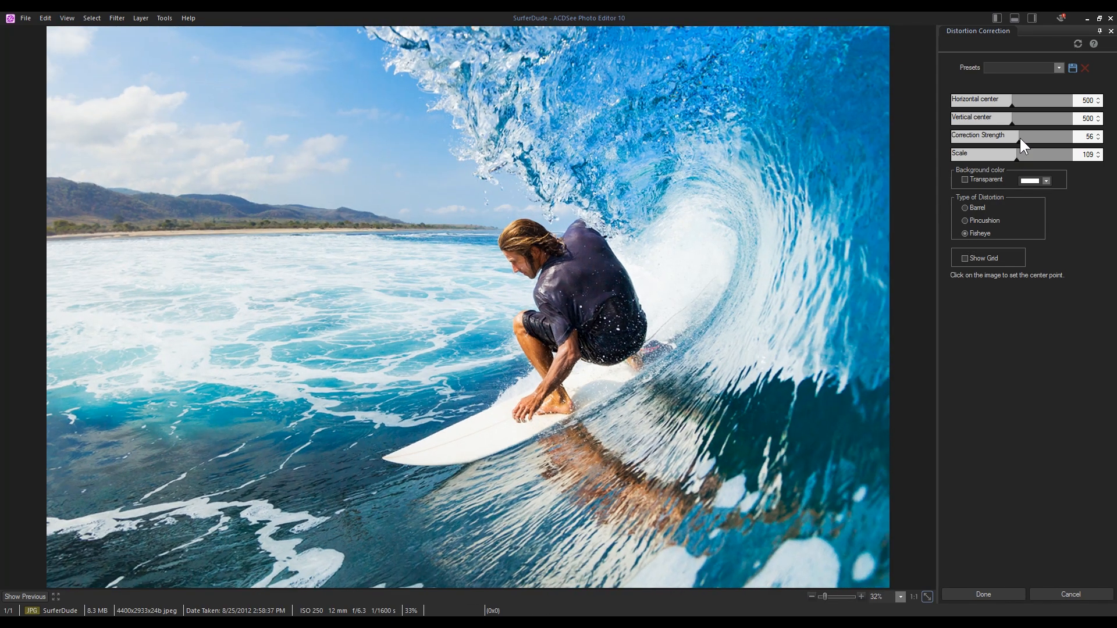
left_click_drag(1019, 140, 1054, 140)
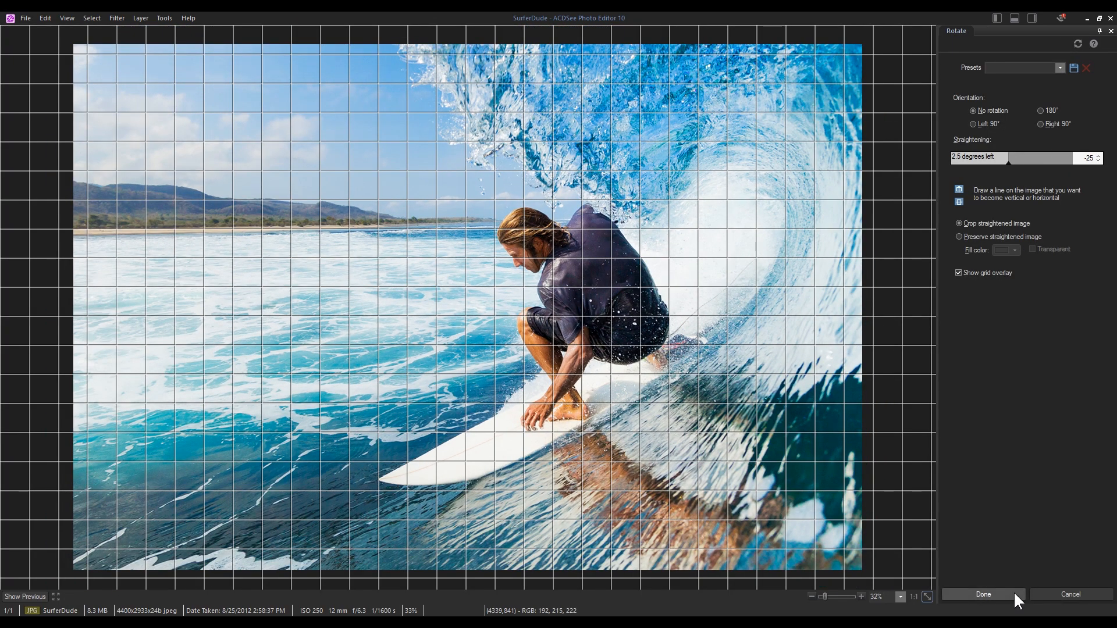
left_click(983, 594)
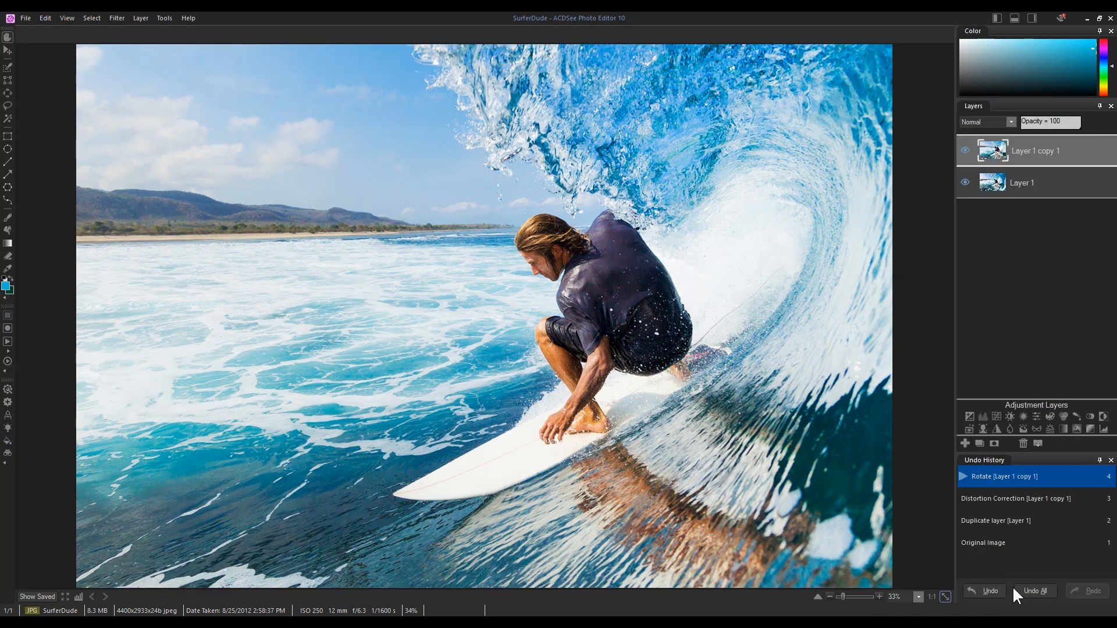
mouse_move(917, 254)
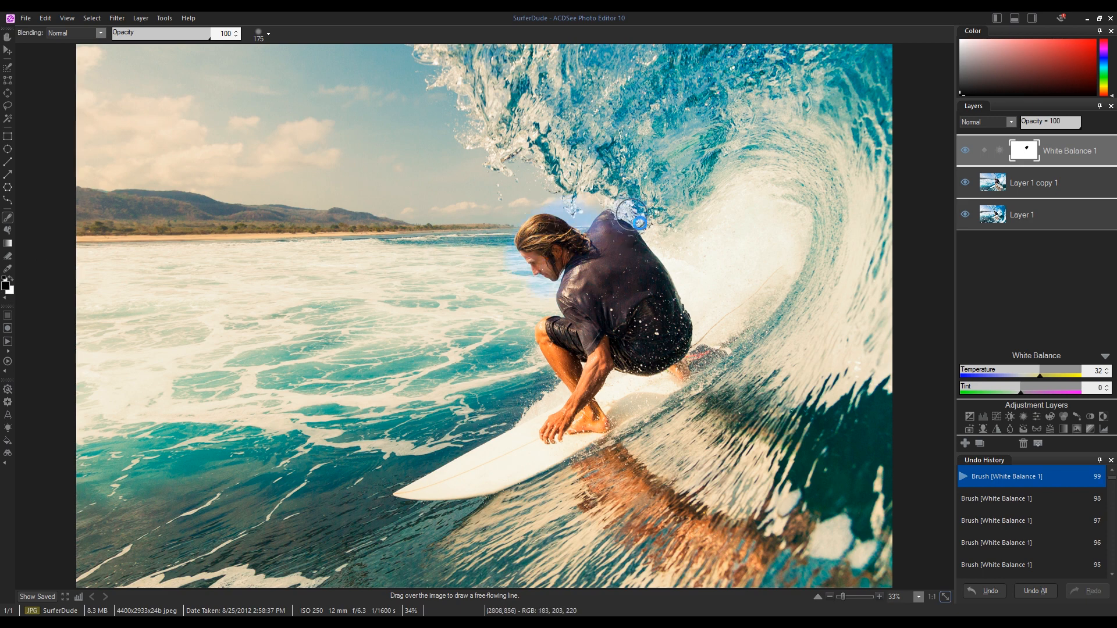
Paint the Temperature 32 White Balance mask around the surfer, then invert the mask.
left_click_drag(631, 210, 552, 339)
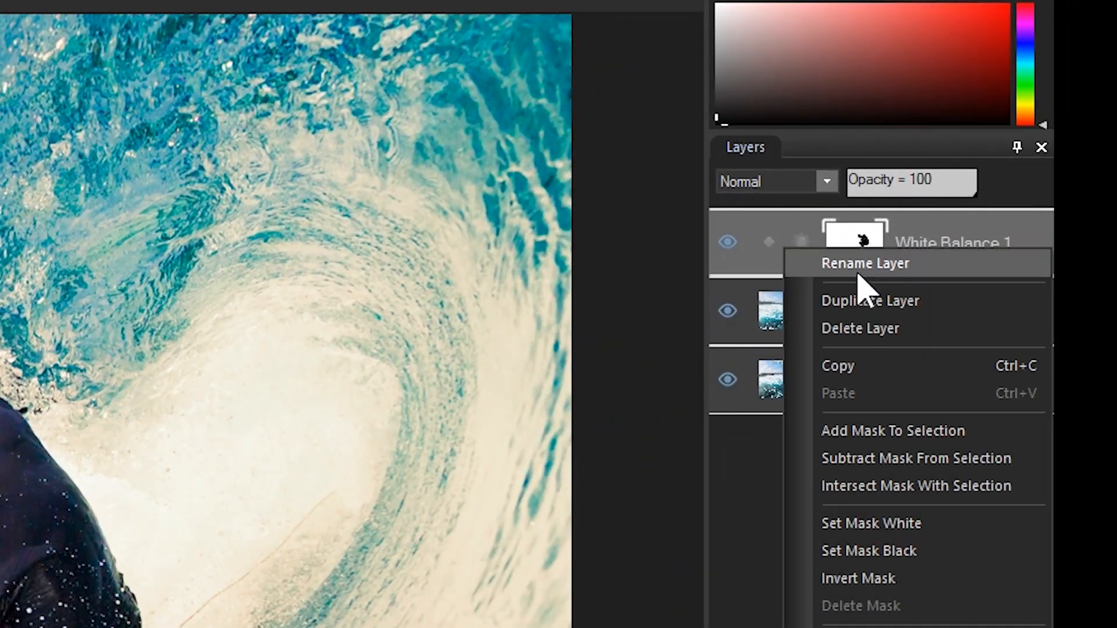
left_click(868, 585)
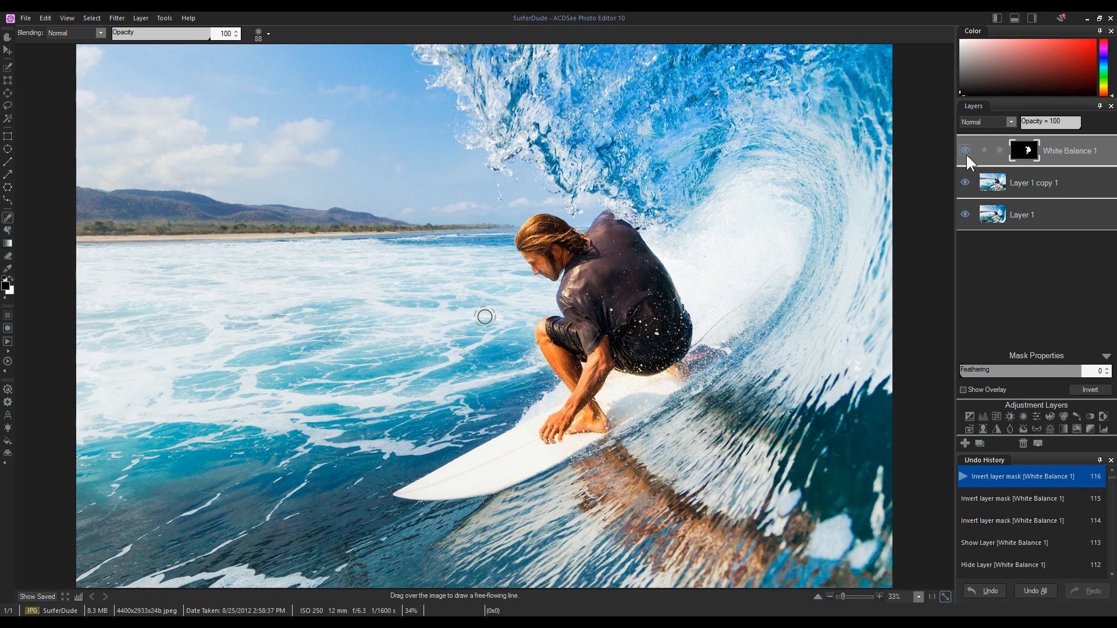
Toggle the White Balance and bottom photo layer visibility to compare, then add a new layer.
left_click(964, 150)
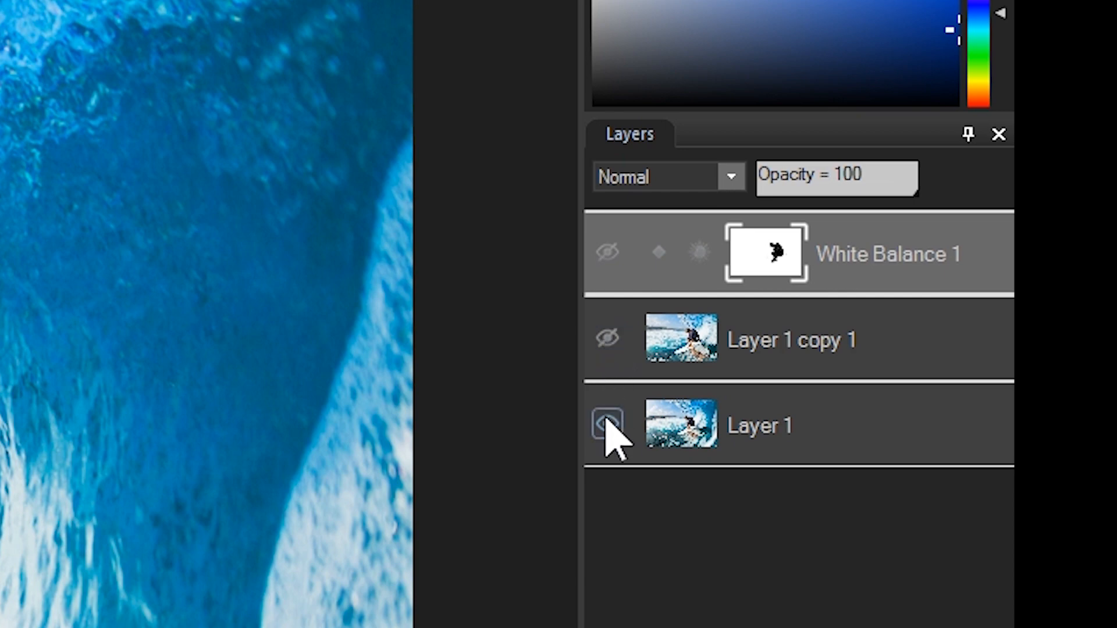
left_click(605, 426)
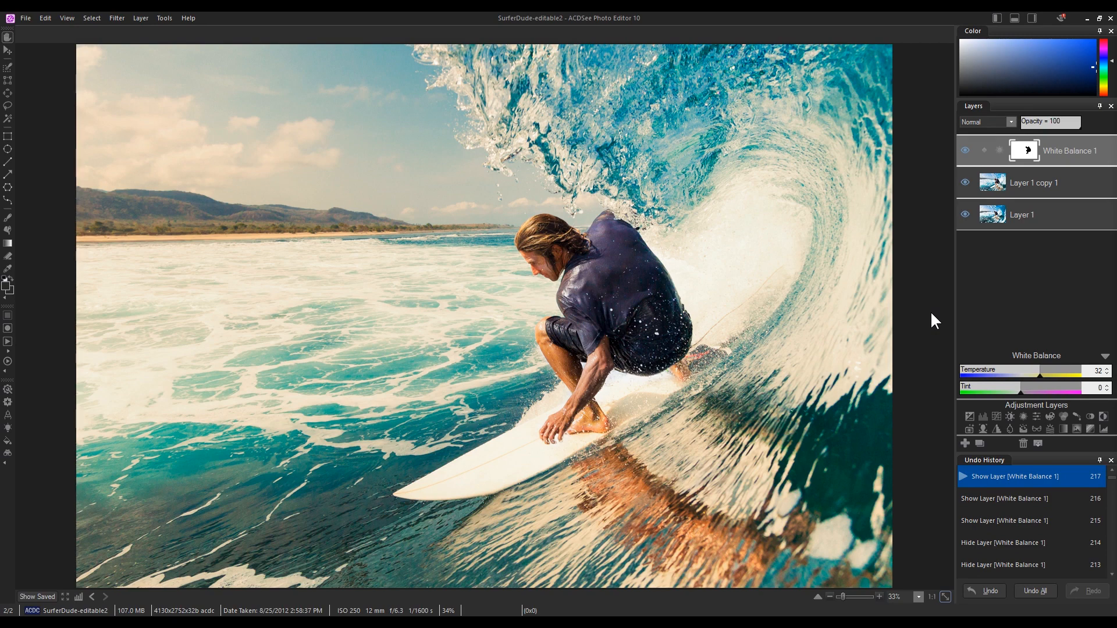
mouse_move(946, 331)
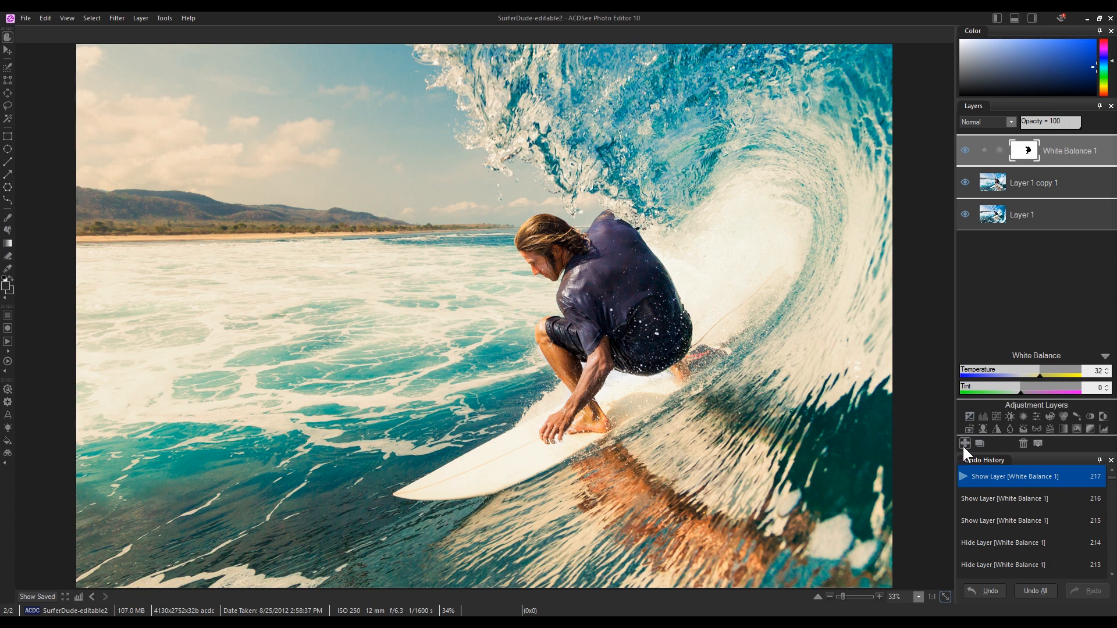
left_click(965, 443)
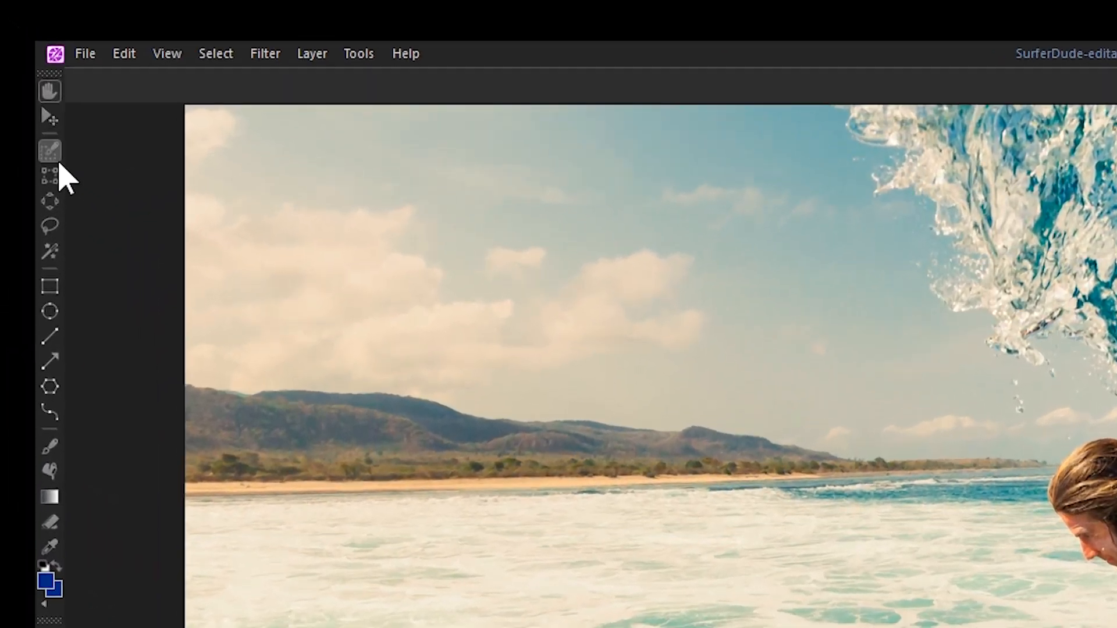
Use the Selection Brush with Smart Brushing and adjust its tolerance to select the surfer.
left_click(49, 149)
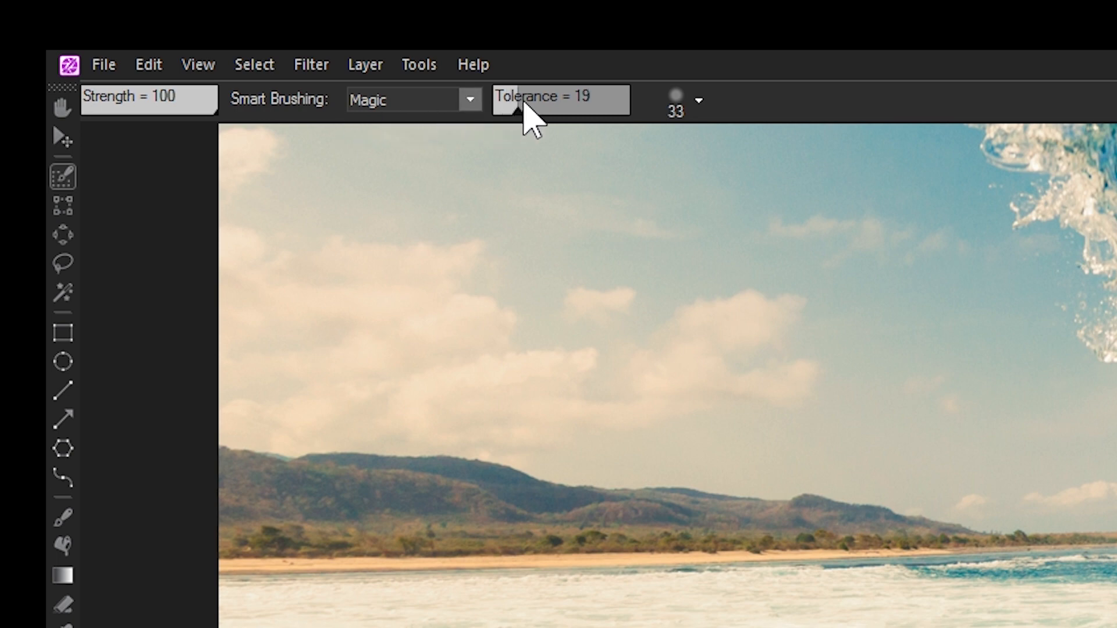
left_click(471, 99)
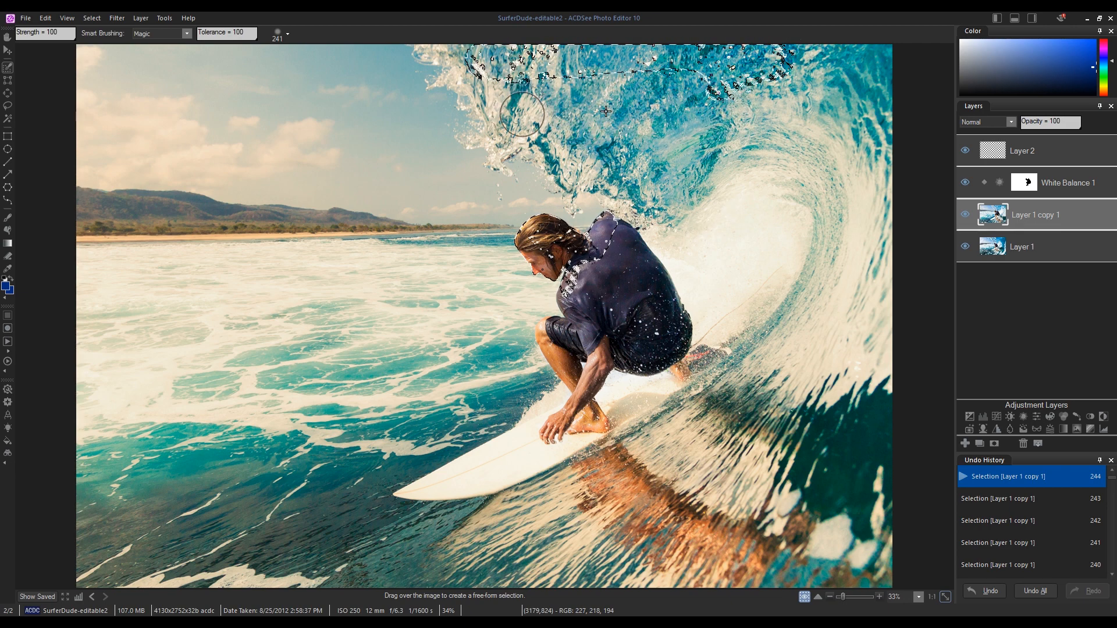
Turn off Smart Brushing and refine the surfer selection from the menu bar.
left_click(185, 33)
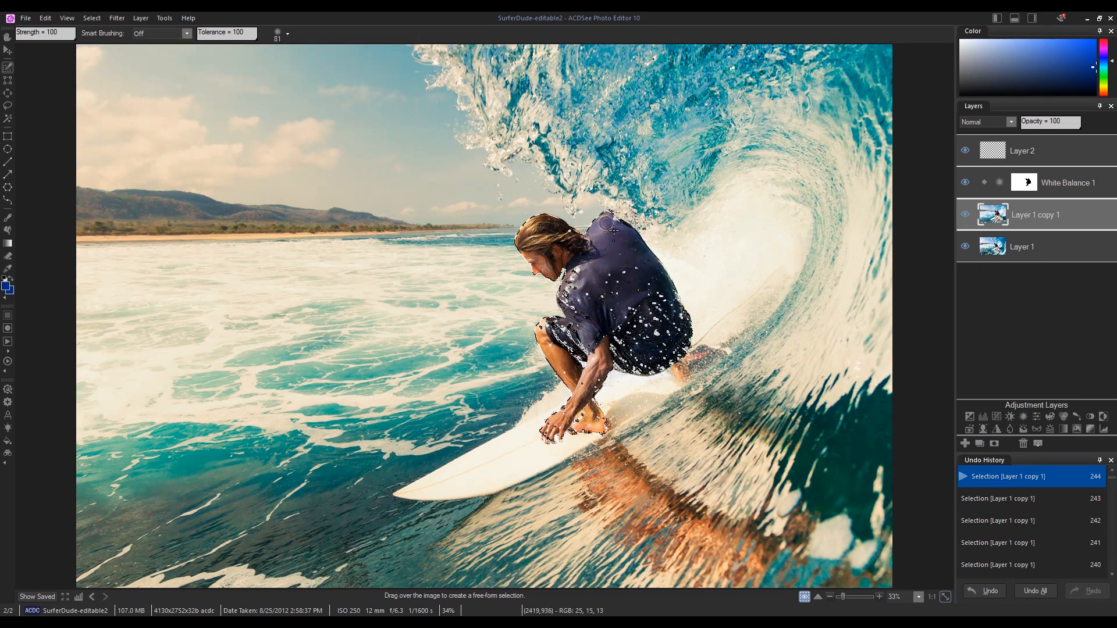
left_click(92, 18)
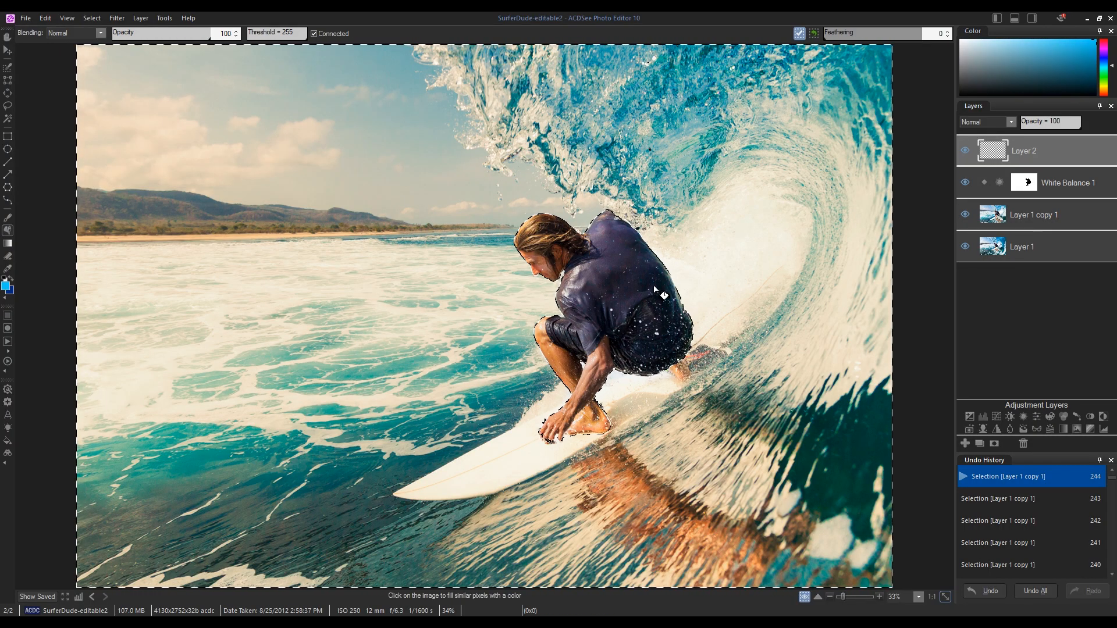
Fill Layer 2 blue, deselect, feather the surfer mask to 20, and blend Layer 2 in Hard light.
left_click(91, 18)
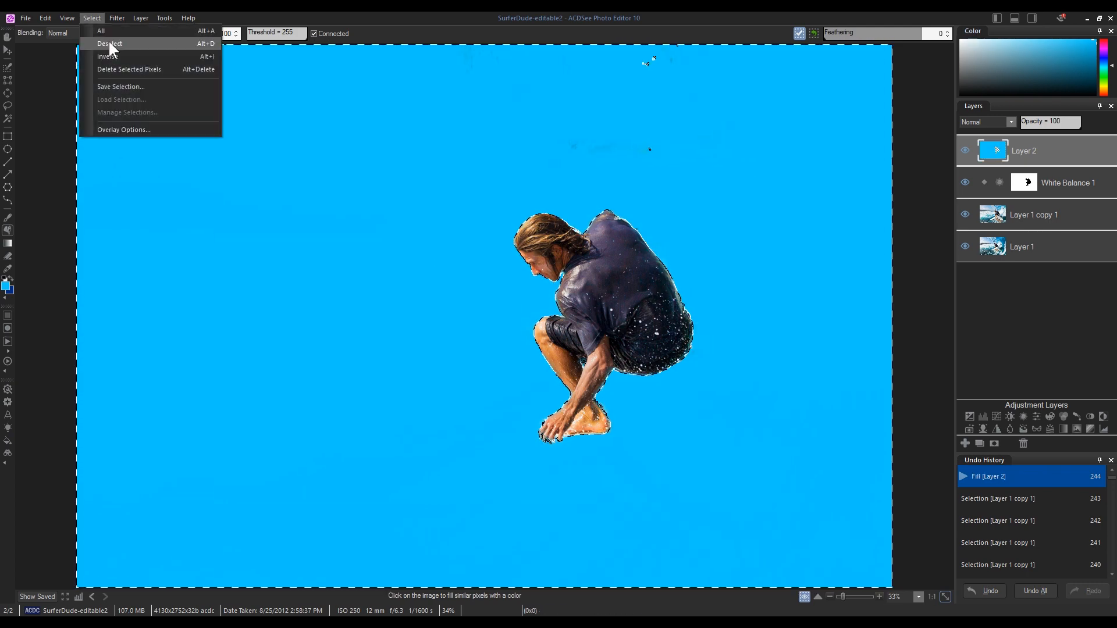
left_click(116, 43)
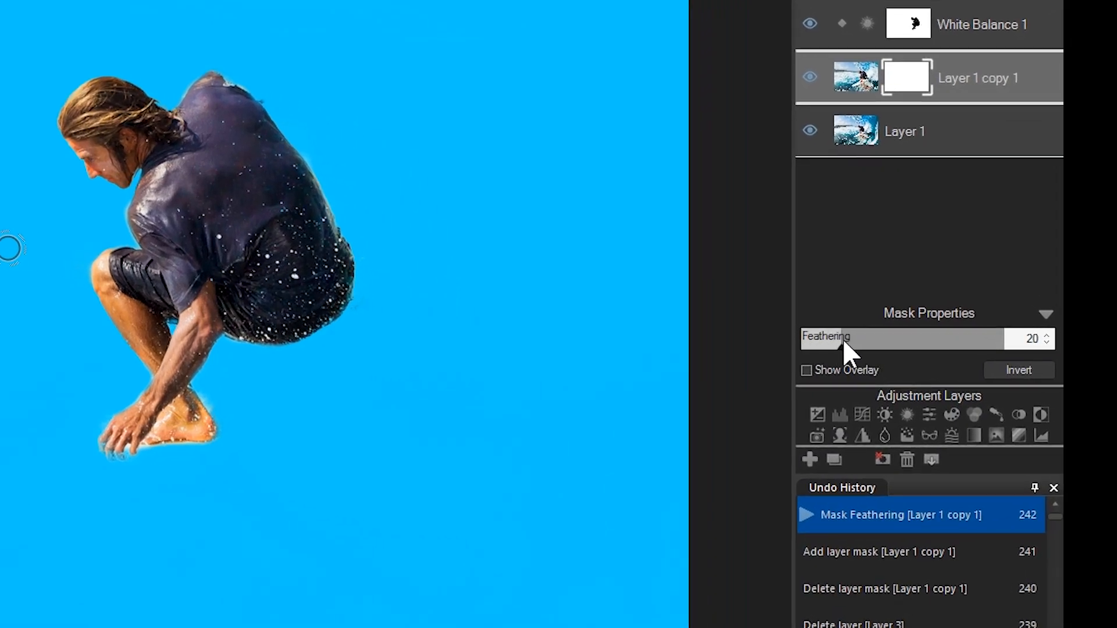
left_click_drag(854, 338, 912, 338)
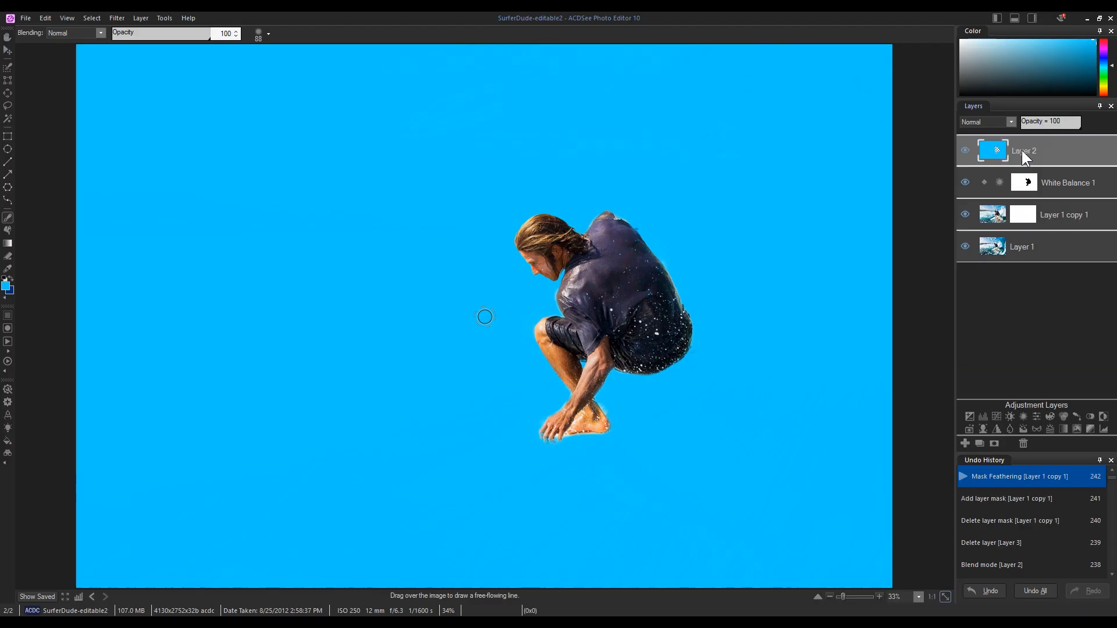
left_click(1010, 122)
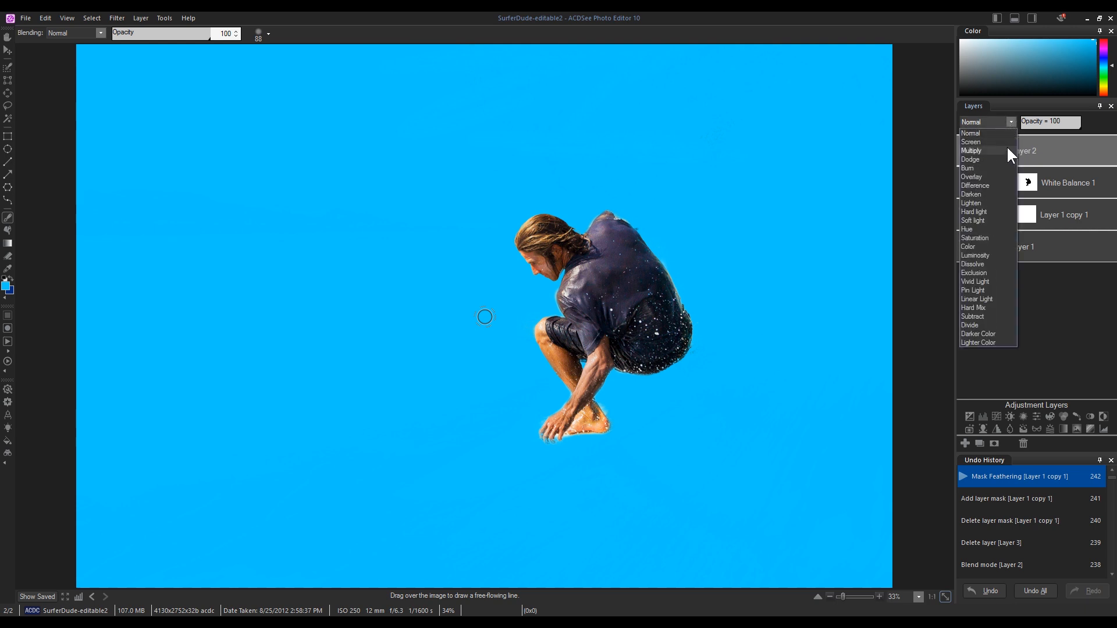
left_click(974, 212)
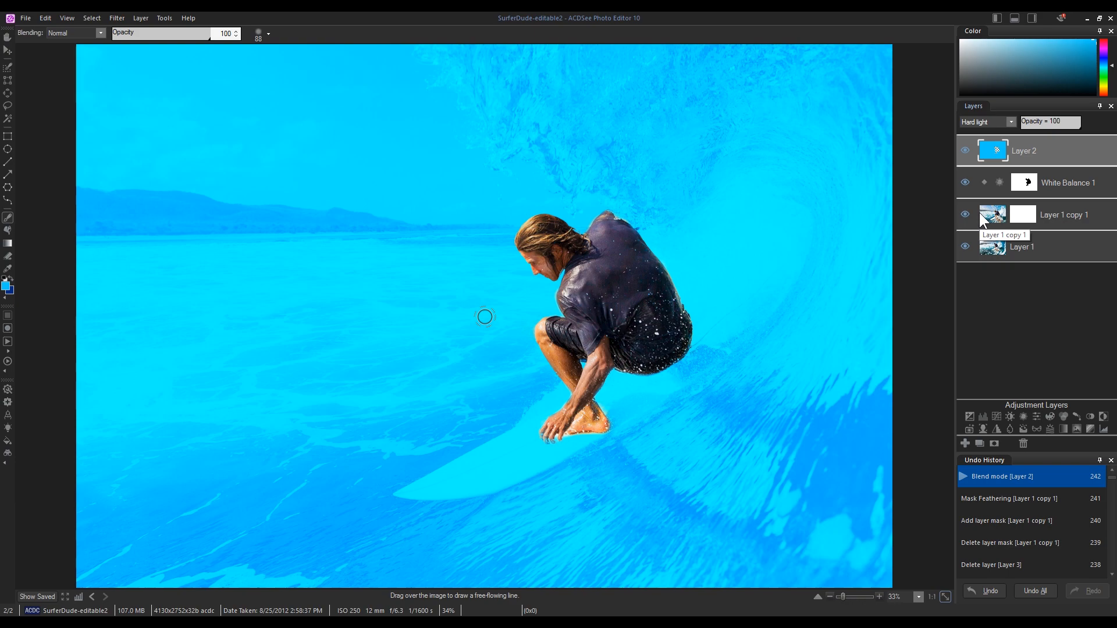
mouse_move(1021, 414)
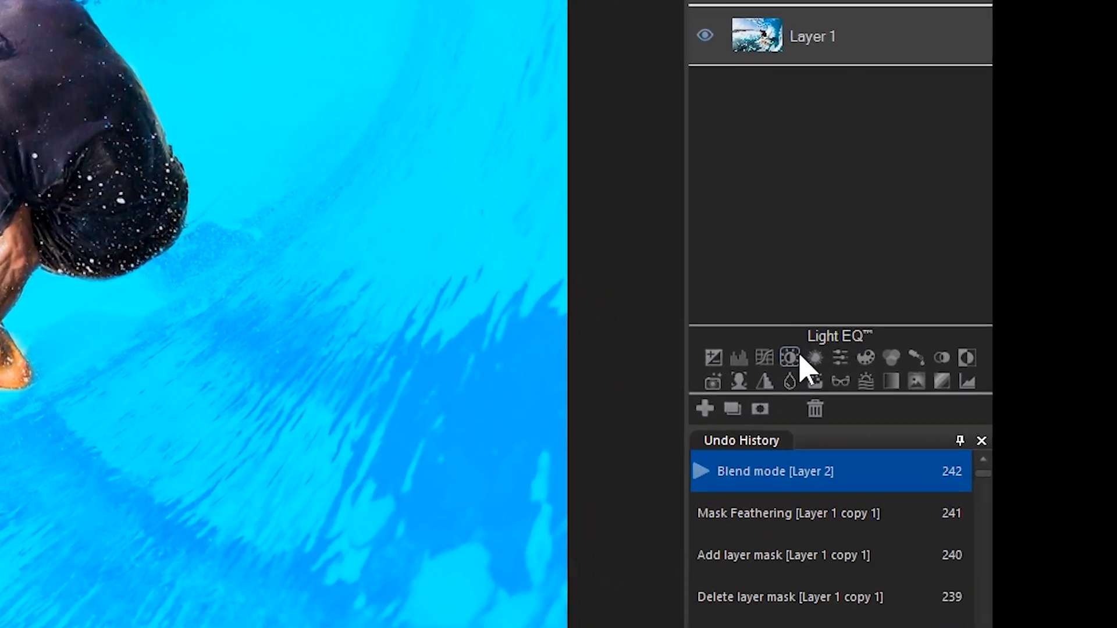
mouse_move(811, 358)
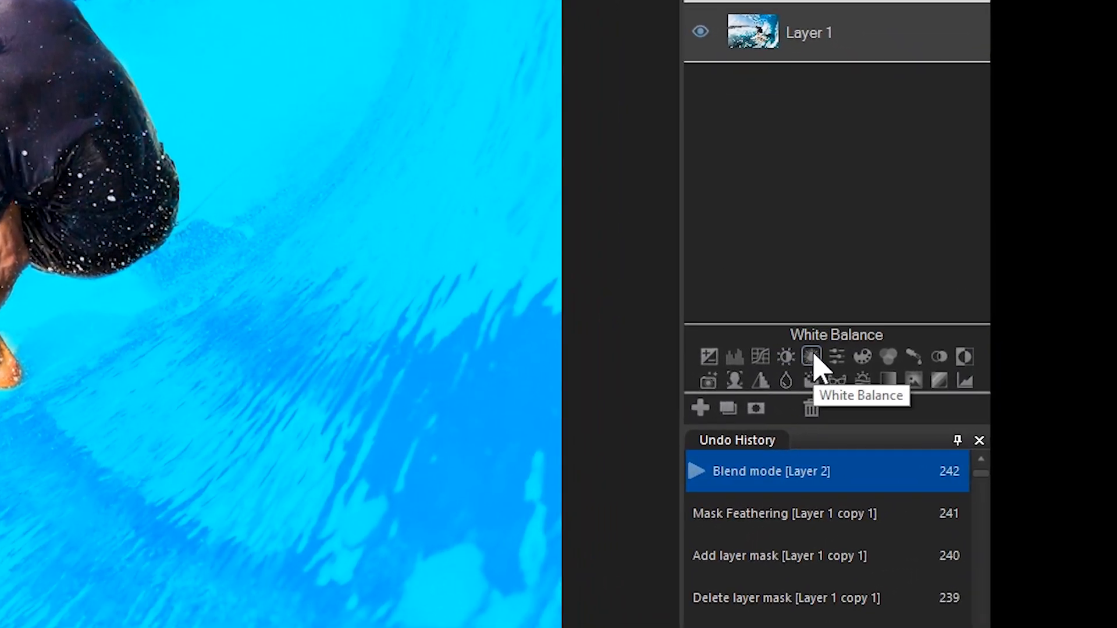
Add White Balance (Temperature 26) and Levels adjustments to brighten the water, masking out the surfer.
left_click(811, 356)
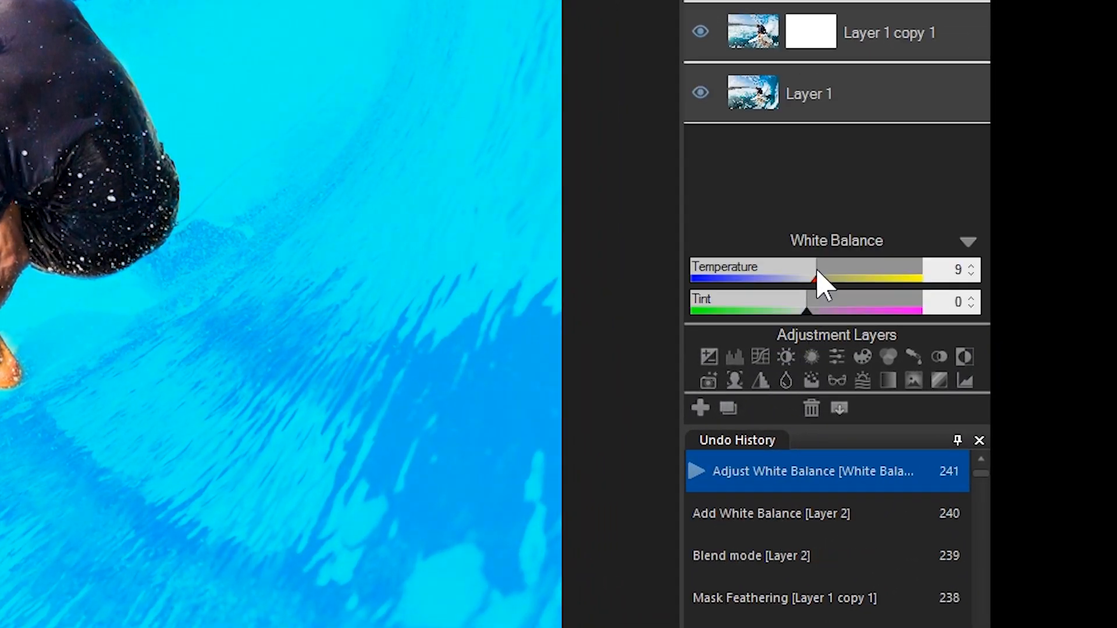
left_click_drag(812, 281, 839, 281)
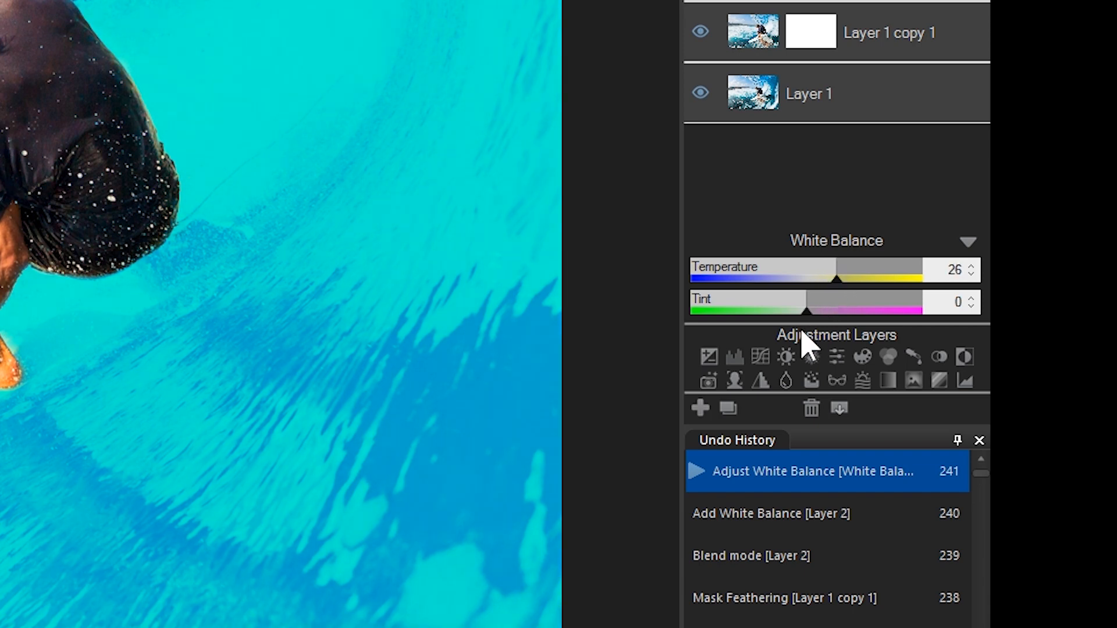
left_click(761, 357)
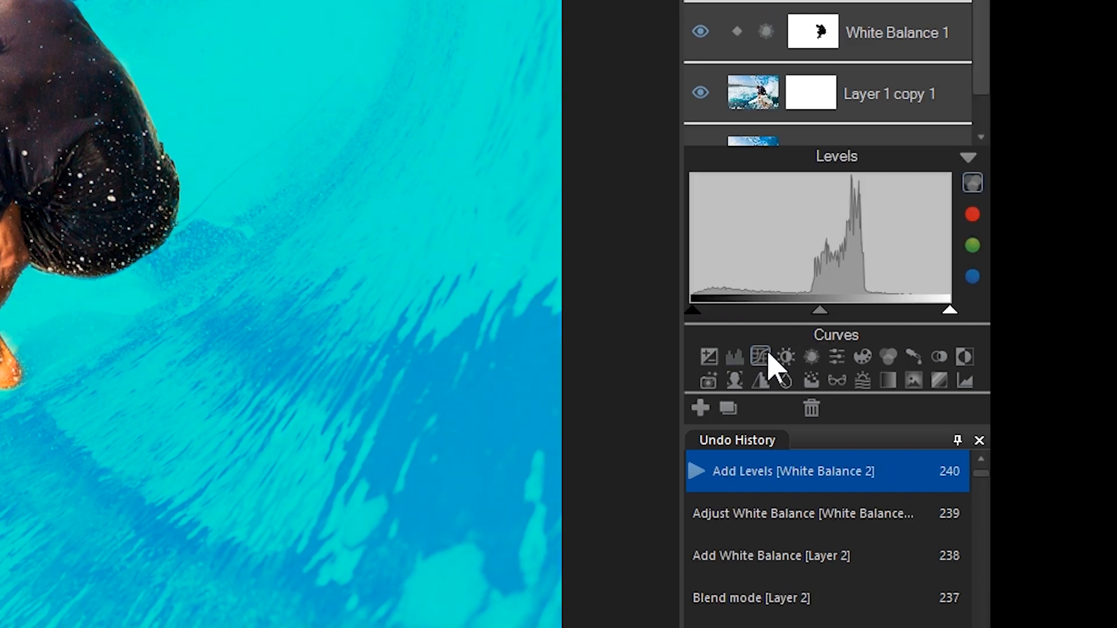
left_click_drag(818, 310, 840, 310)
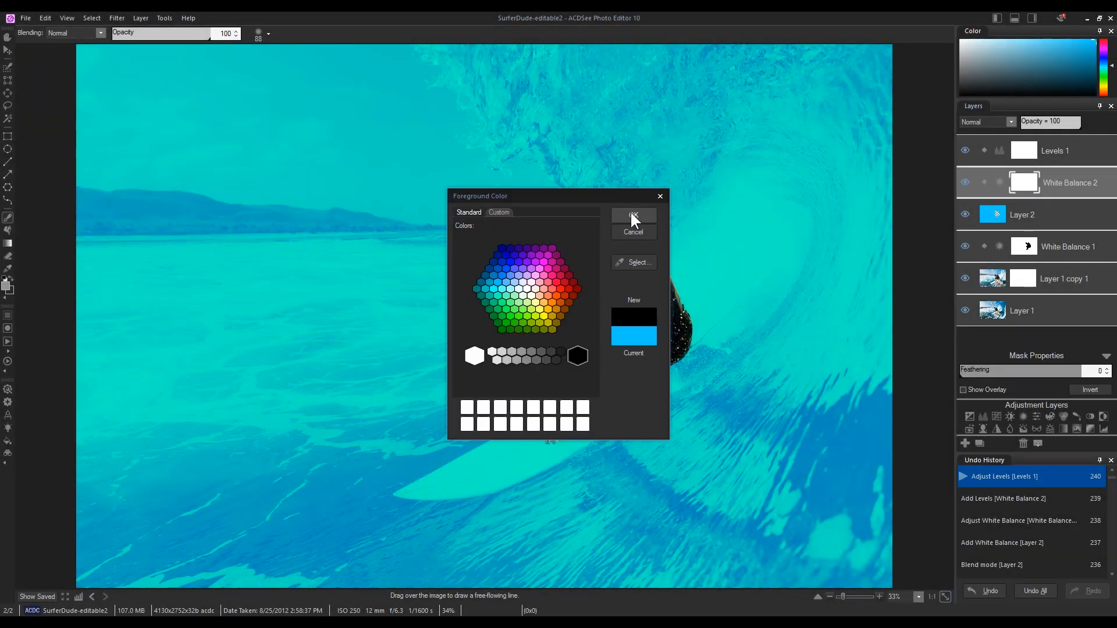
left_click(634, 217)
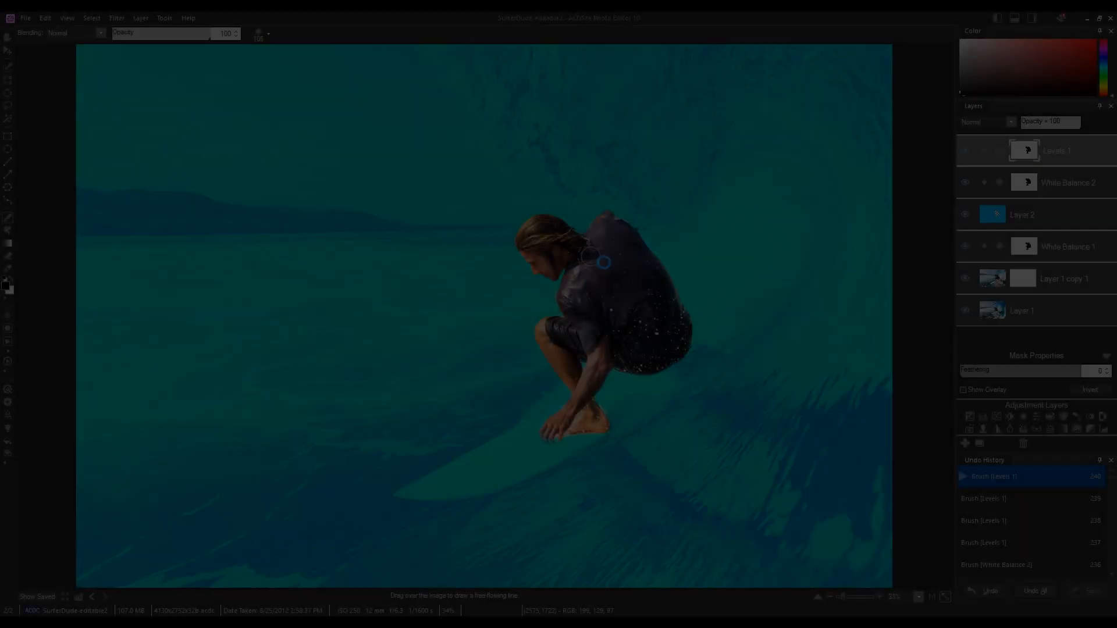
left_click(965, 150)
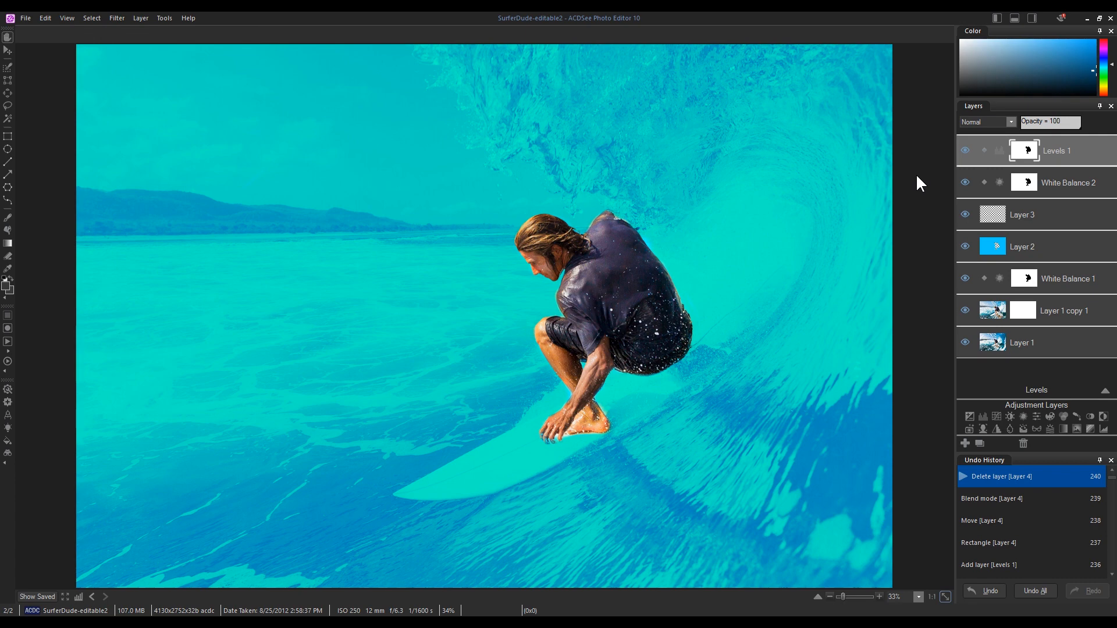
Add Layer 4 with a dark blue rectangle over the left side, rotated diagonally.
left_click(964, 443)
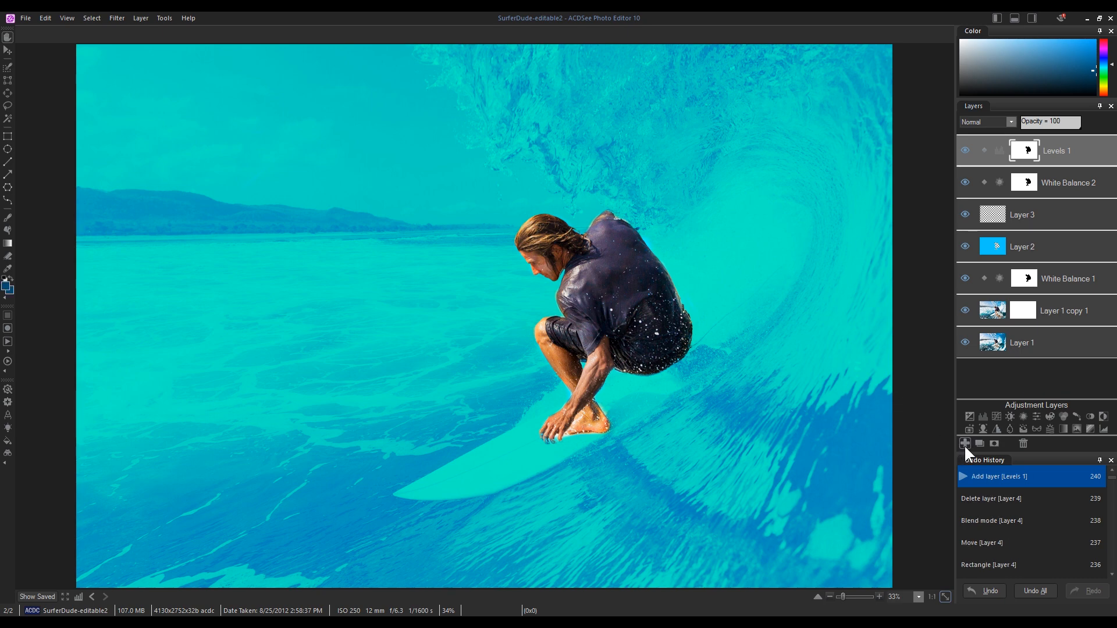
left_click(965, 443)
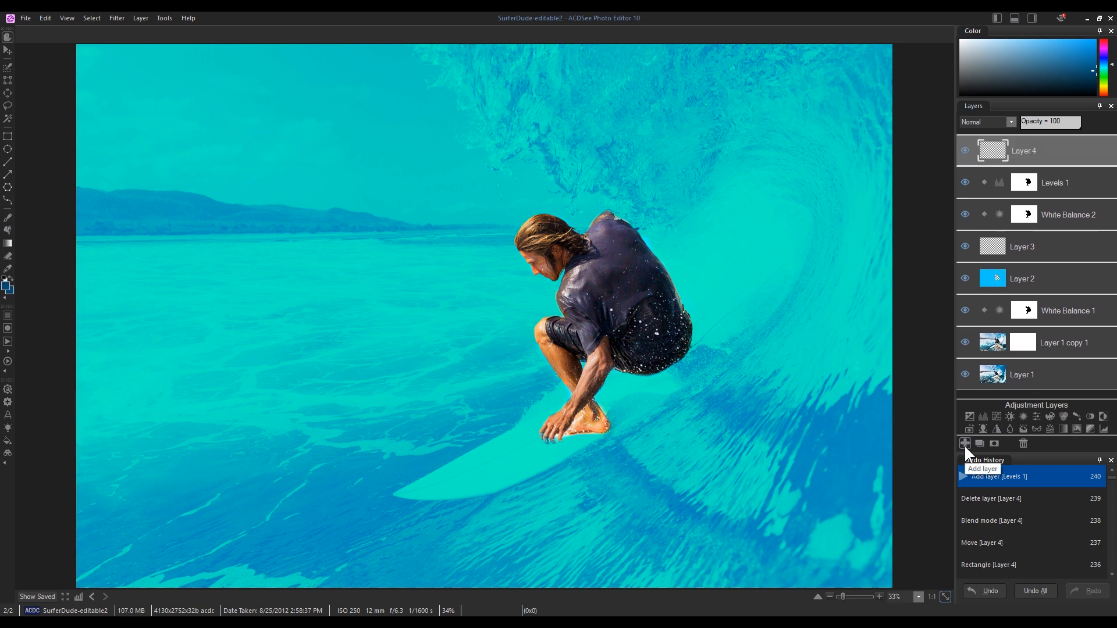
mouse_move(74, 197)
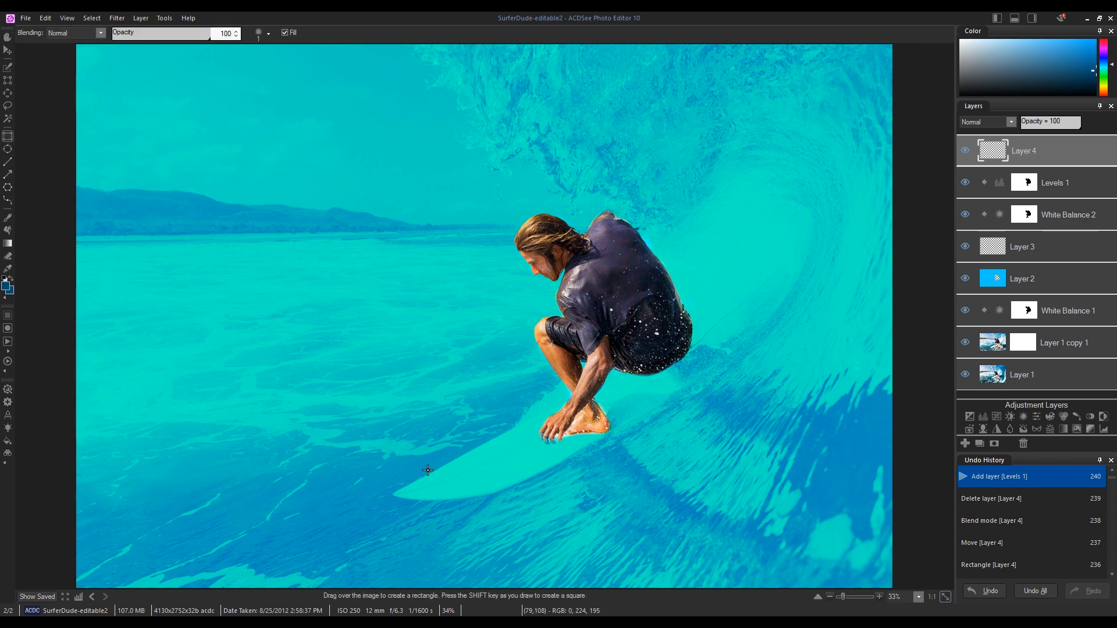
left_click_drag(92, 64, 503, 577)
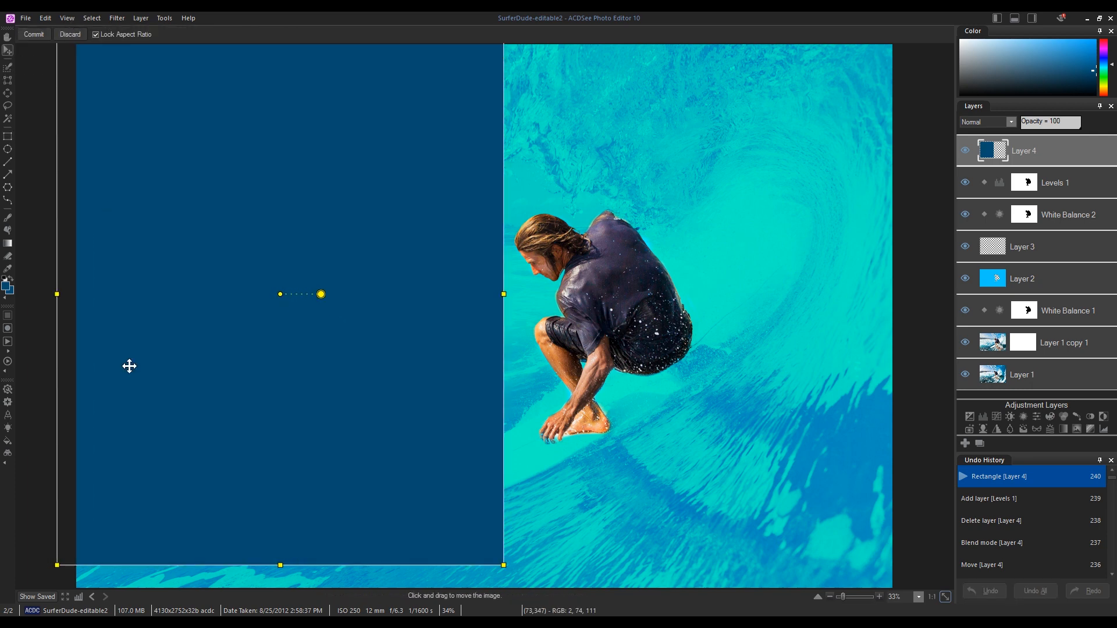
left_click_drag(321, 293, 306, 331)
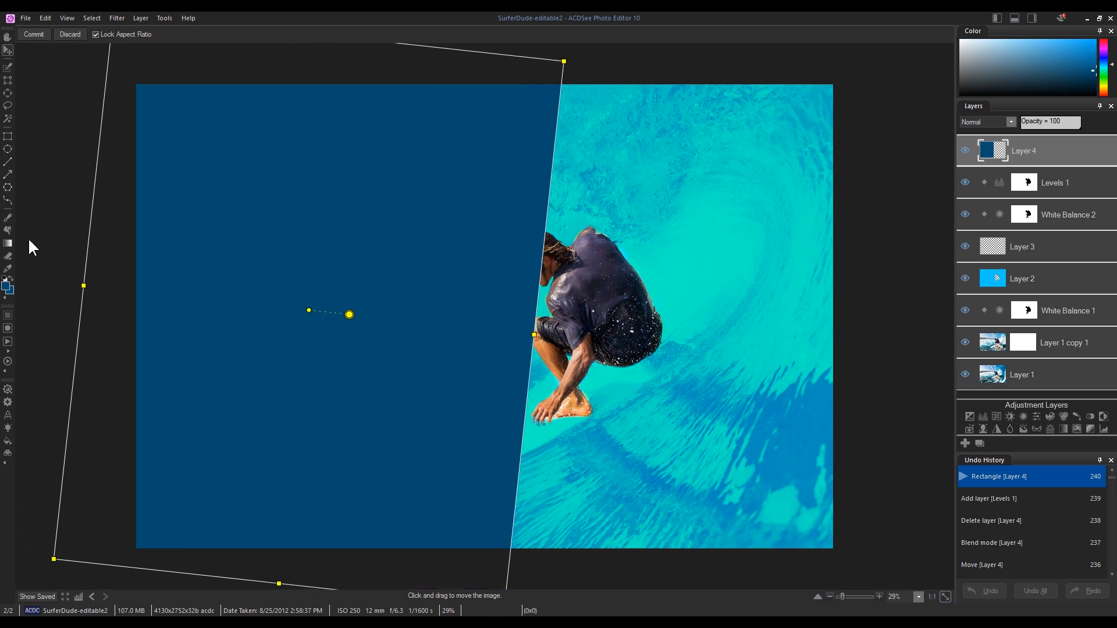
left_click(1009, 123)
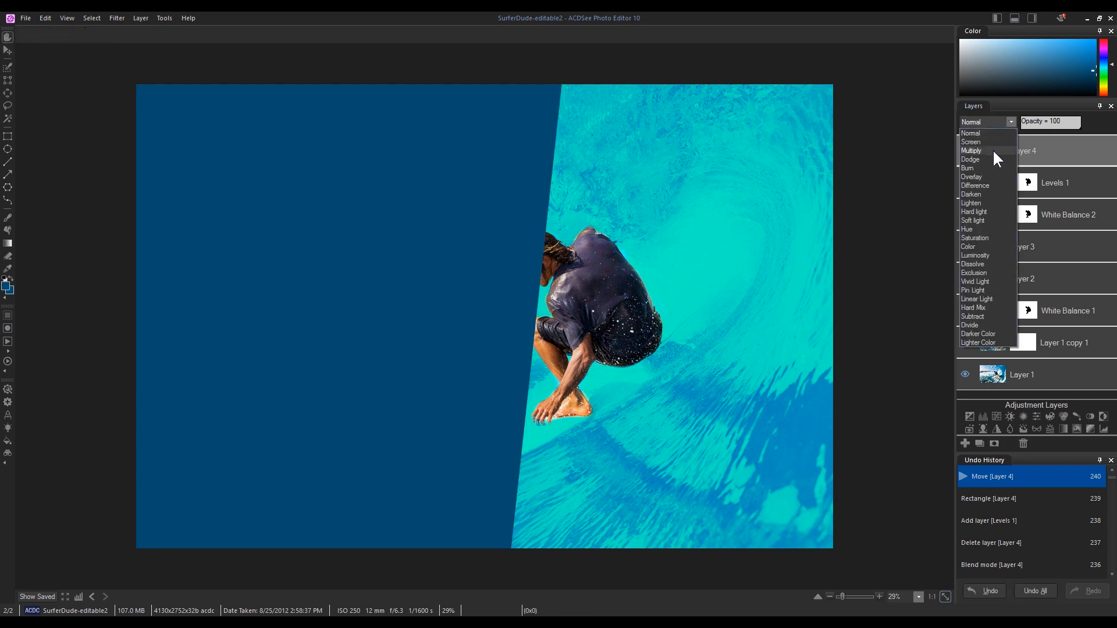
left_click(967, 168)
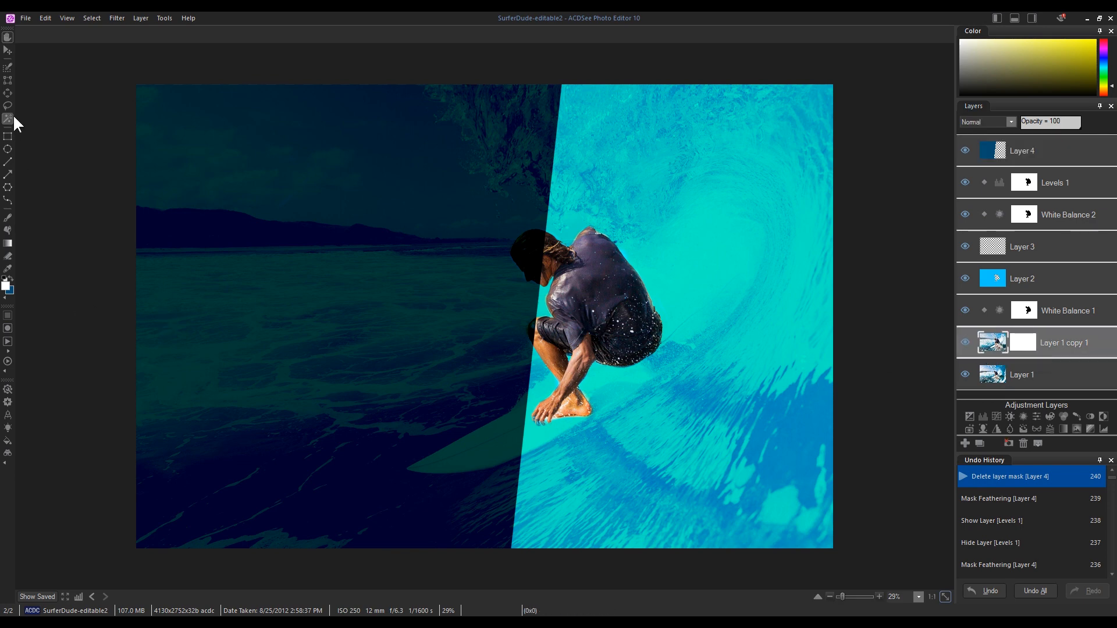
Select the surfer's head and board, then add an inverted mask to Layer 4.
left_click(6, 119)
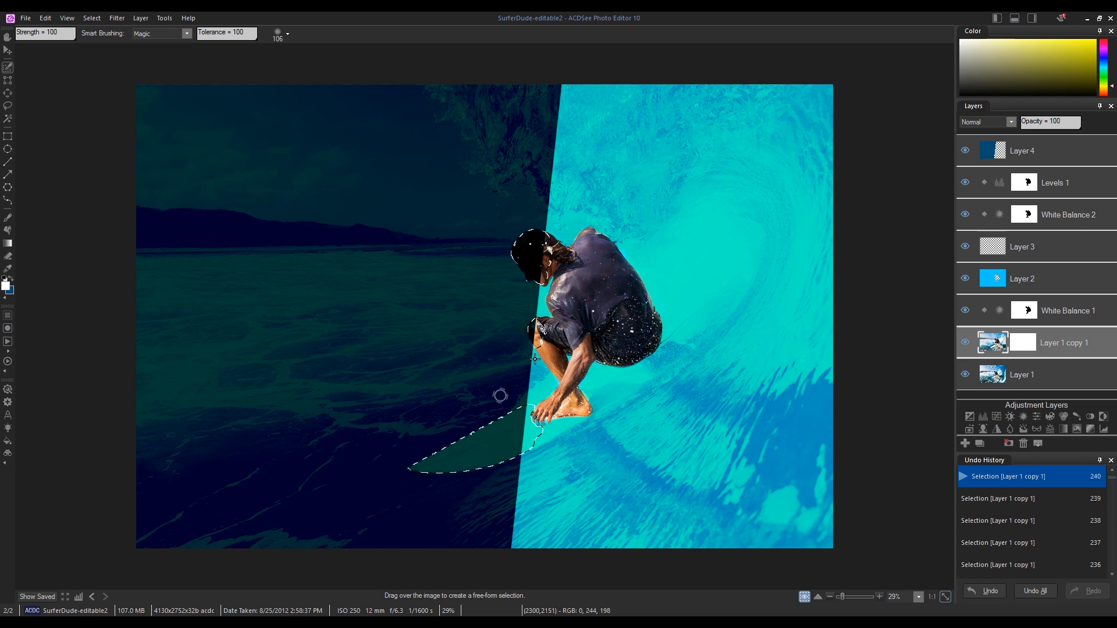
left_click(1022, 150)
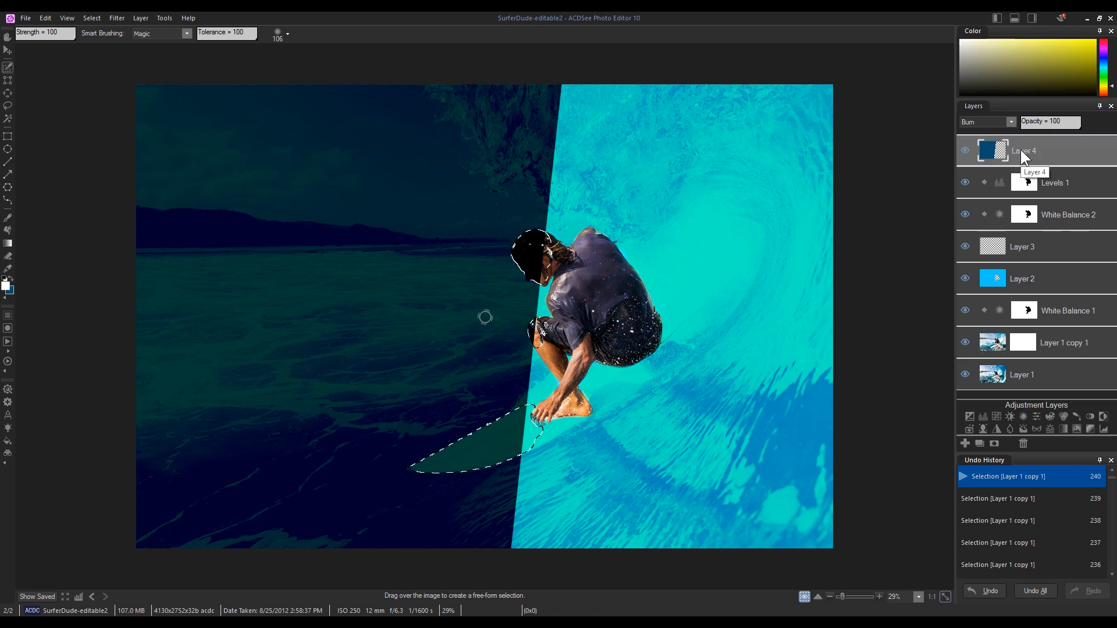
mouse_move(994, 443)
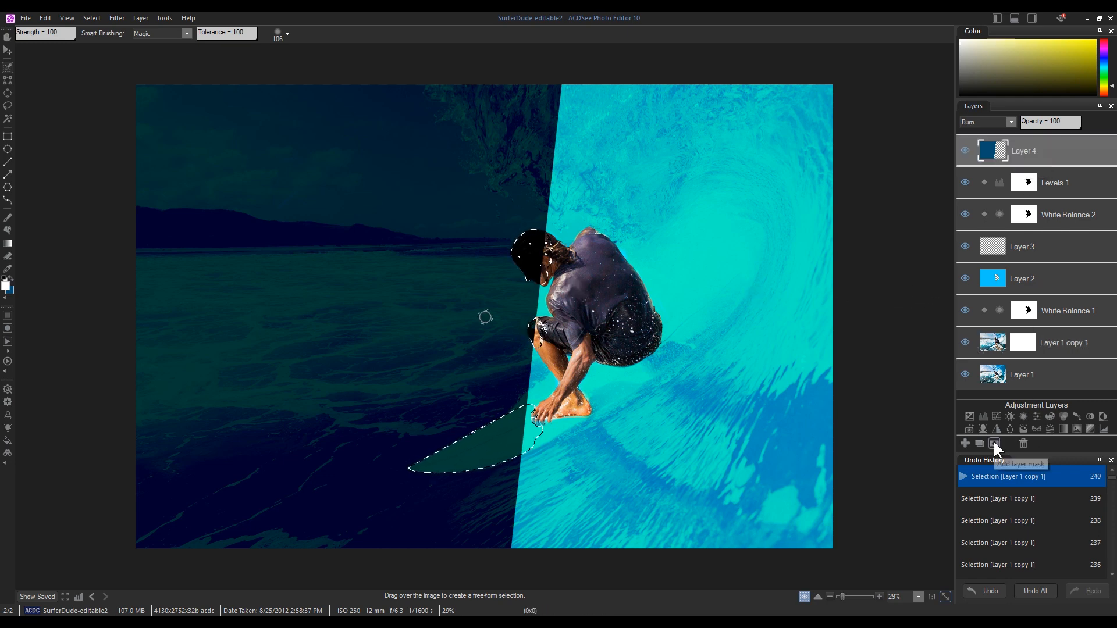
left_click(994, 444)
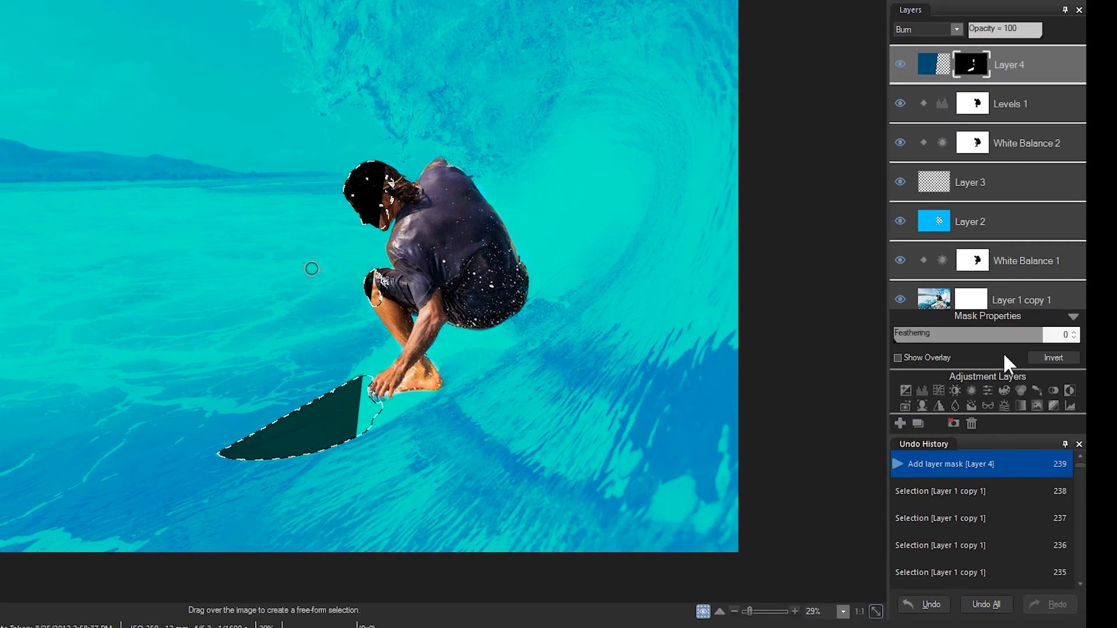
left_click(1053, 358)
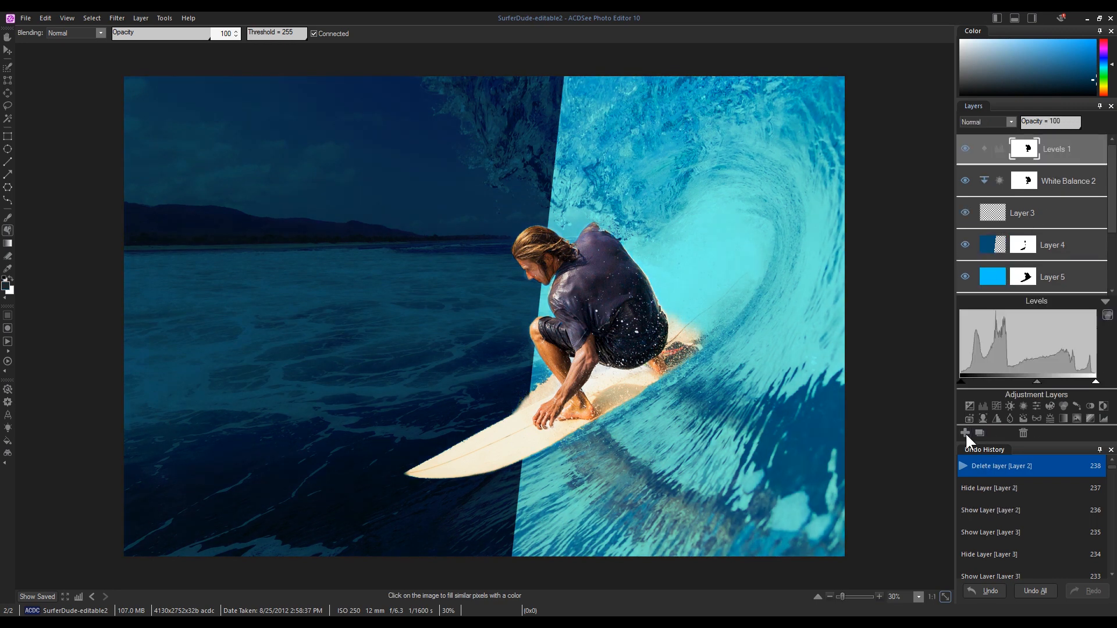
Add a layer with white Raleway Extra size-163 text 'OUT OF WATER, I AM NOTHING.'.
left_click(965, 433)
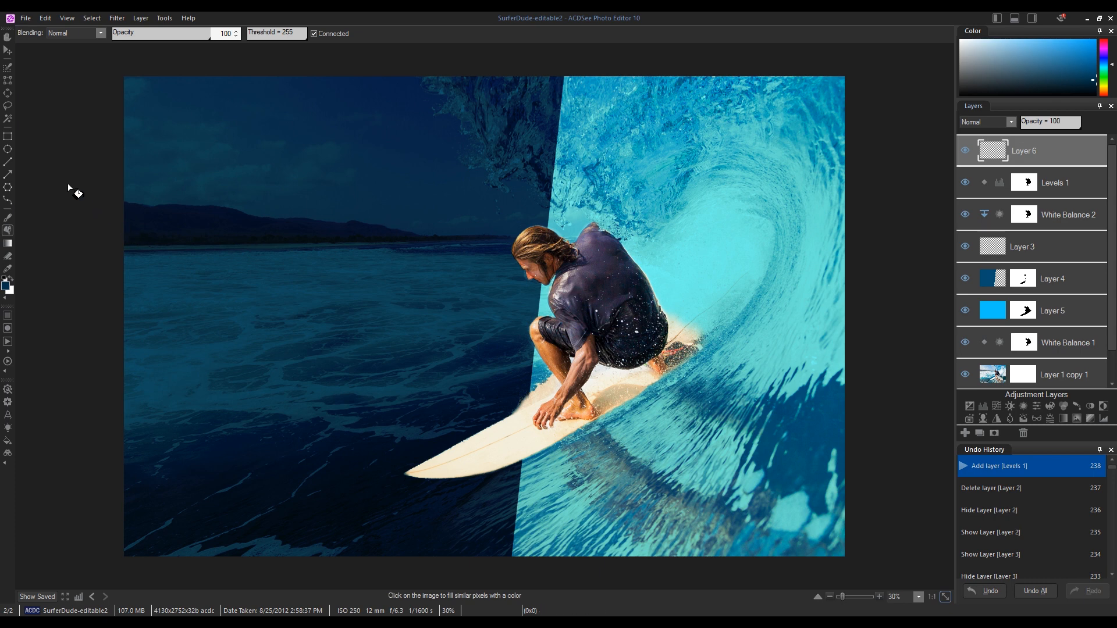
mouse_move(7, 400)
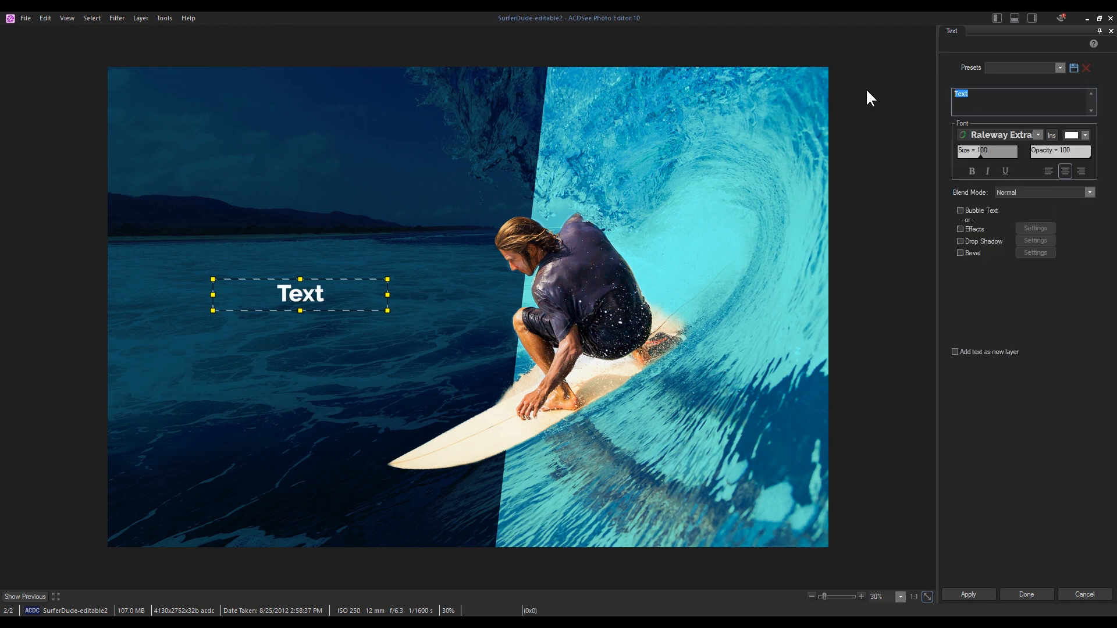
type("OUT OF WATER,")
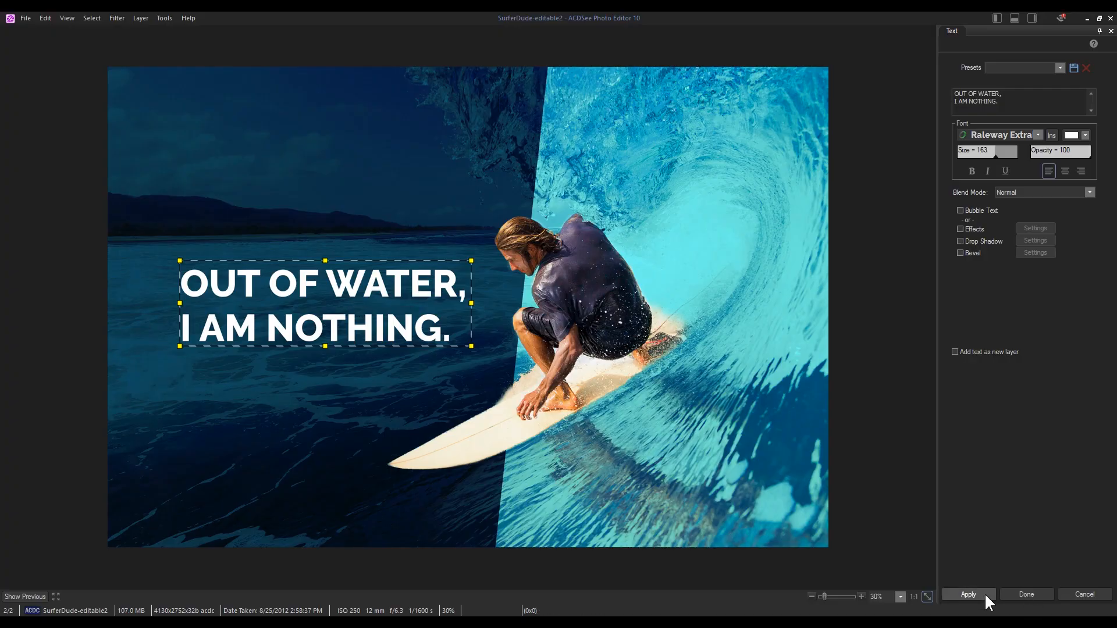
left_click(969, 594)
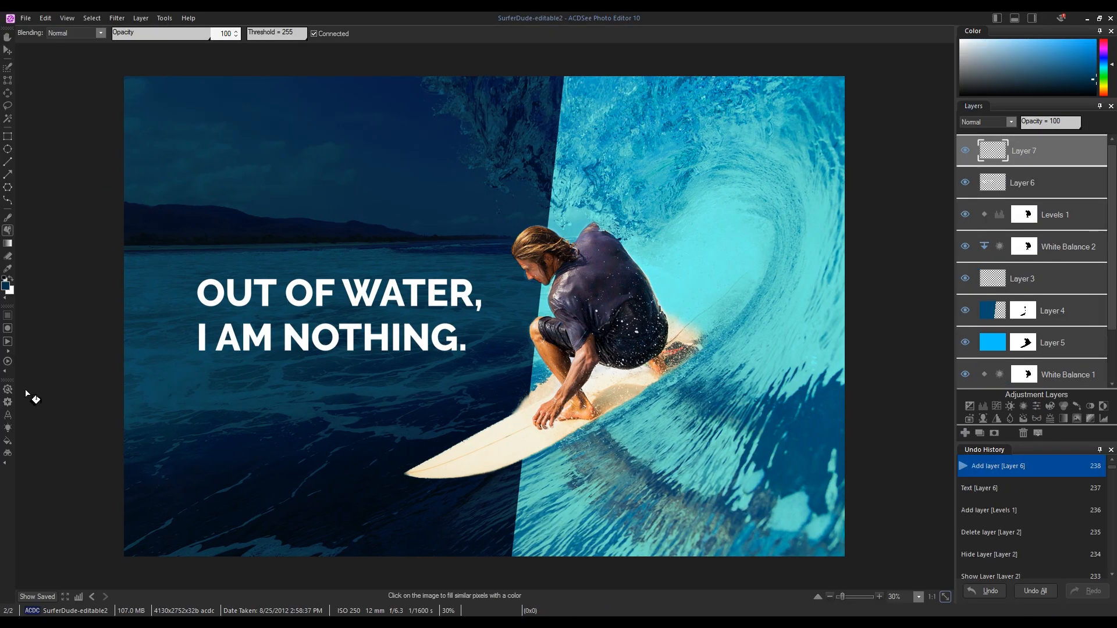